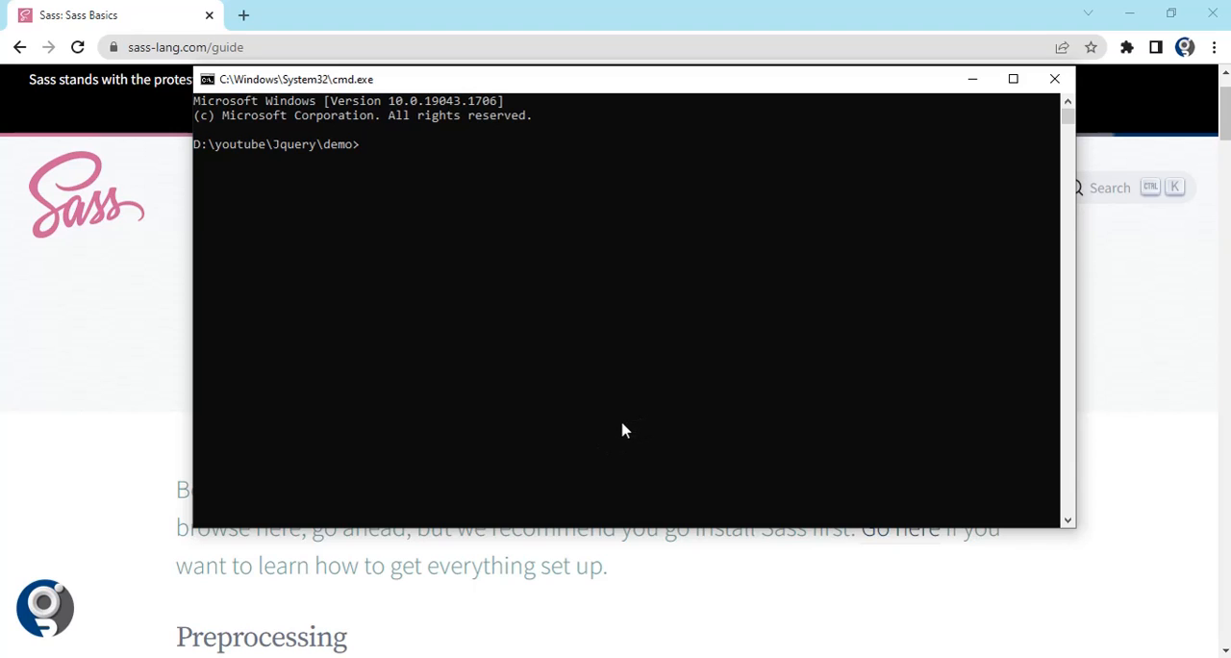
mouse_move(593, 427)
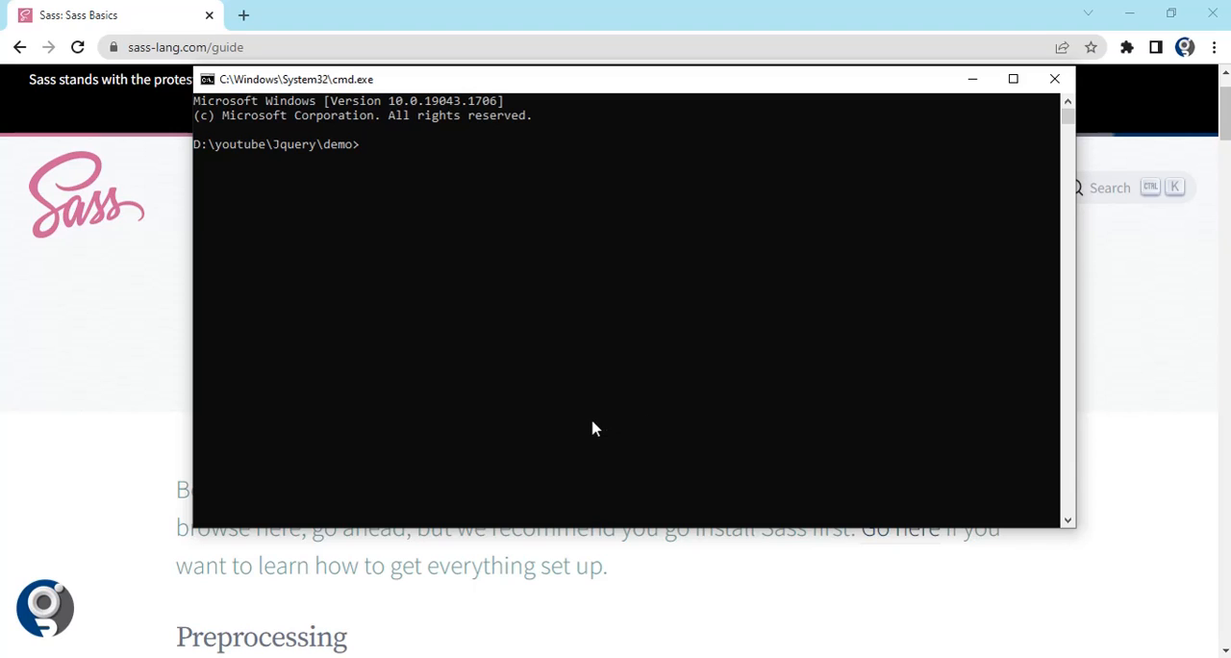
mouse_move(554, 426)
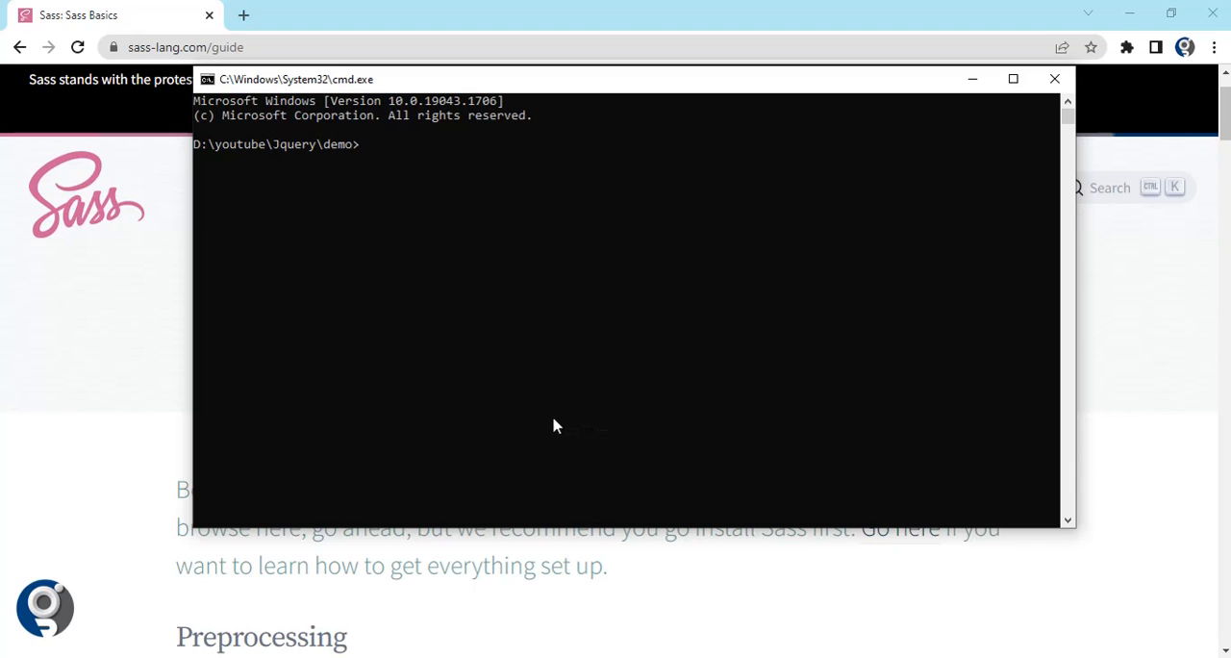
mouse_move(385, 634)
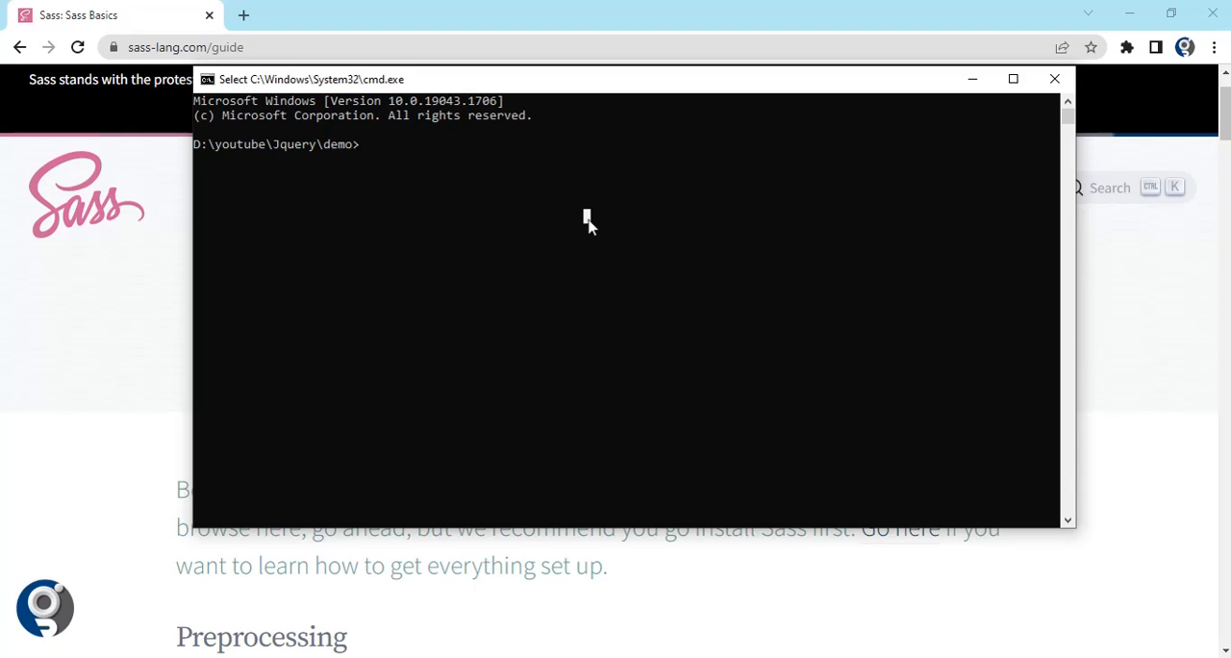
- Generate the demo2 Angular project with routing and SCSS, then cancel the npm install
text(ng new demo2)
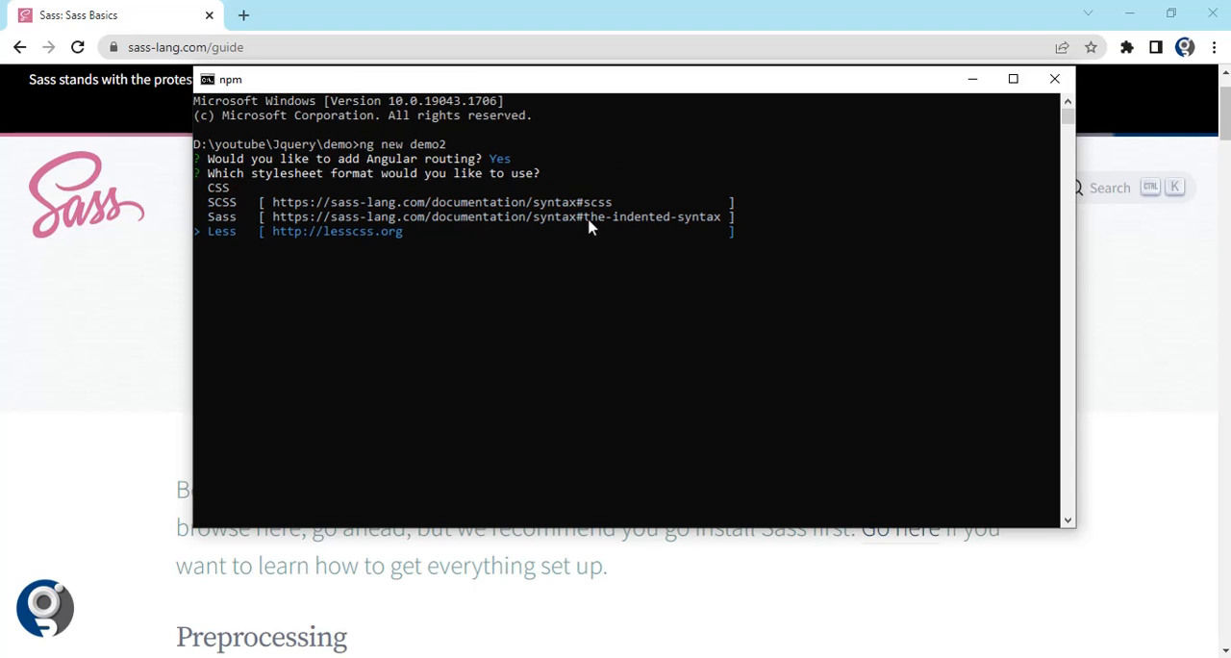
key(up)
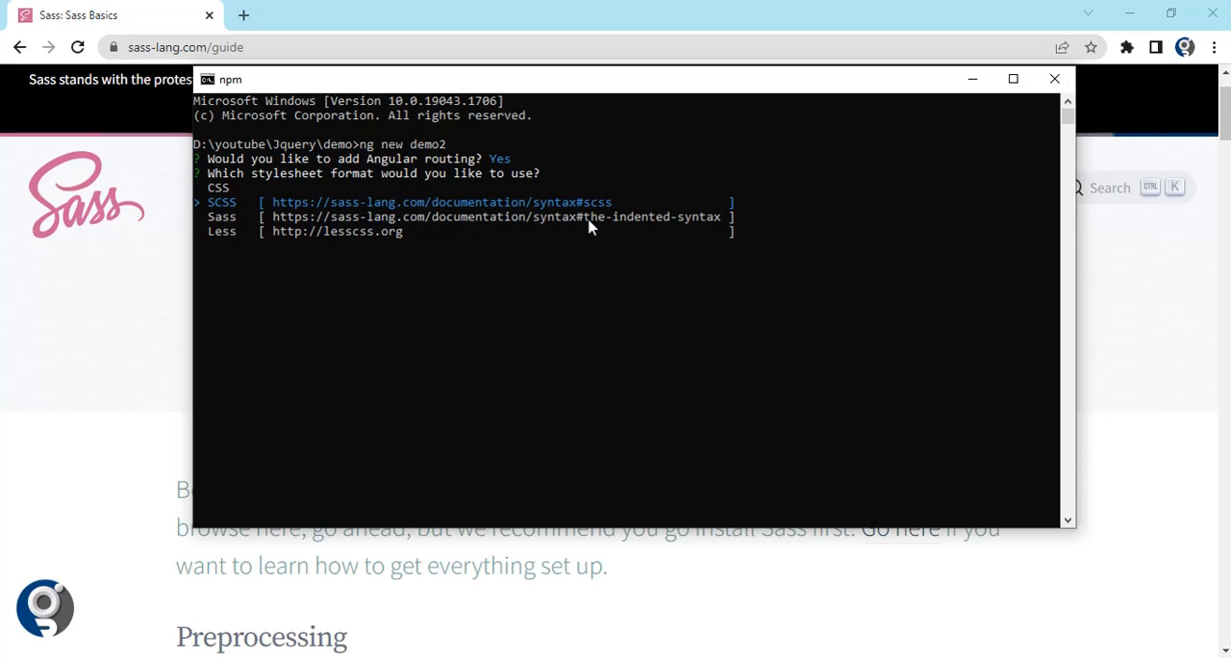
key(Down)
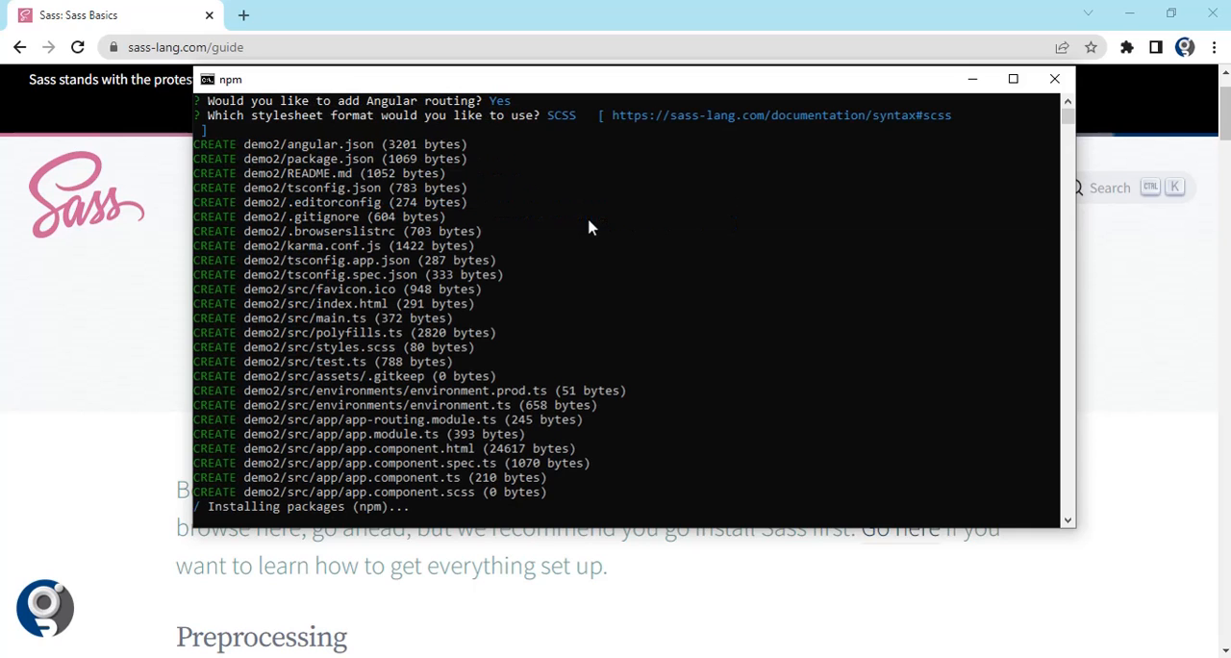
key(ctrl+c)
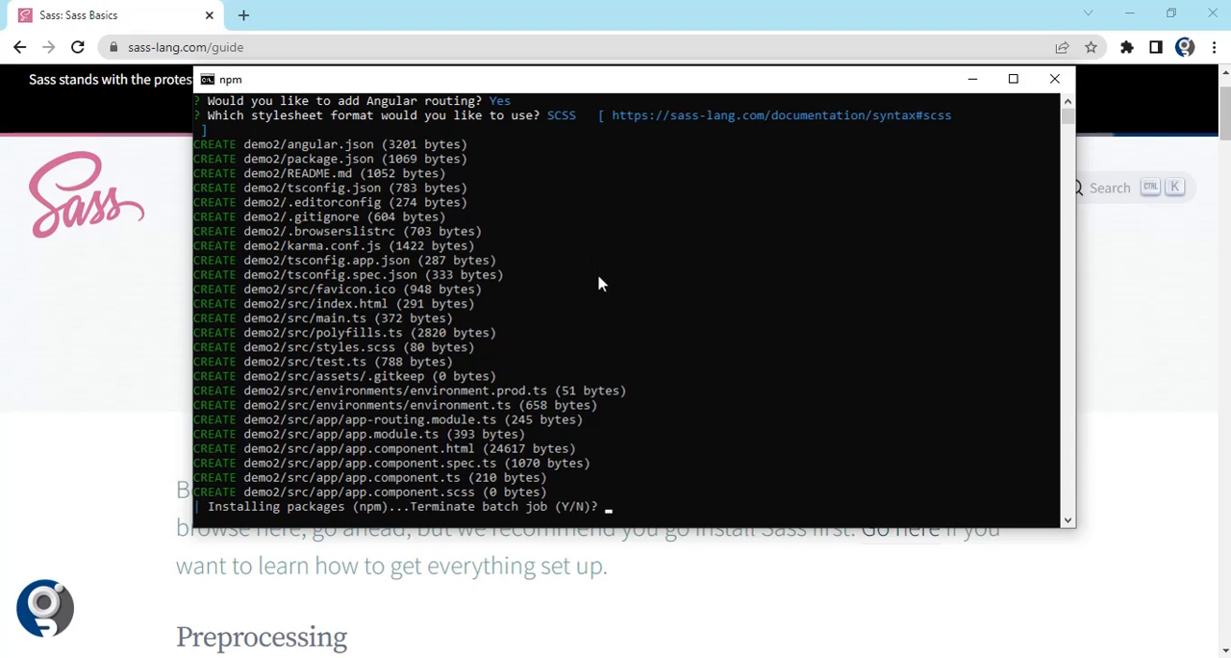
mouse_move(308, 609)
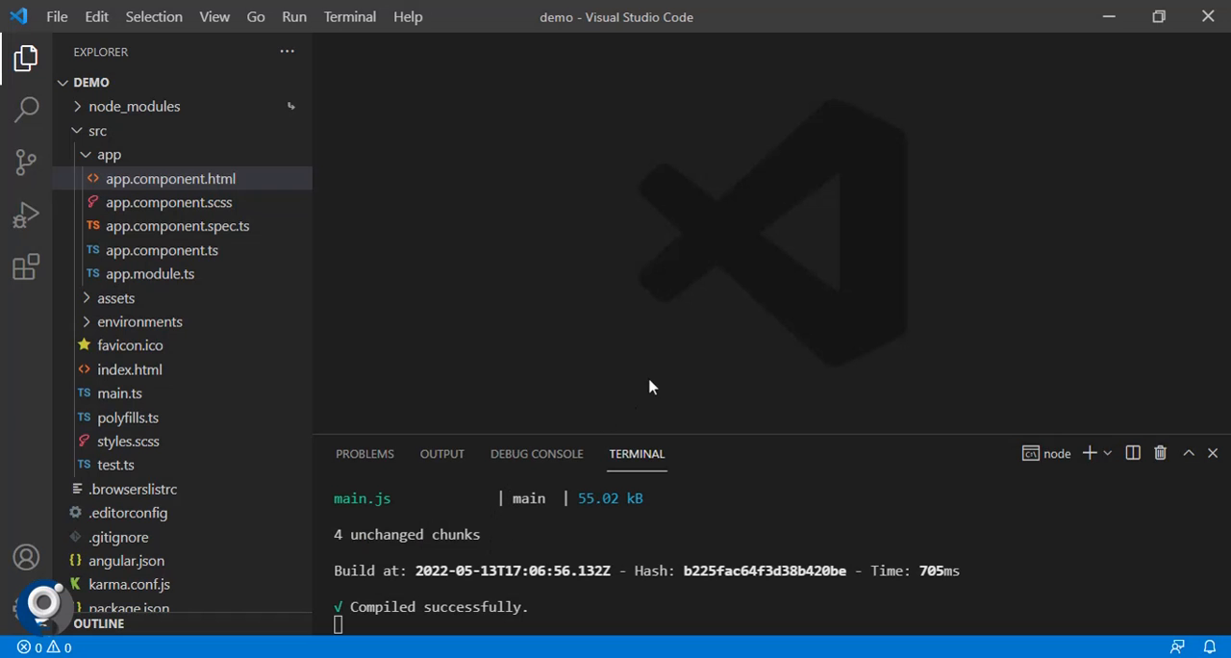
mouse_move(607, 269)
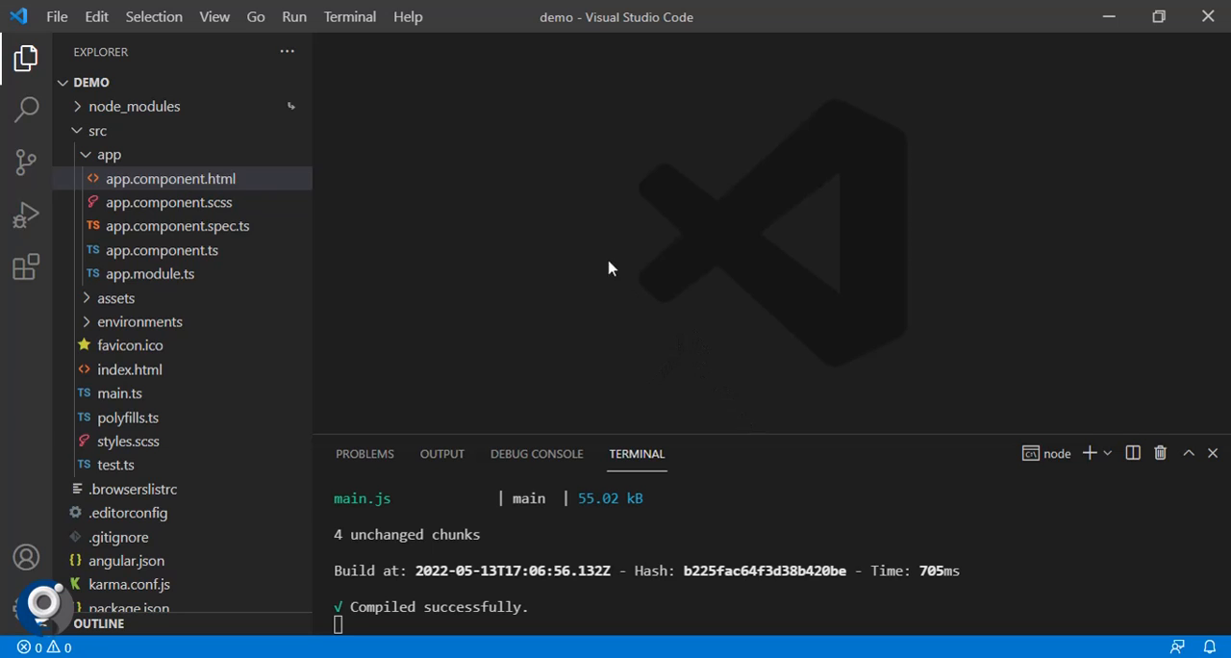
- Collapse the app and src folders and create a new file mixsin.scss in src
click(109, 154)
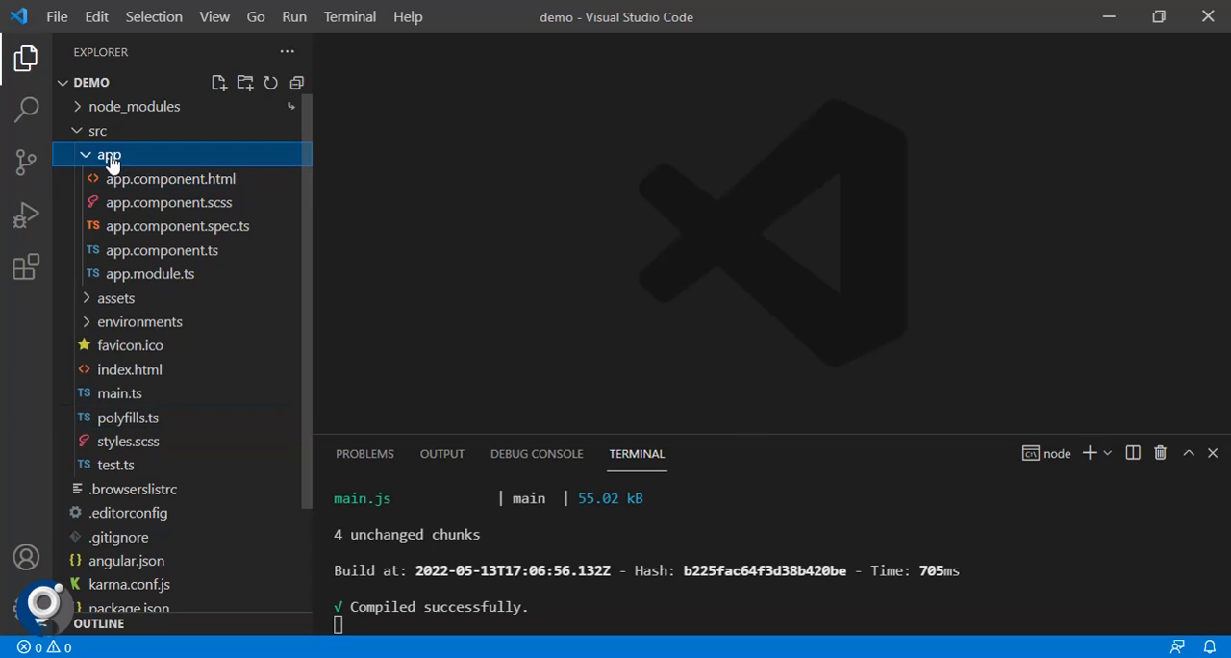
click(109, 154)
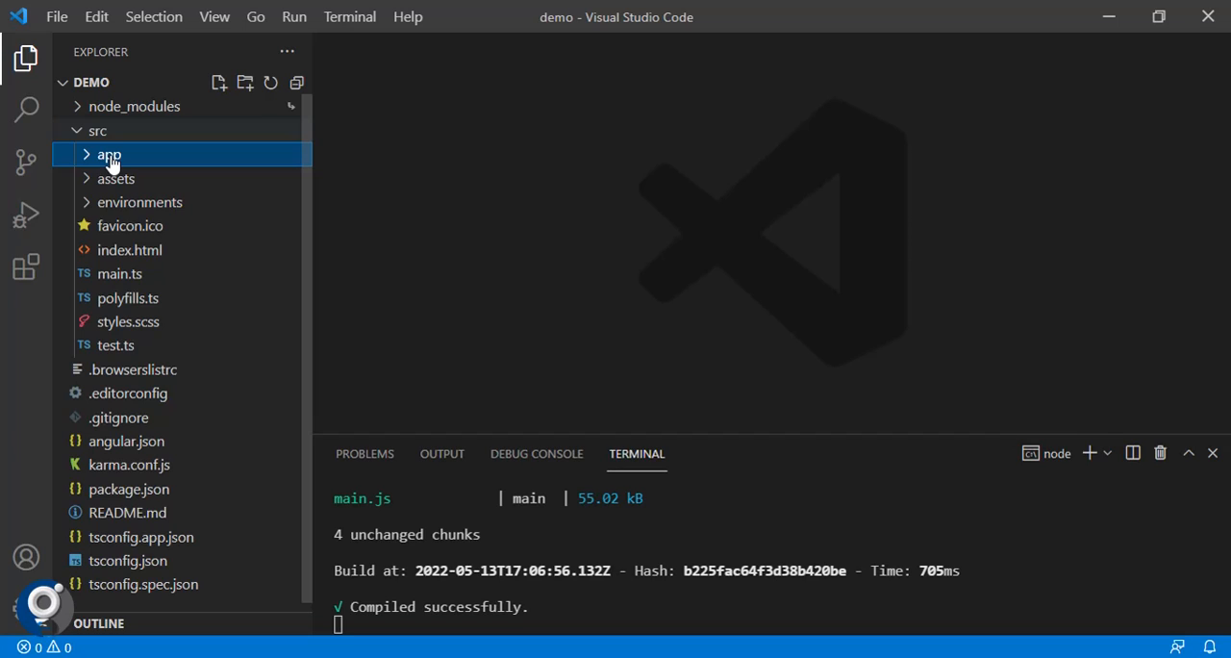
click(97, 129)
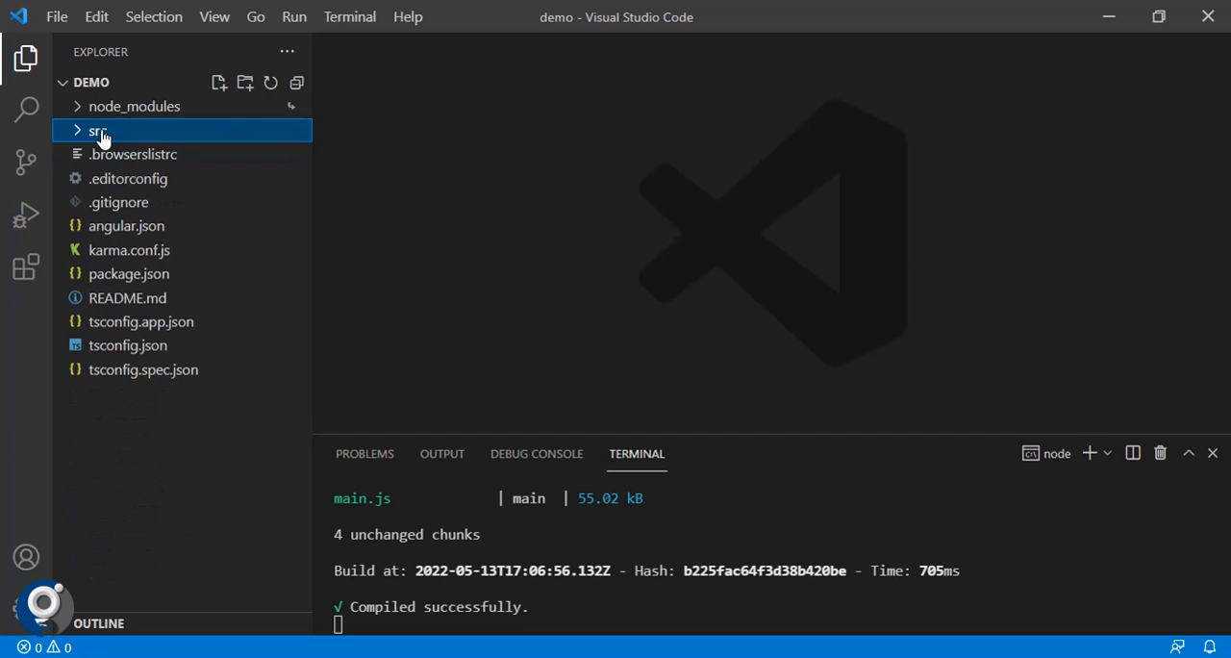
click(97, 130)
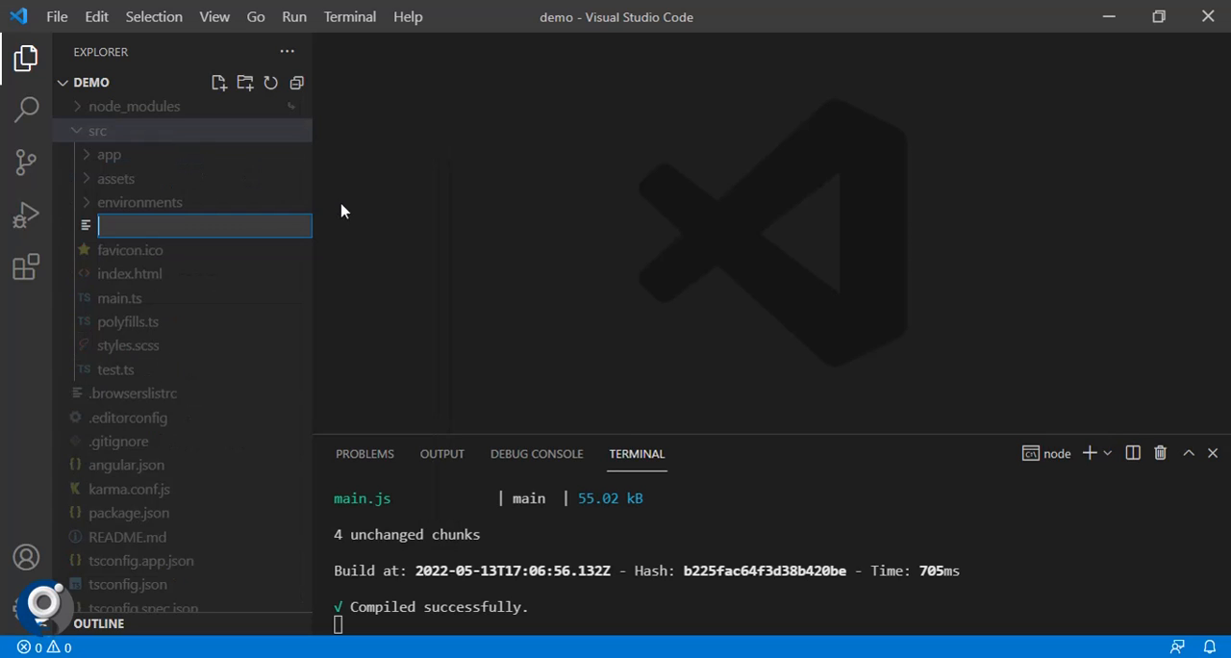
text(m)
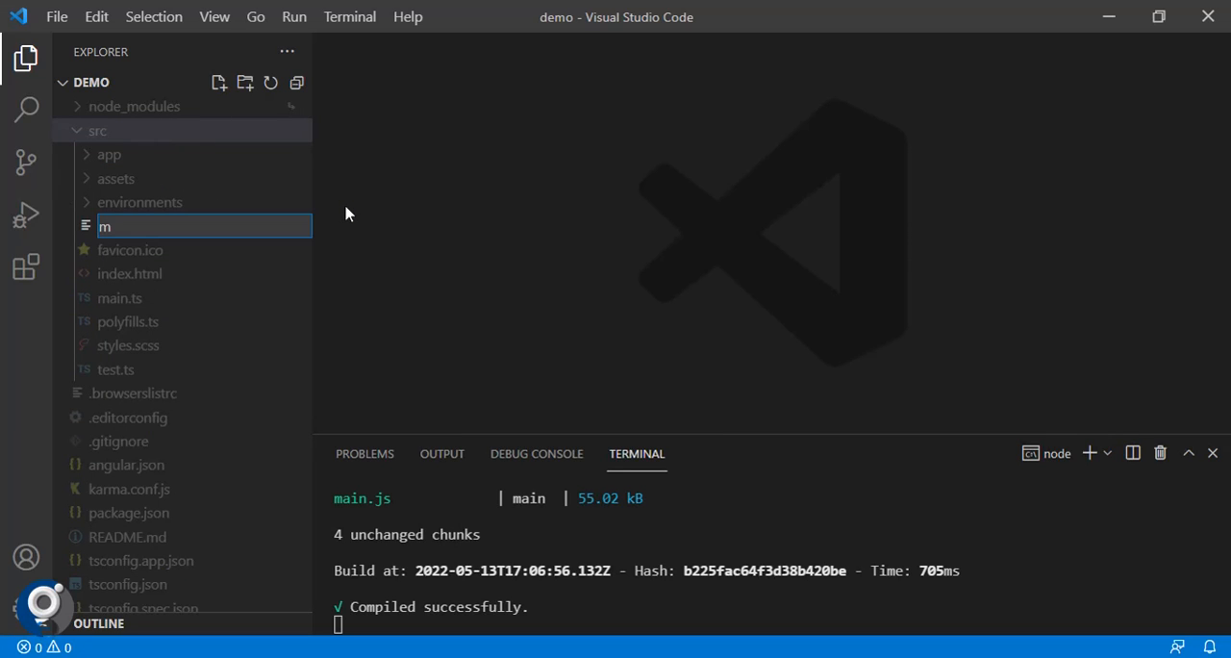
text(i)
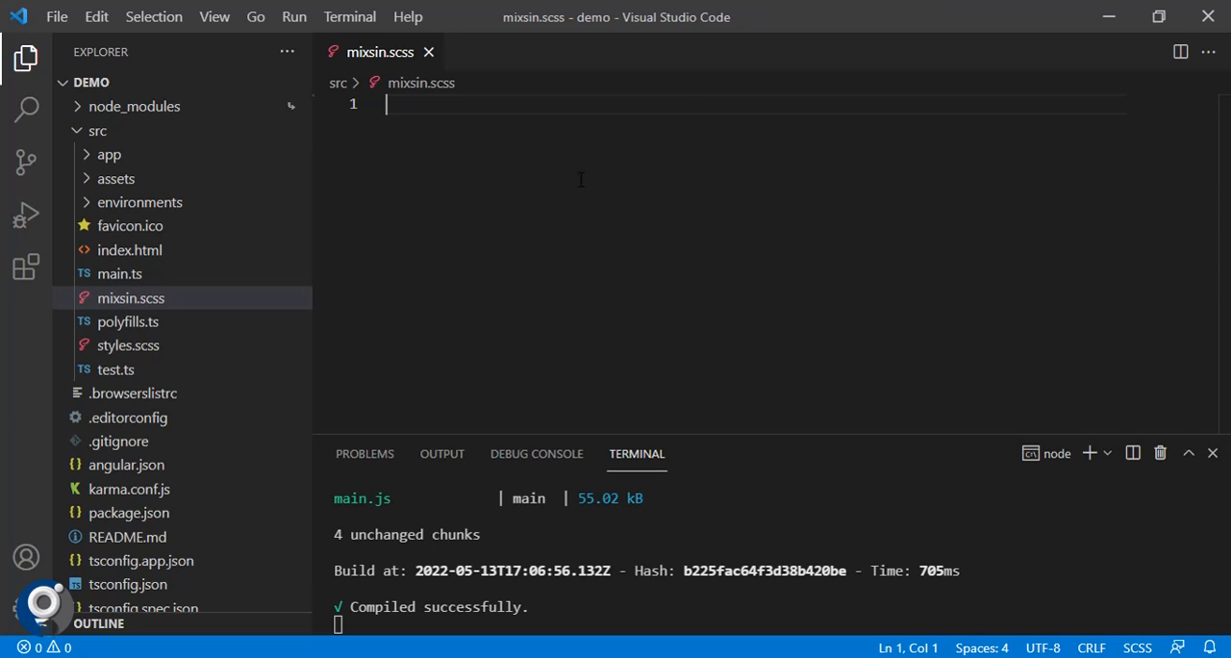
mouse_move(572, 199)
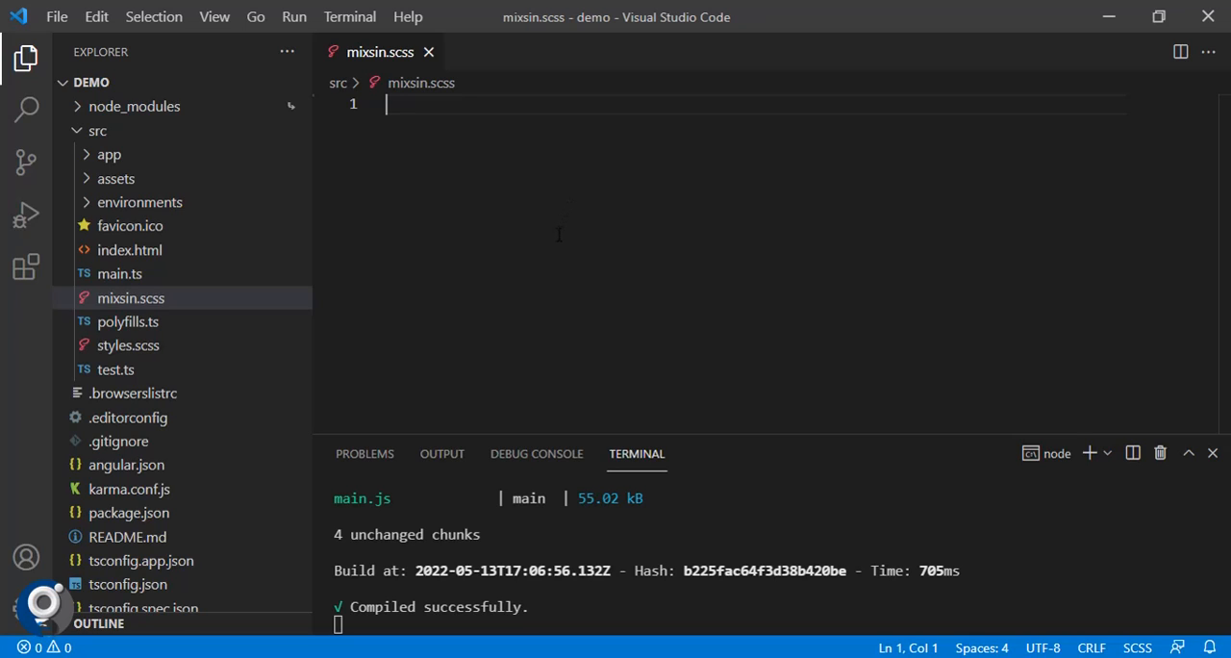
mouse_move(546, 266)
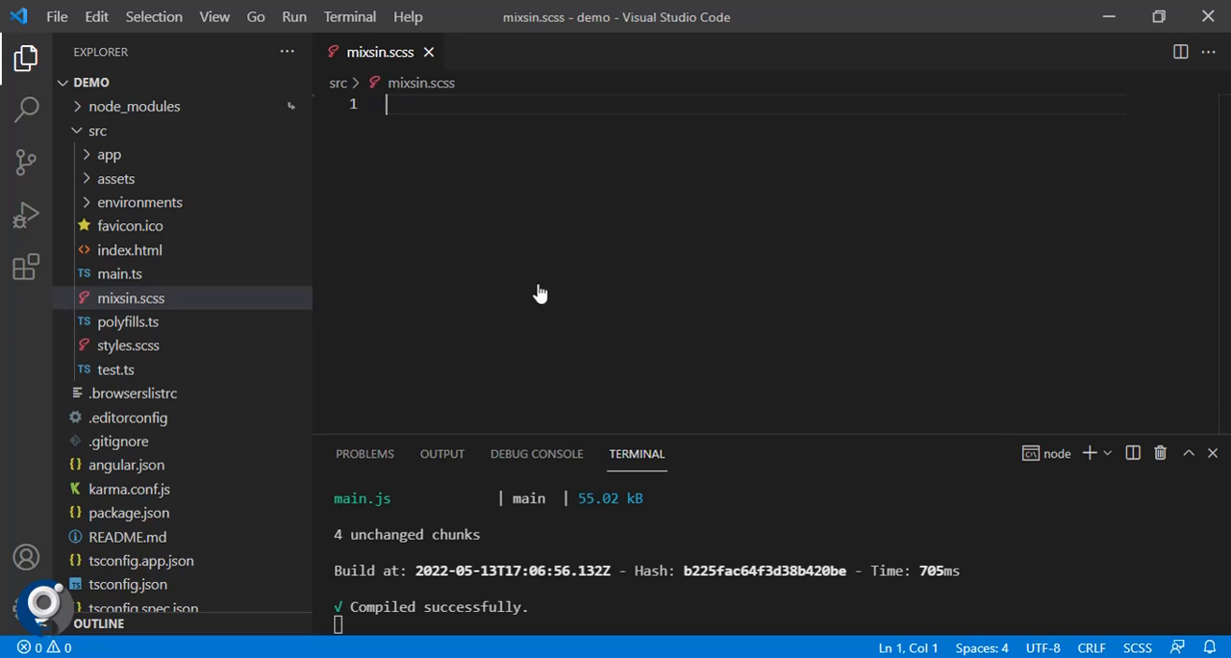
text(@function c)
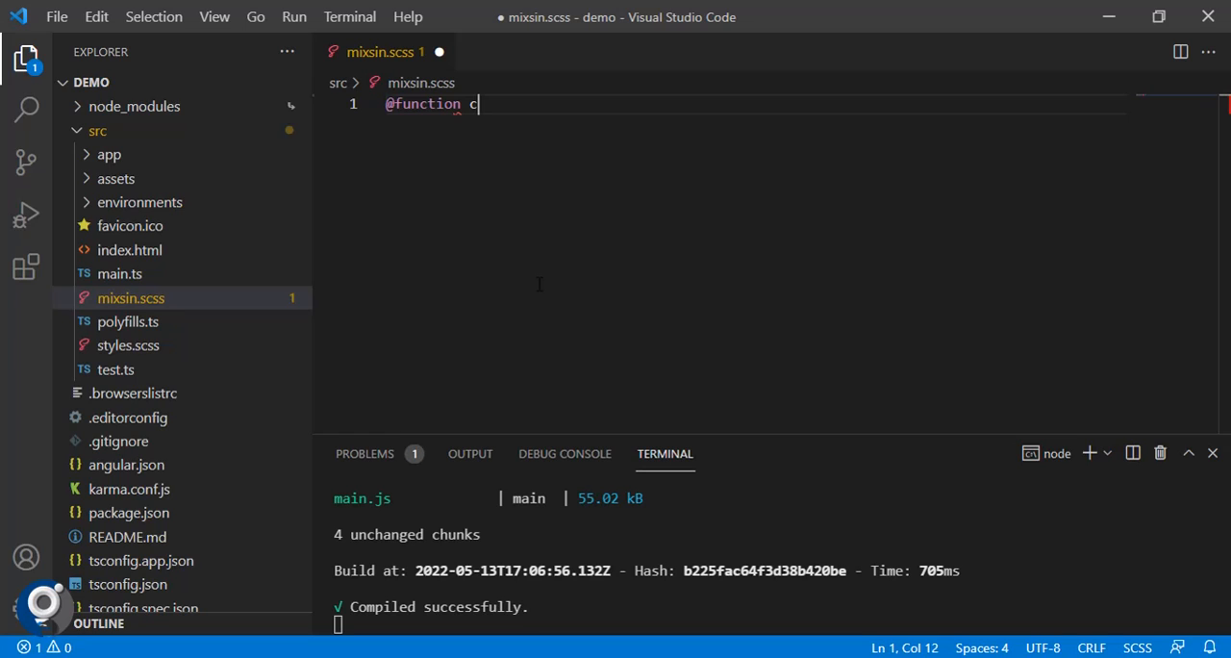
text(olor($color-name))
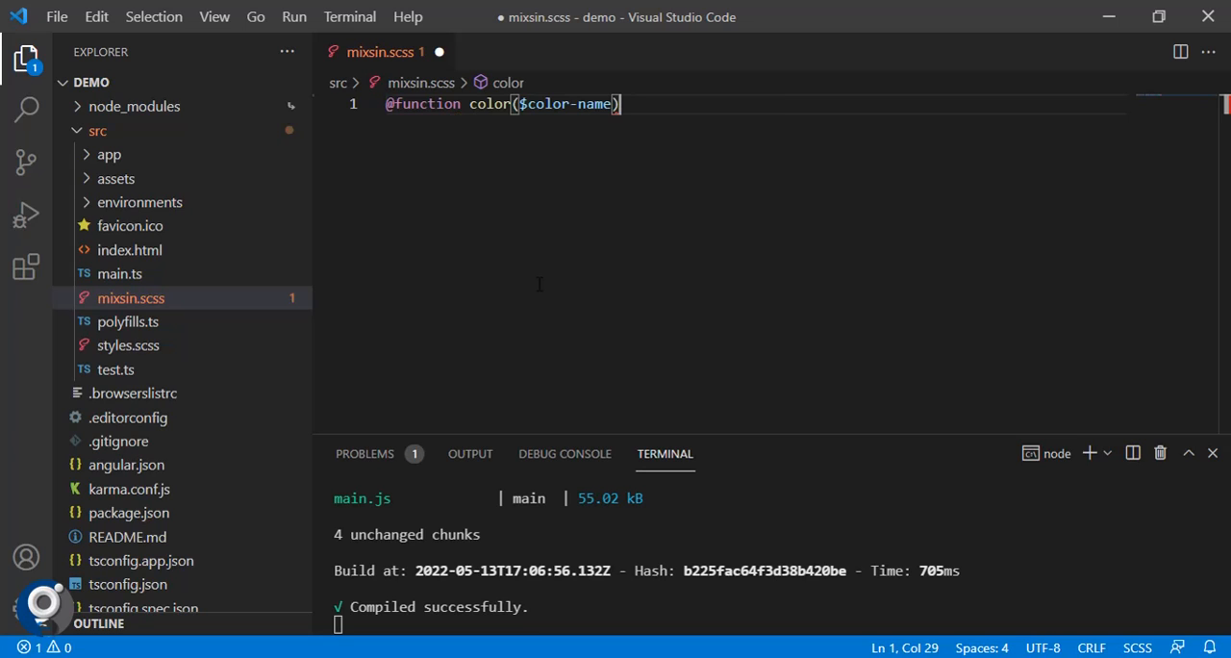
text({)
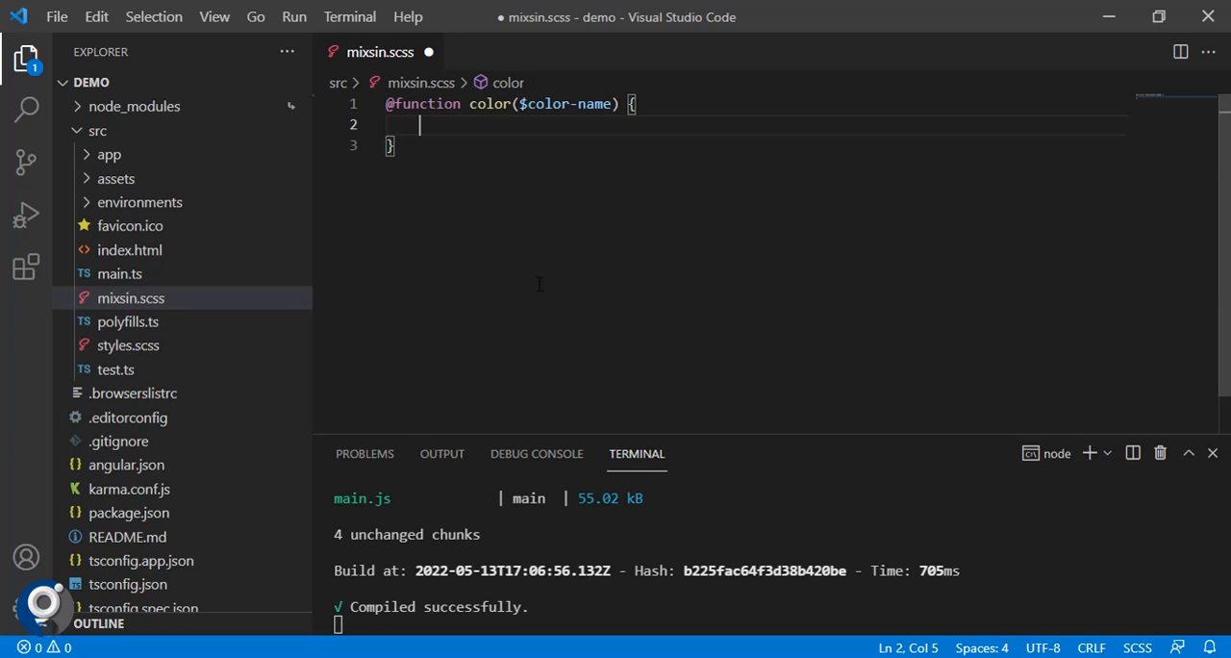
text(@ret)
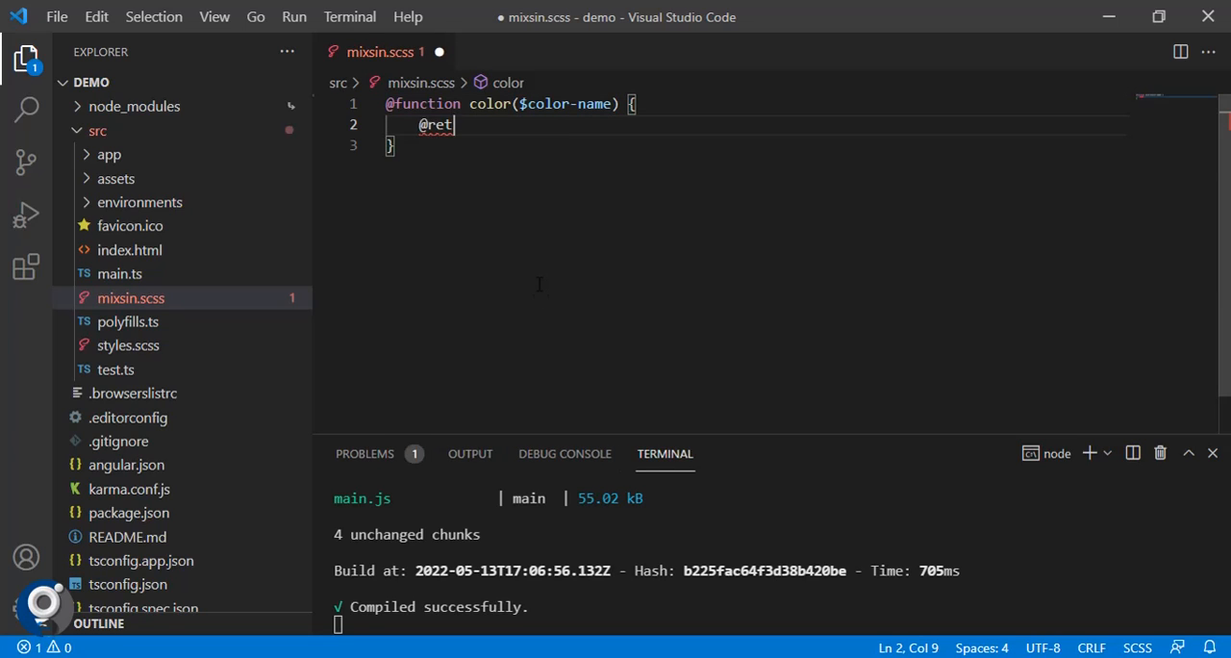
key(Backspace)
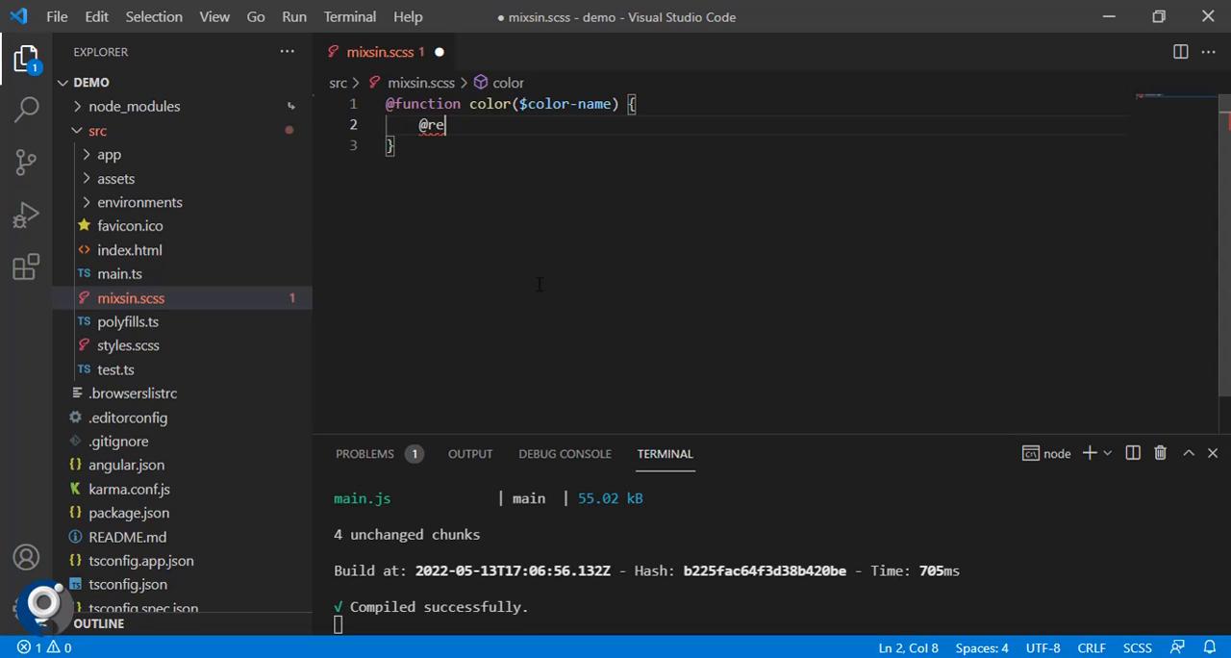
text(turn var(--color-#{})
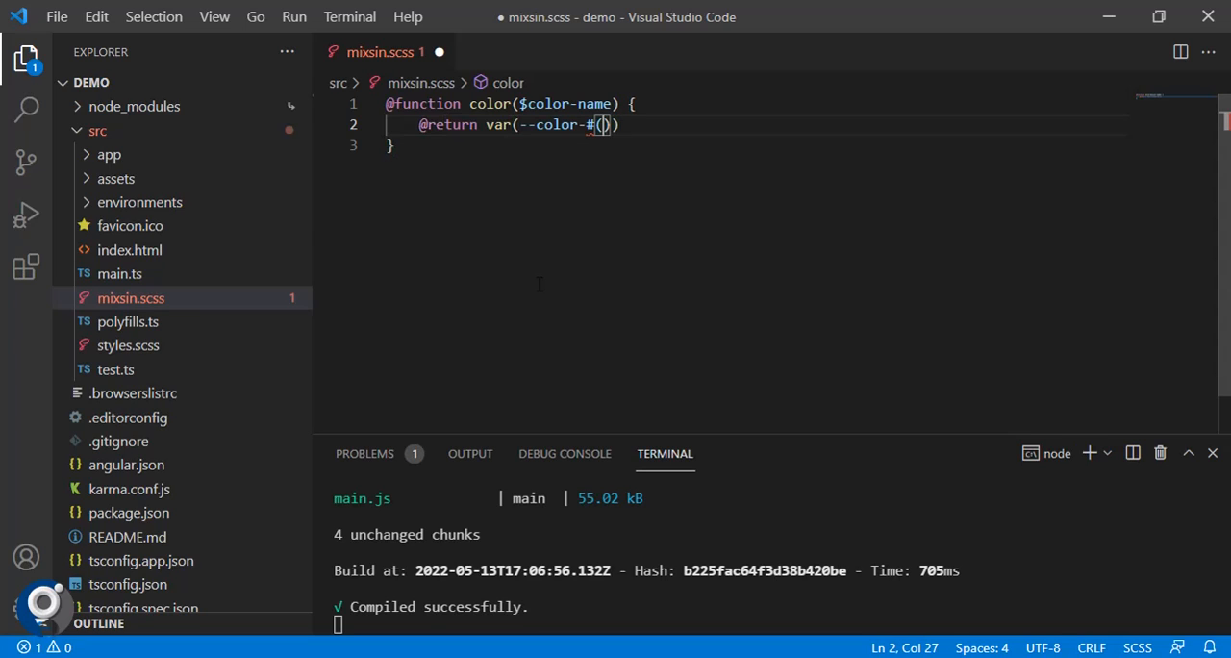
key(Backspace)
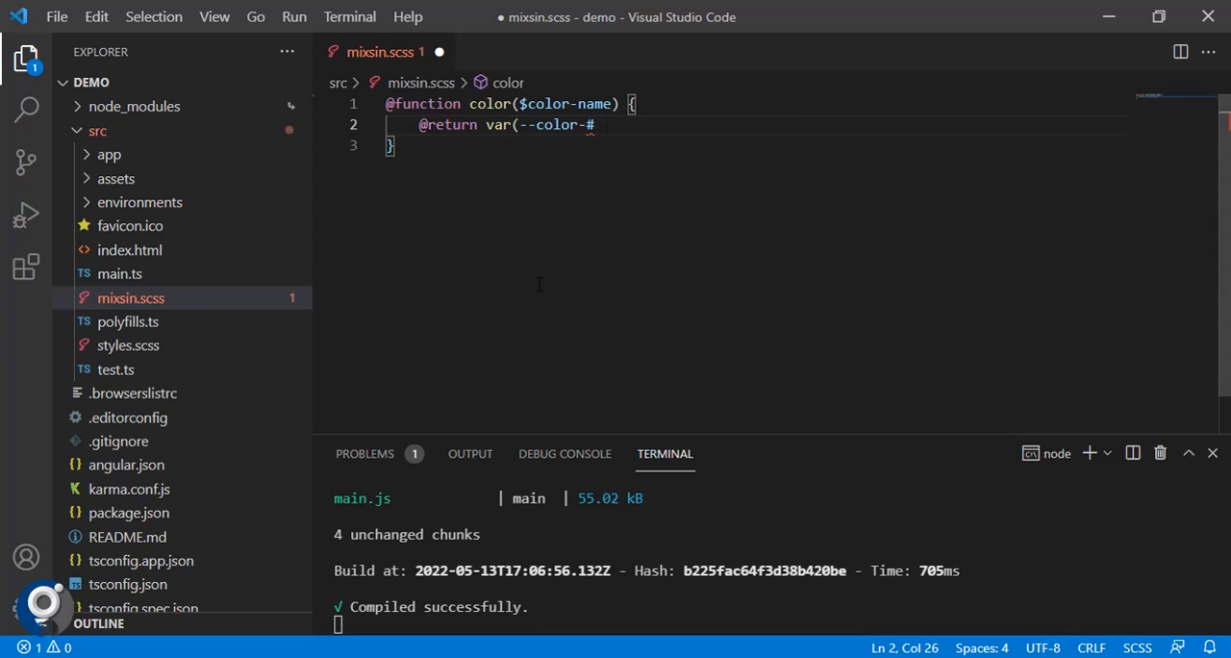
text({$color-name});)
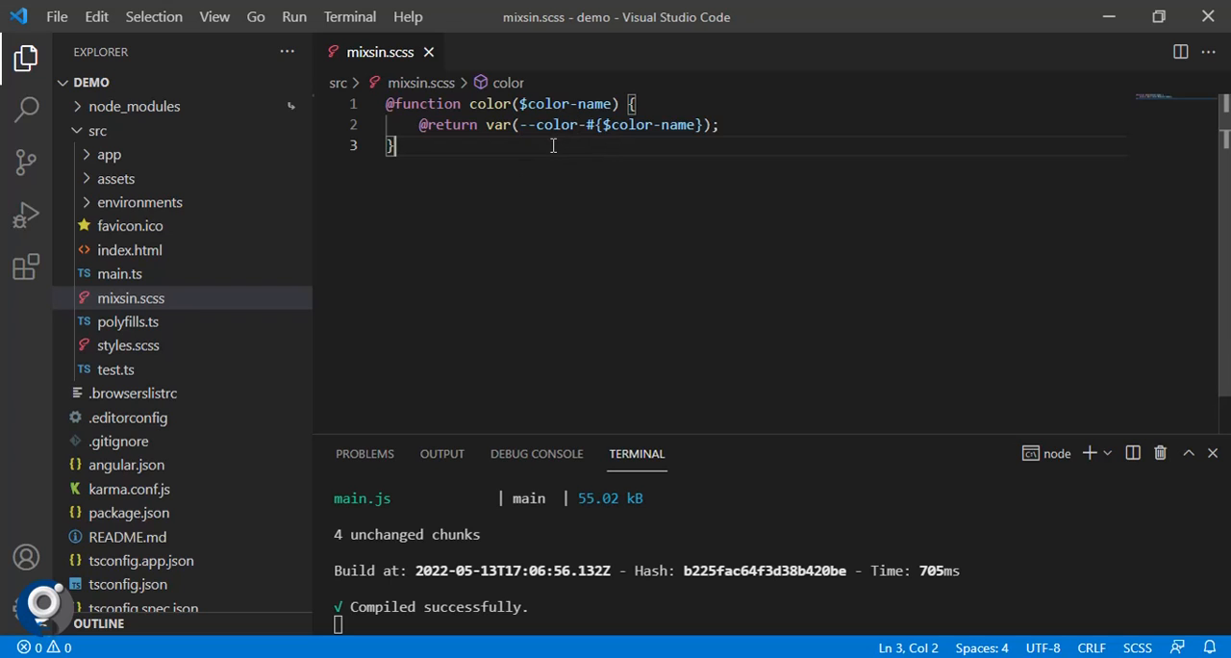
double_click(566, 104)
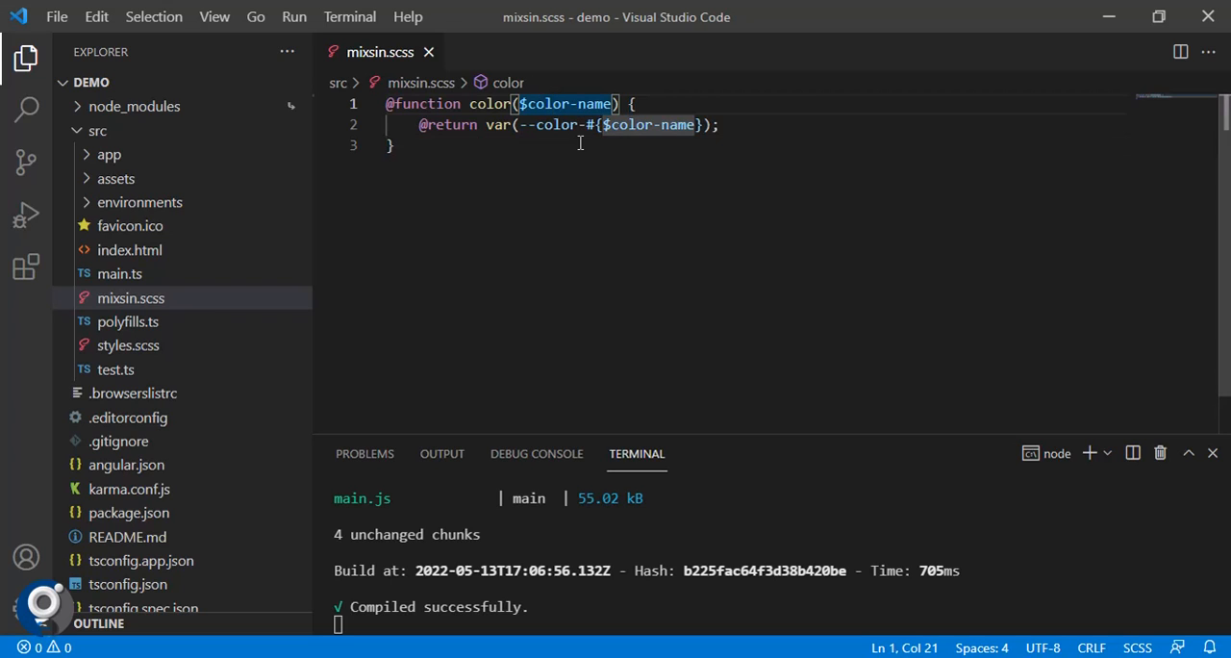
click(128, 344)
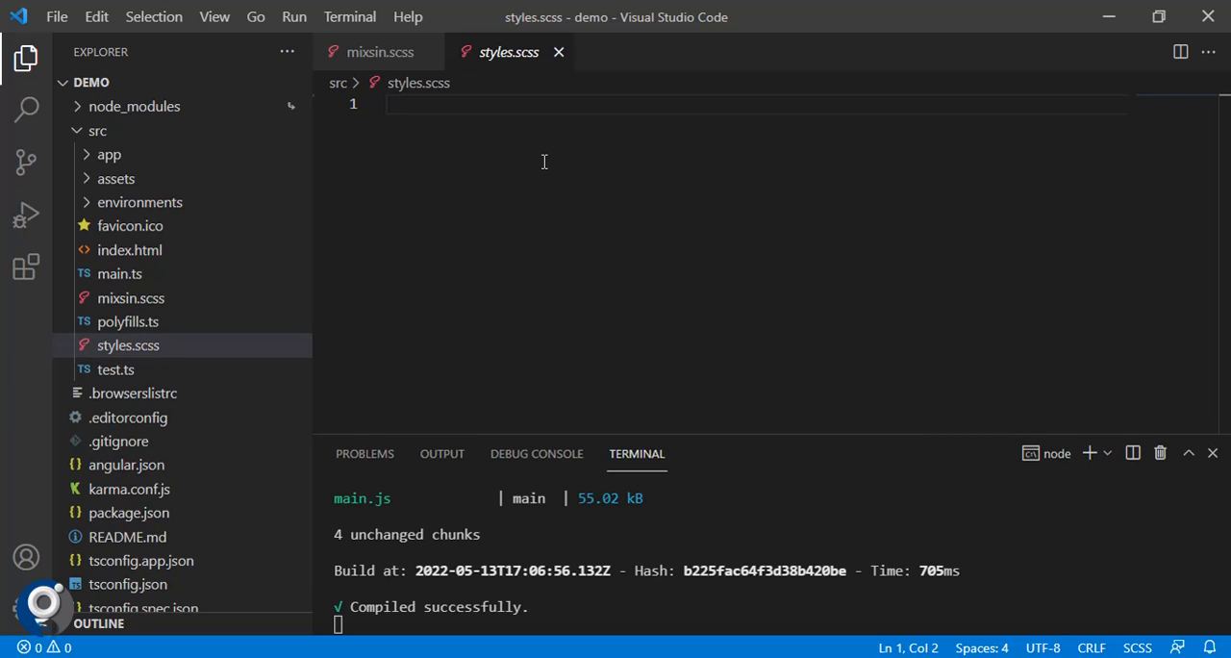
text(@impo)
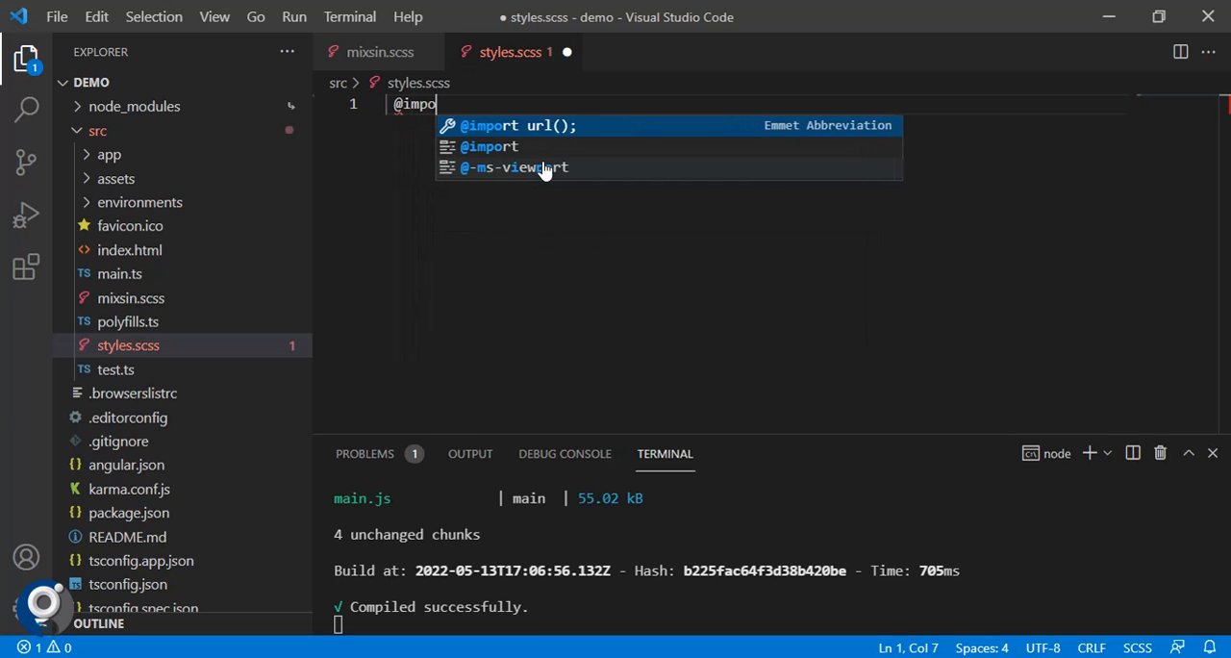
click(489, 147)
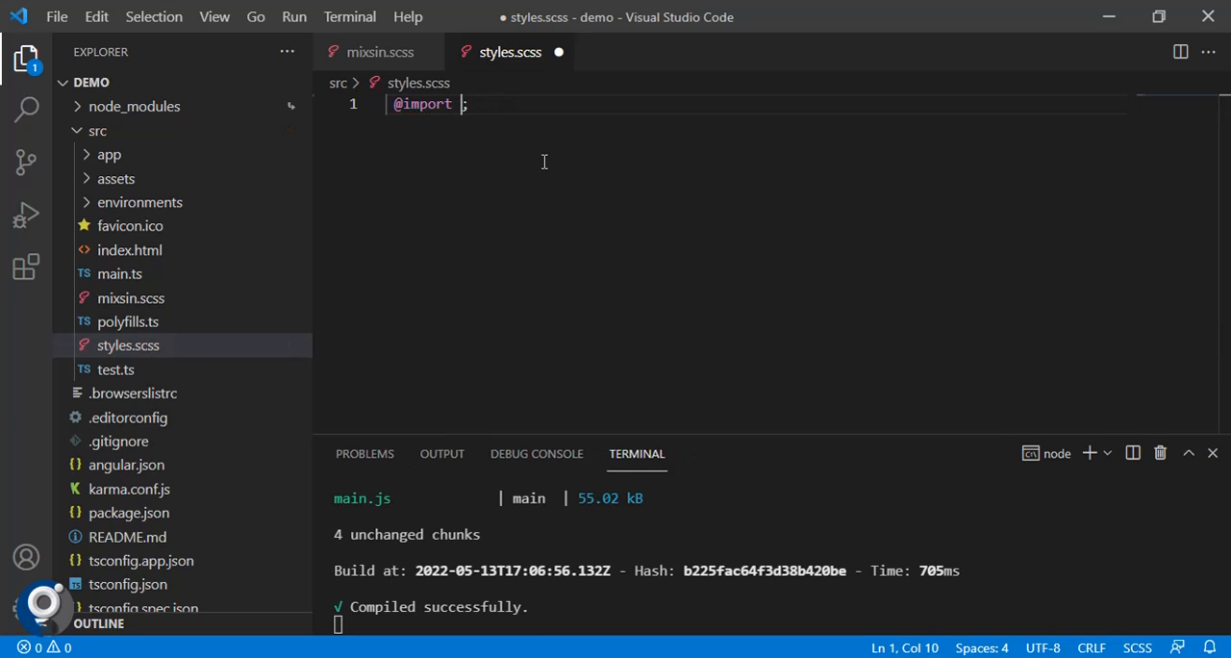
text("")
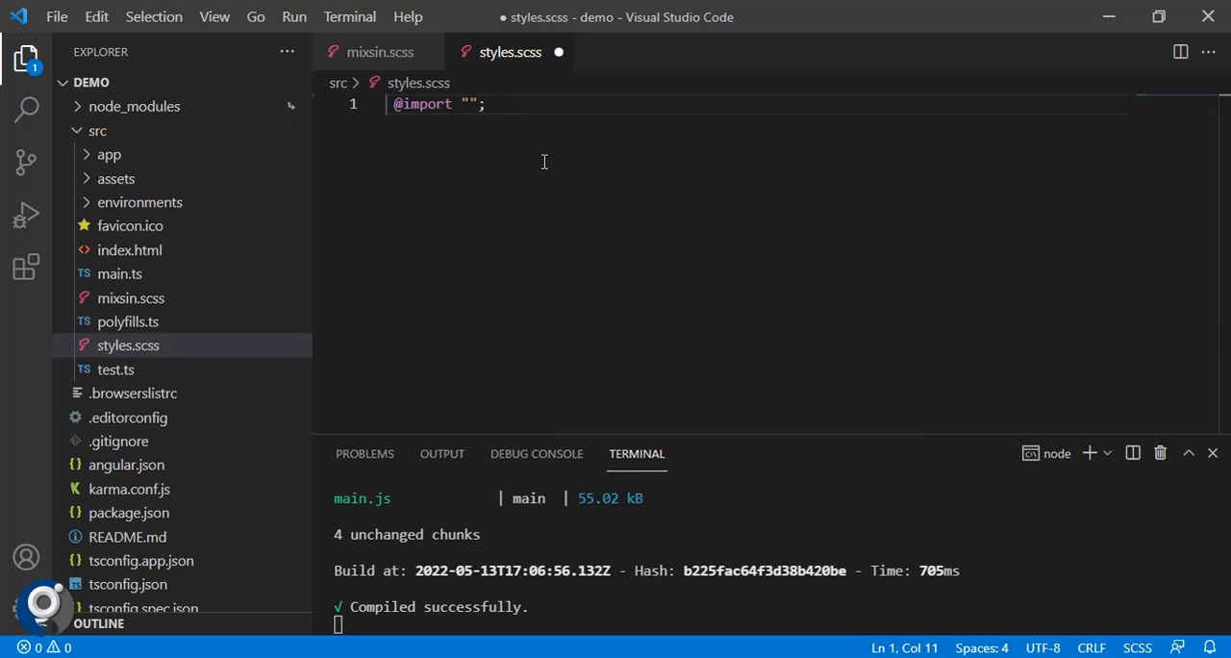
text(mix)
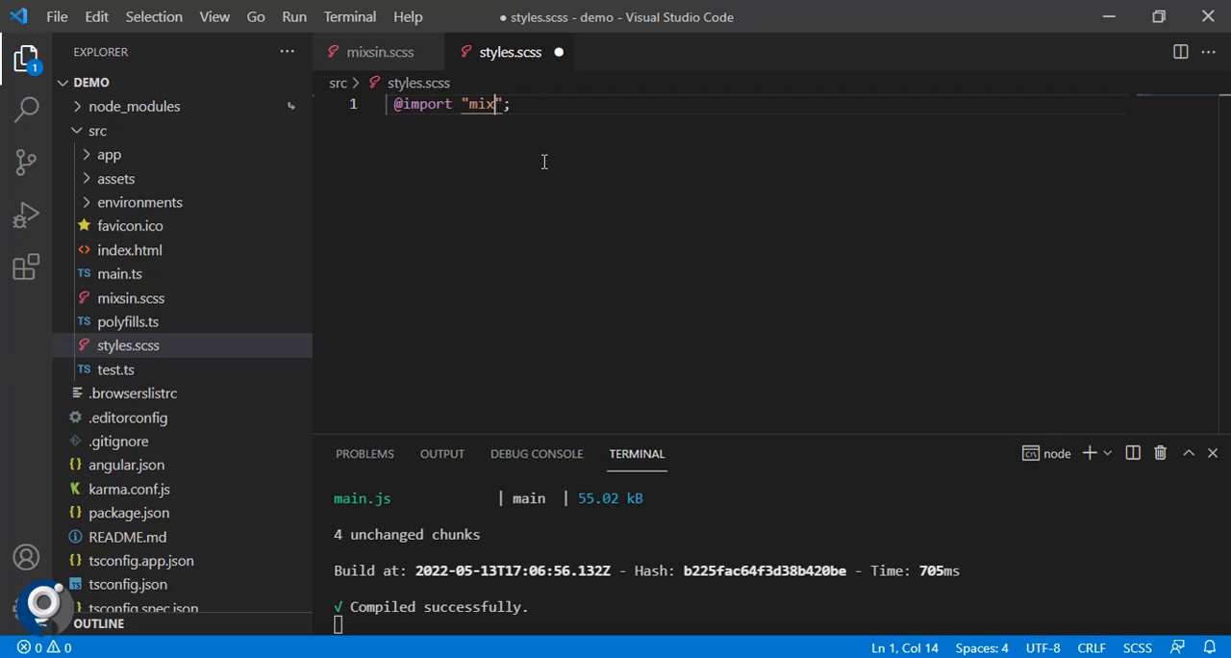
text(sins)
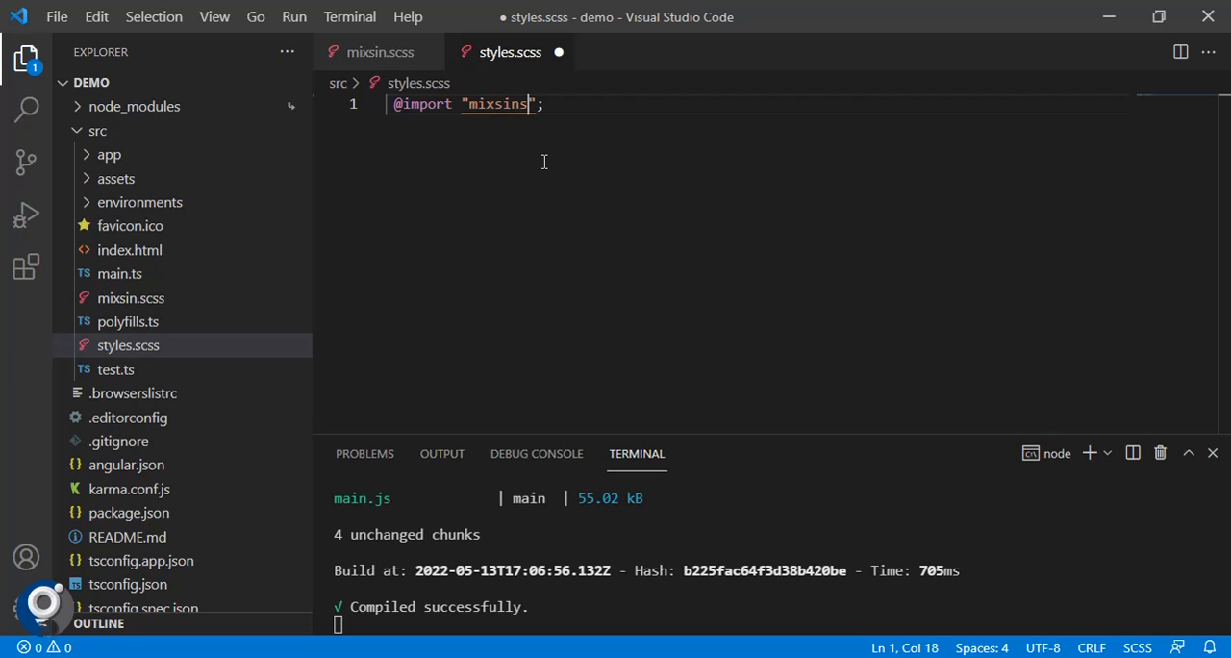
text(.scss)
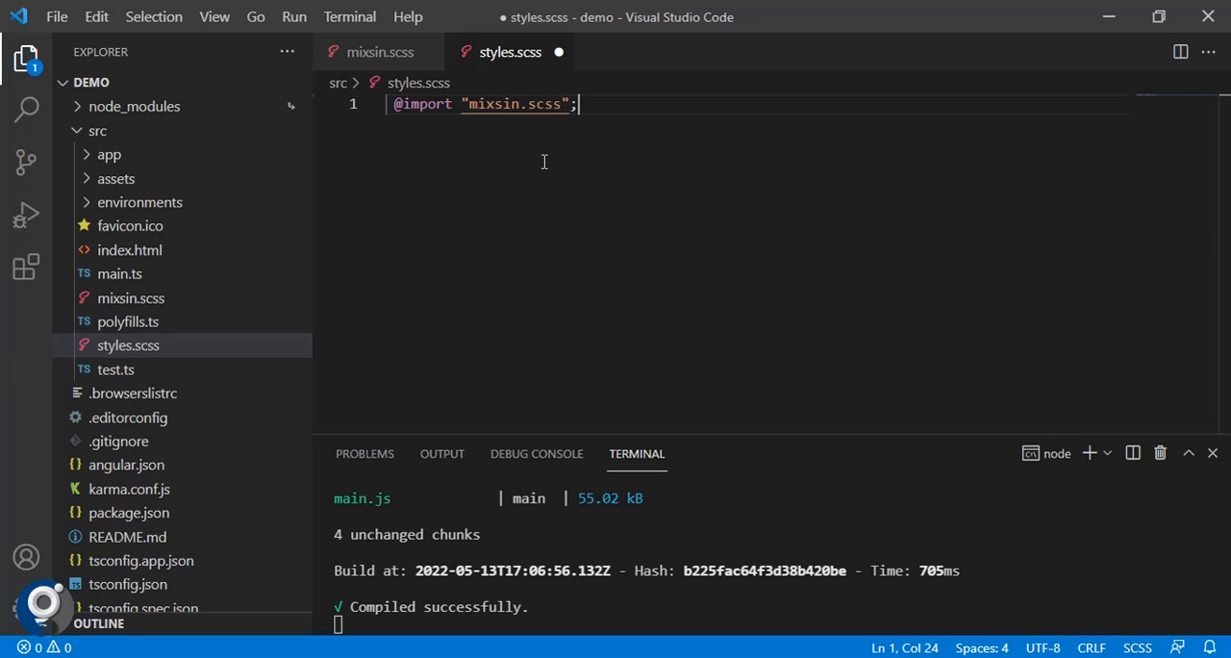
key(Enter)
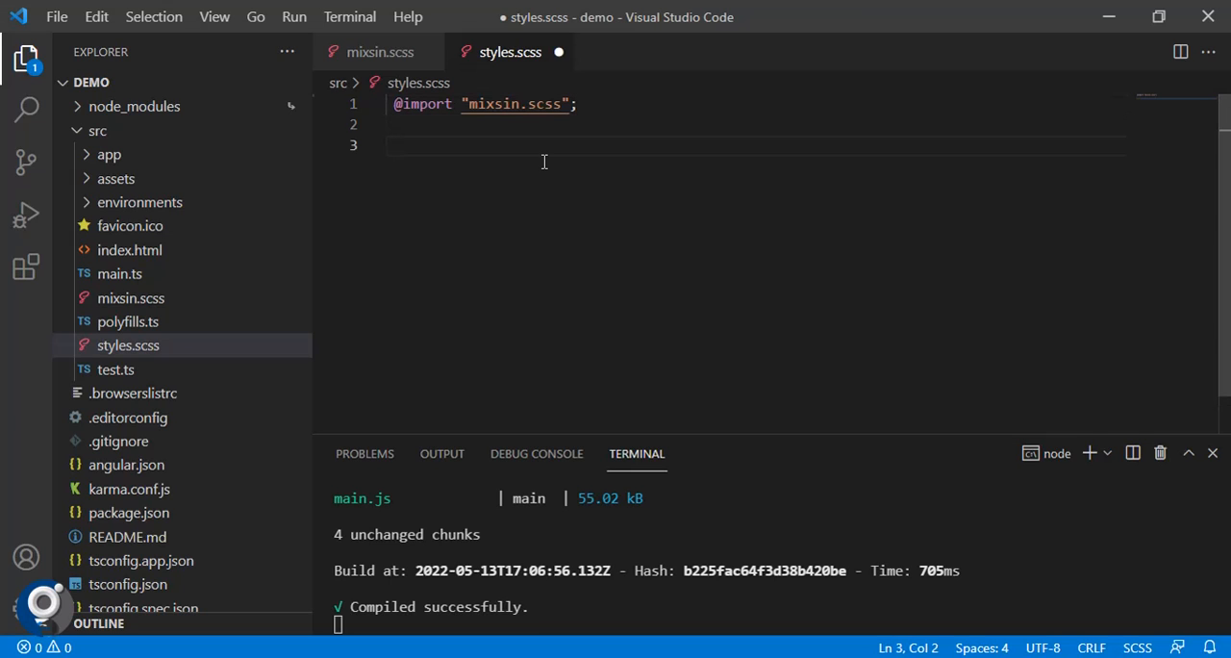
- Start a :root block in styles.scss after checking the variable prefix in mixsin.scss
text(:)
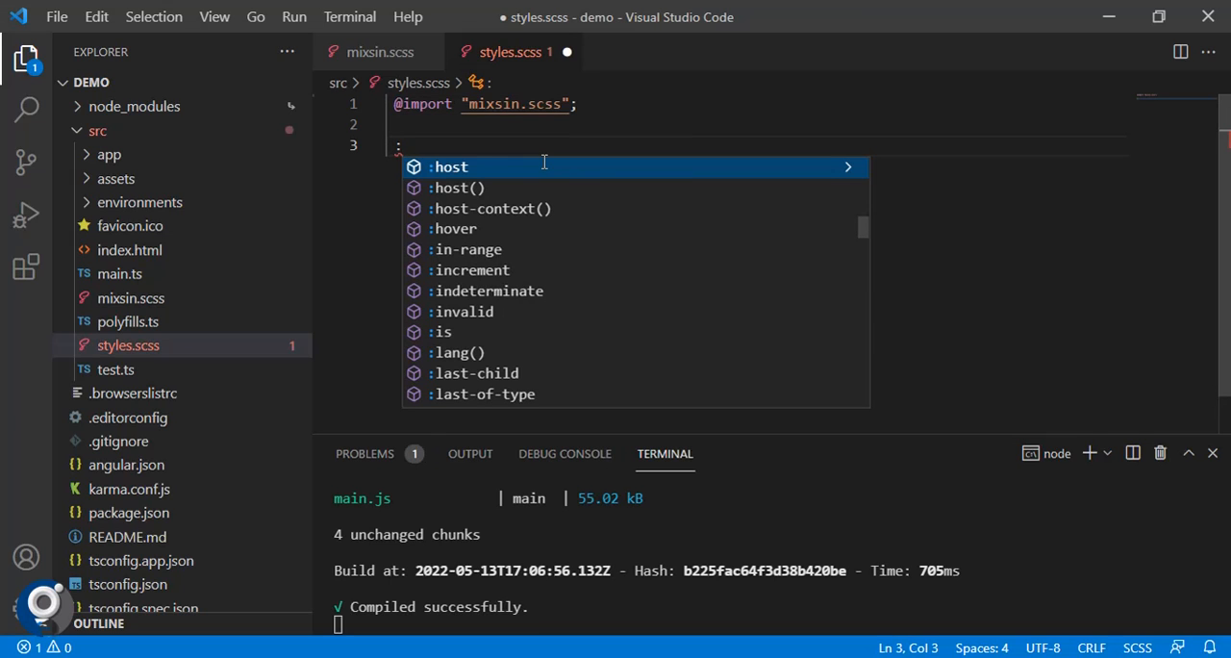
text(root)
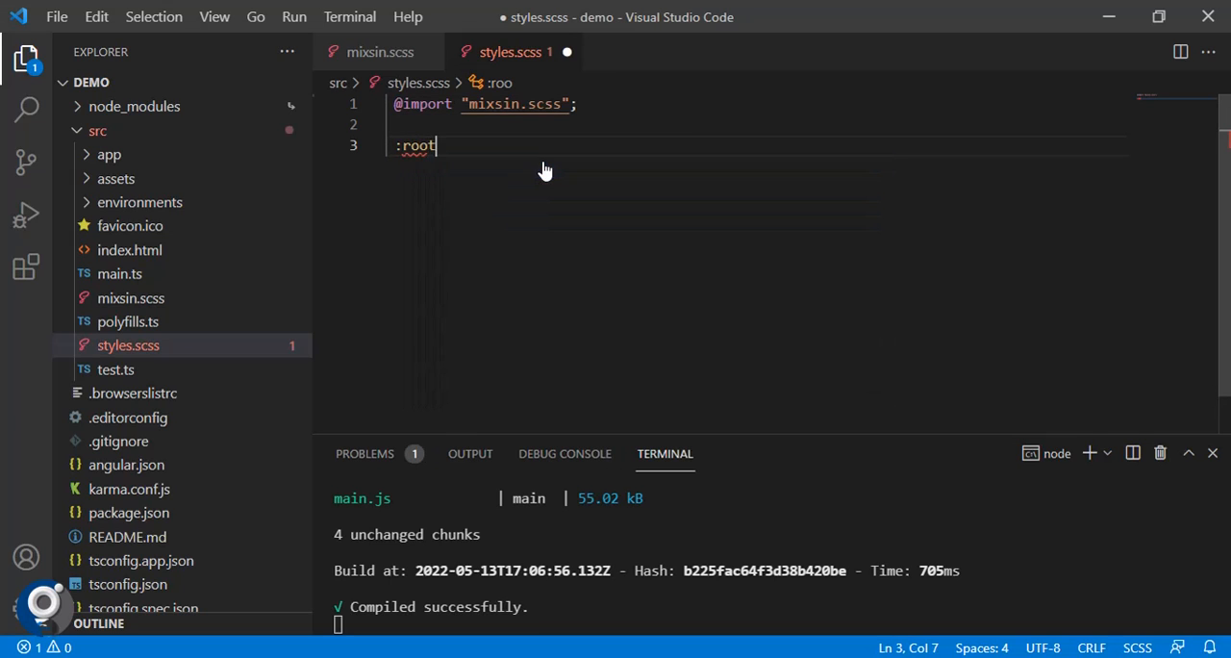
text({)
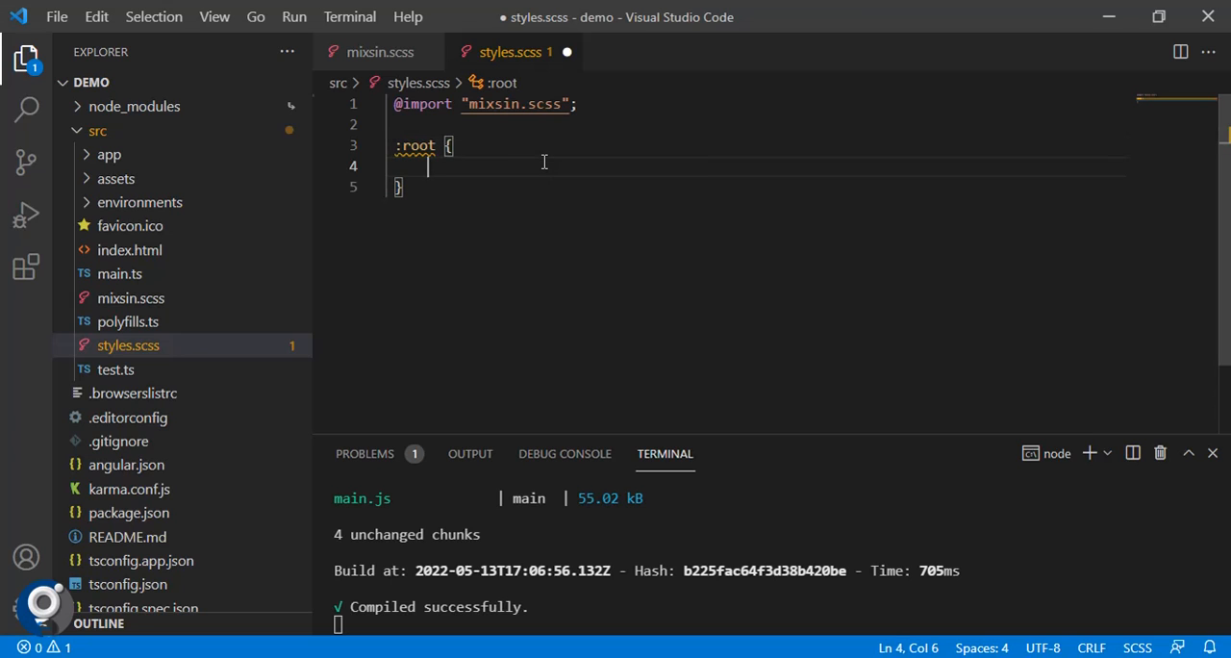
mouse_move(380, 52)
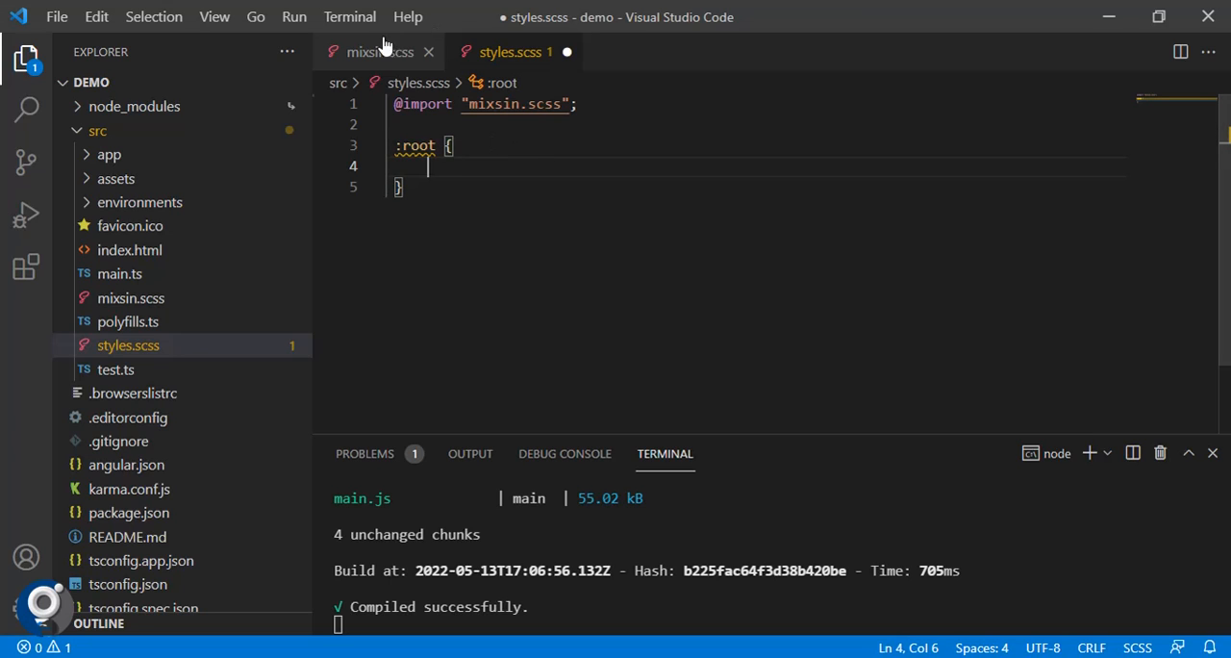
click(378, 52)
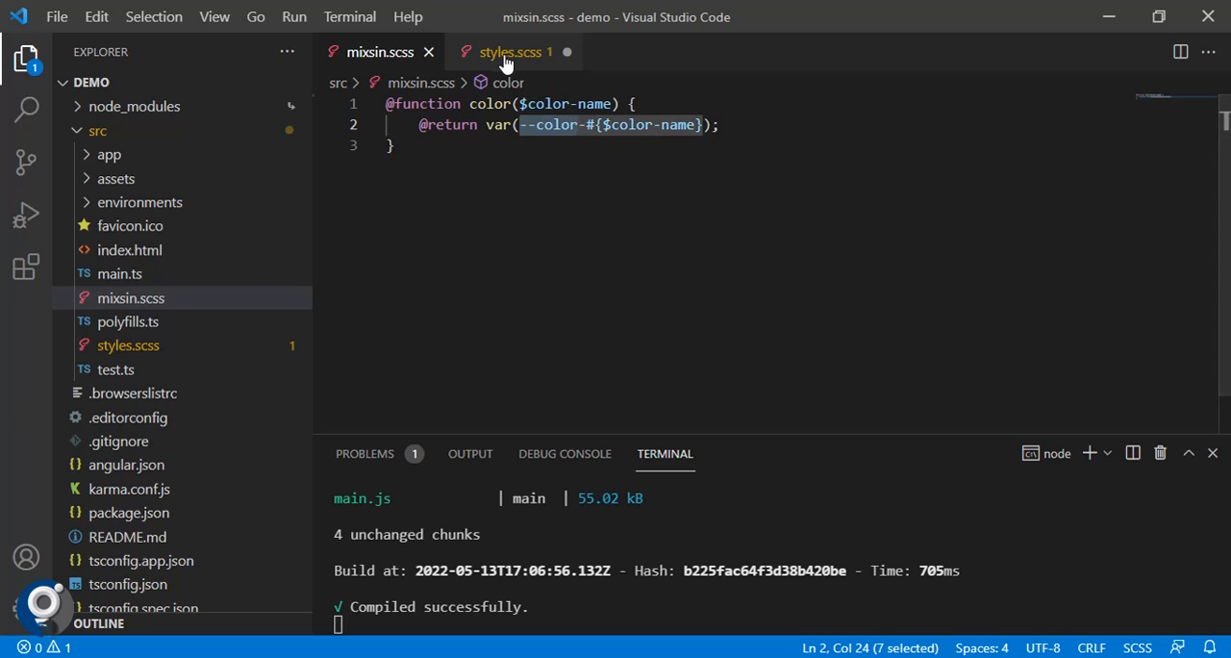
click(509, 52)
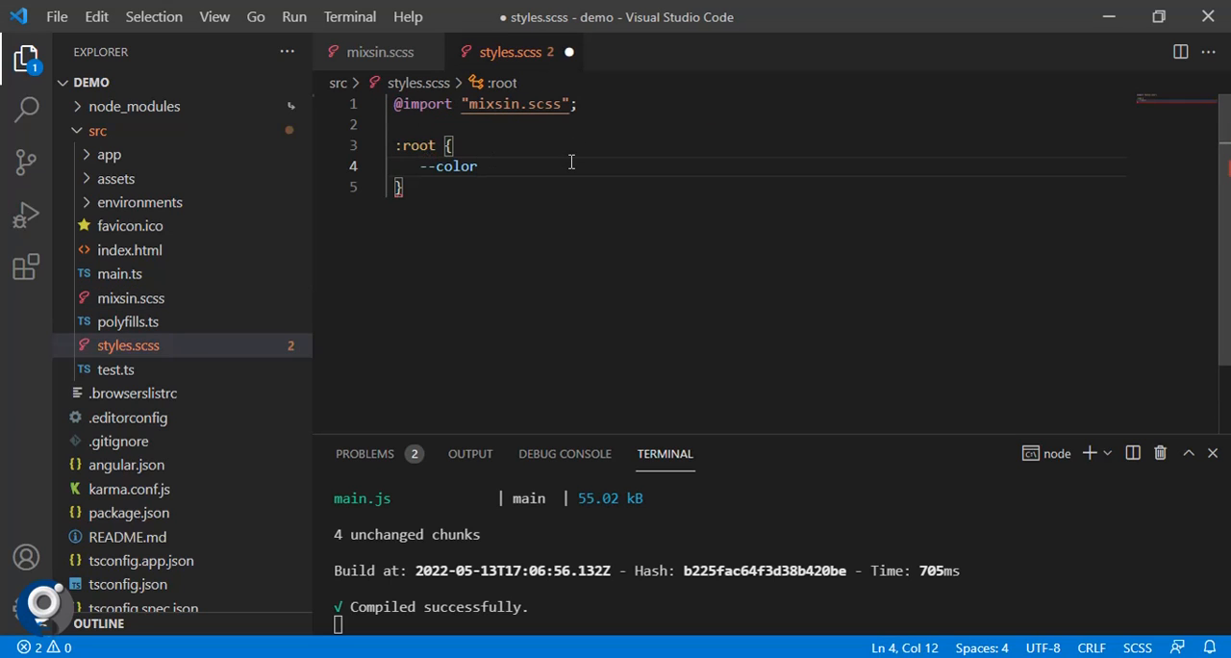
click(377, 52)
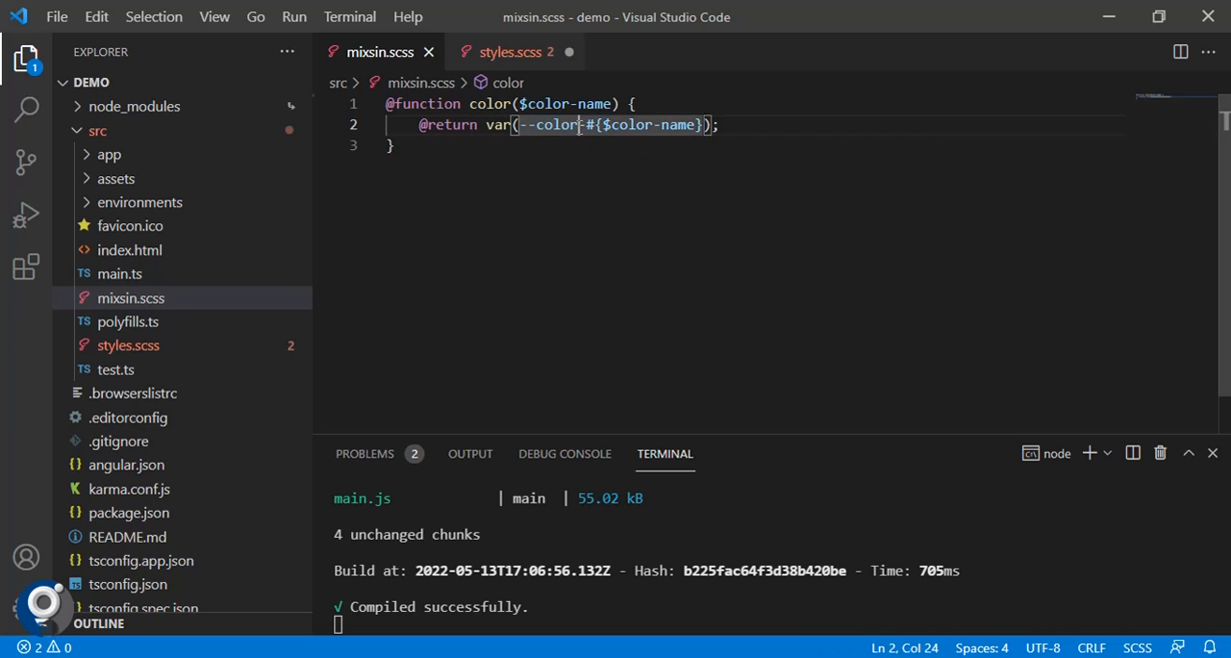
click(510, 52)
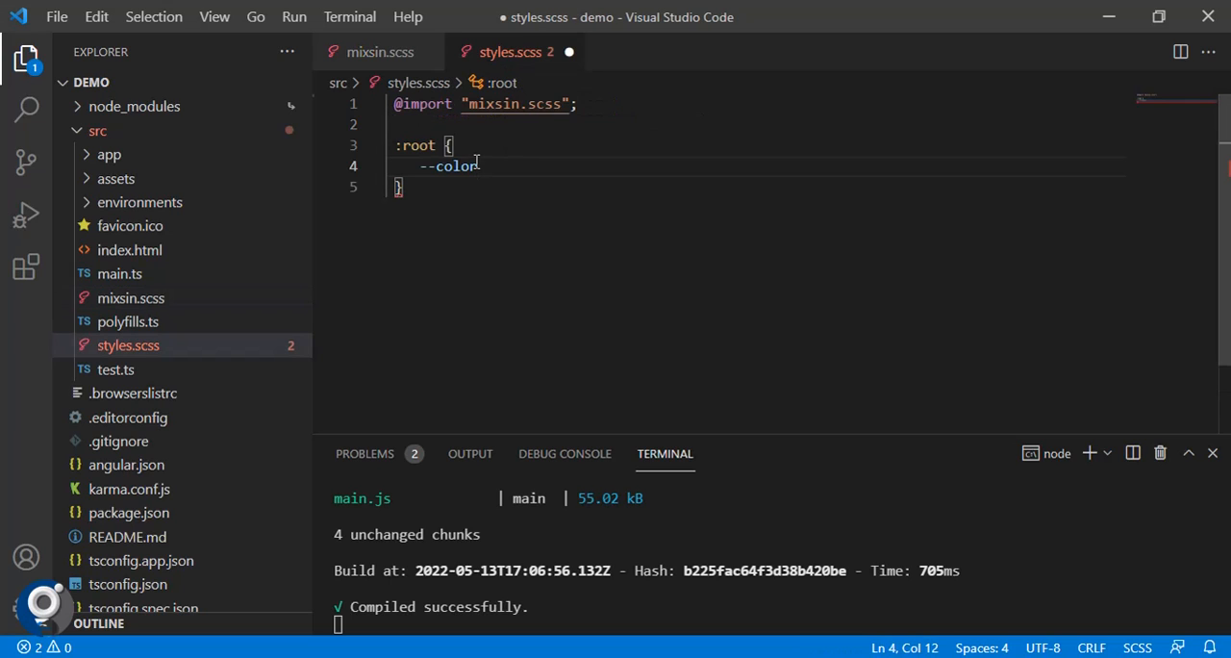
- Define the --color-primary variable as #0d5f9b
text(-pri)
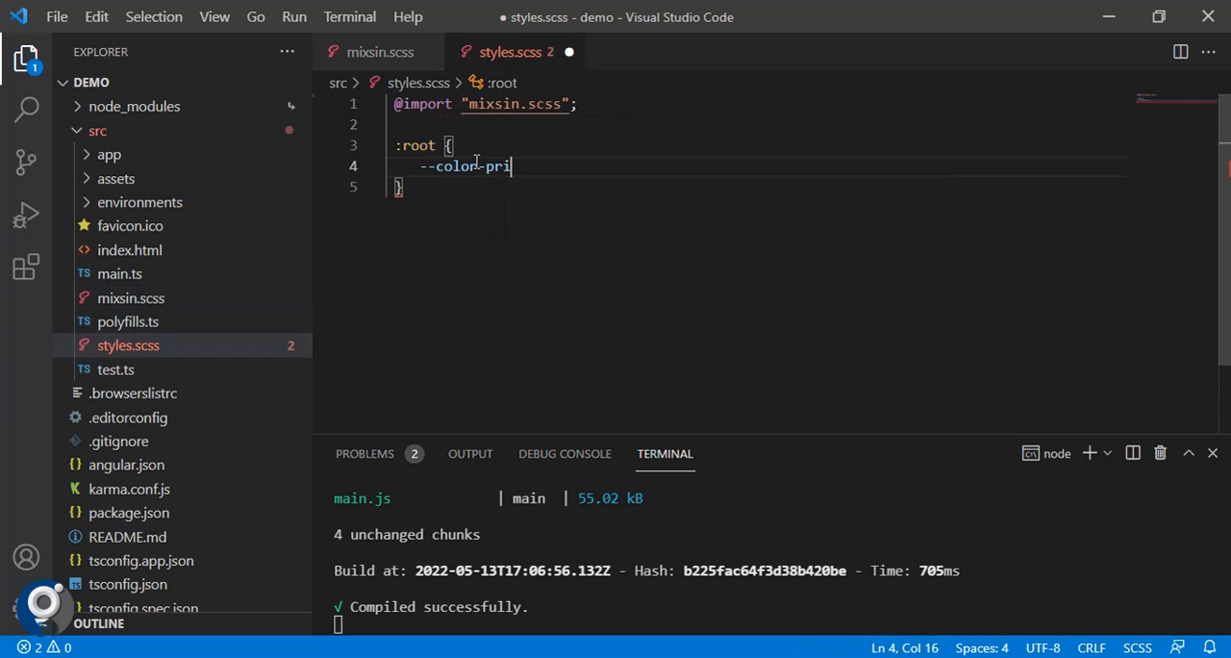
text(m)
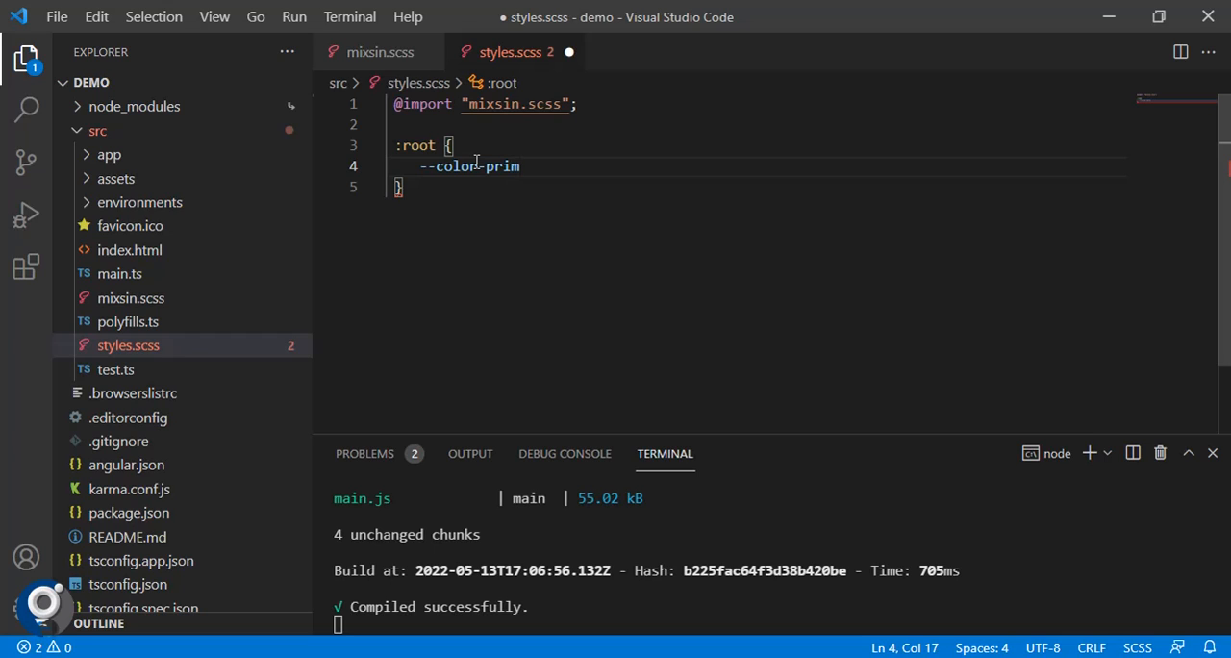
text(ar)
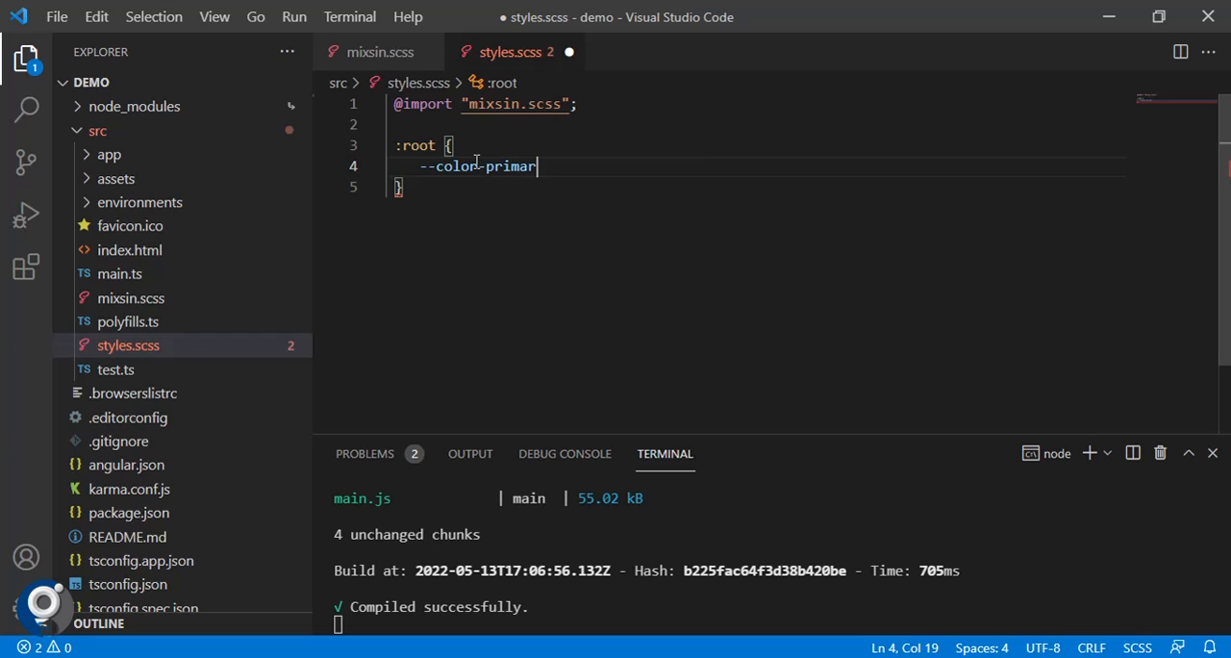
text(:)
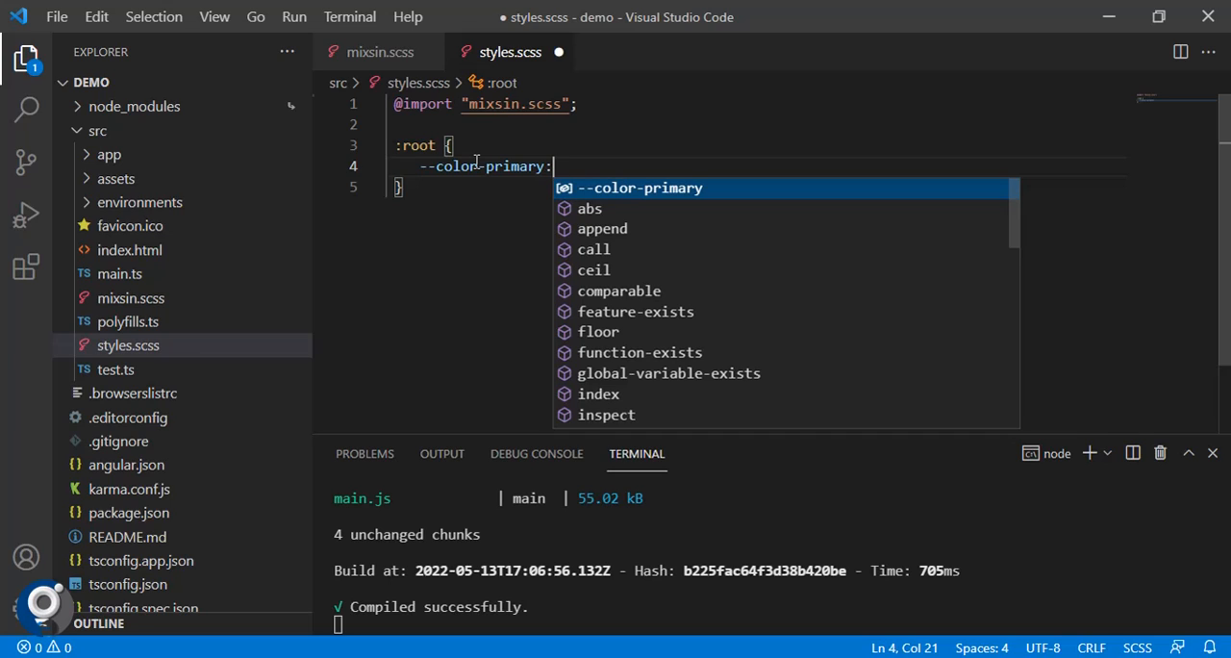
text(#)
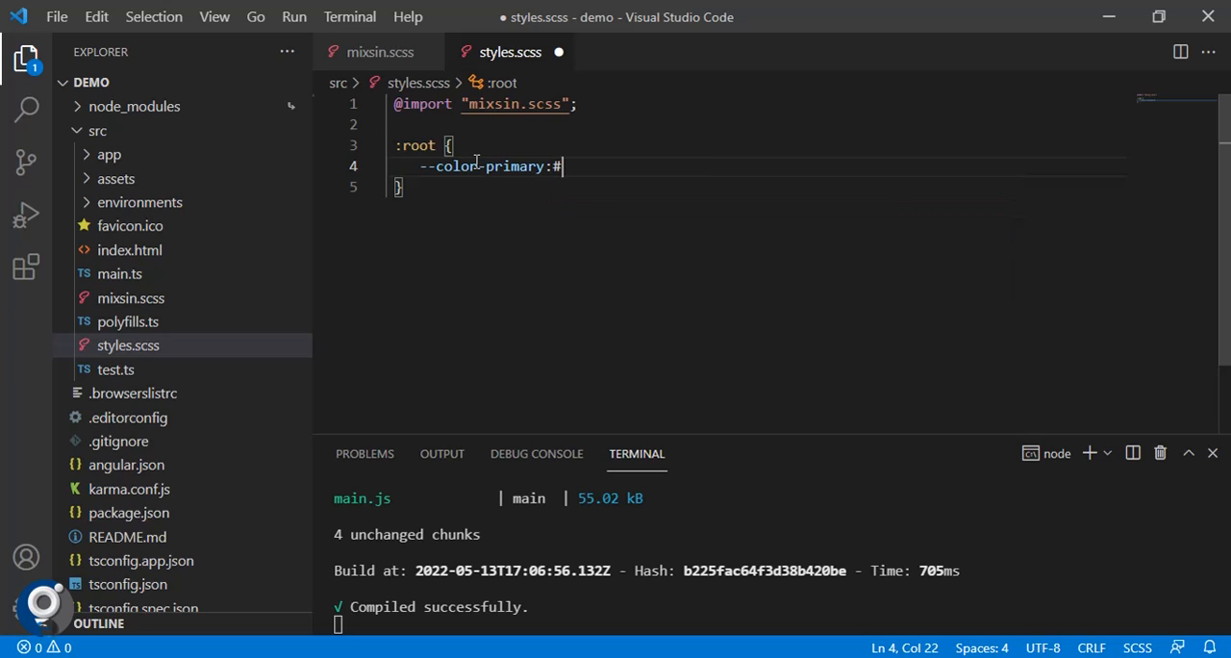
text(0d)
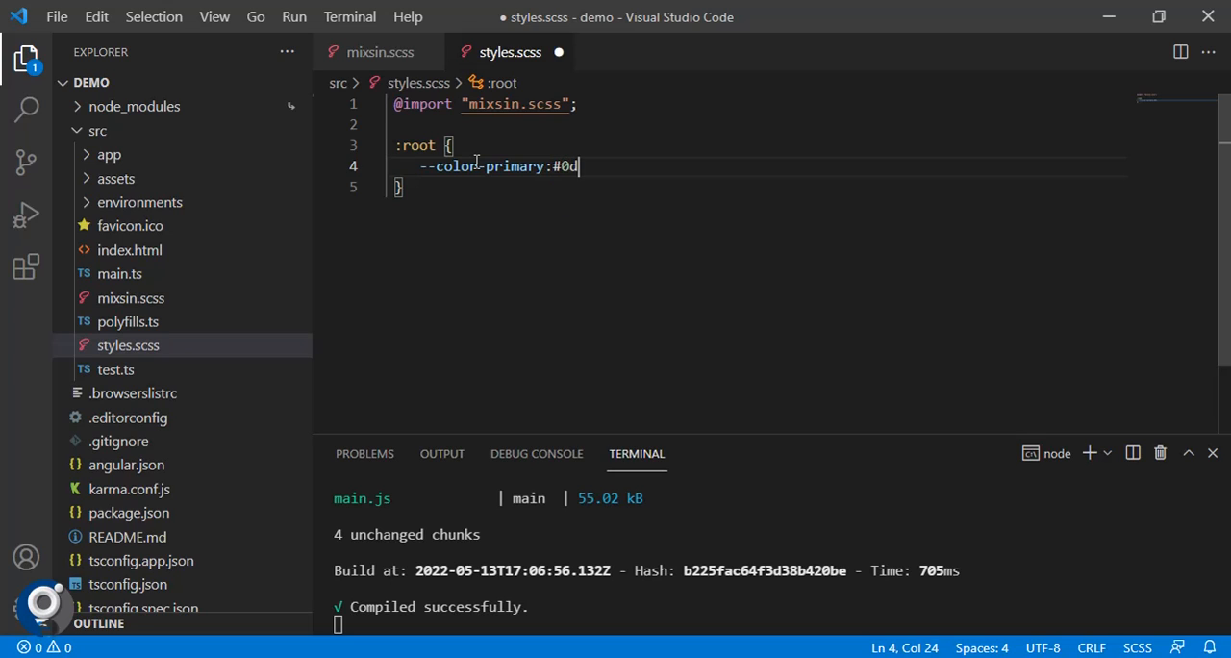
text(5)
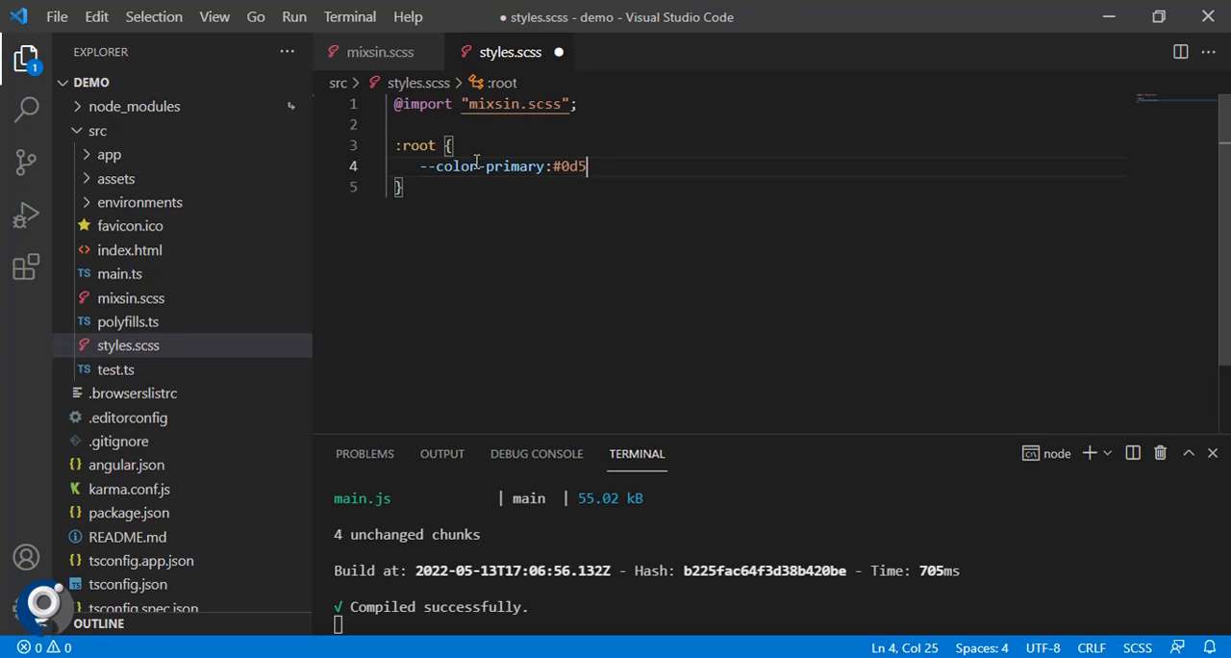
text(f9)
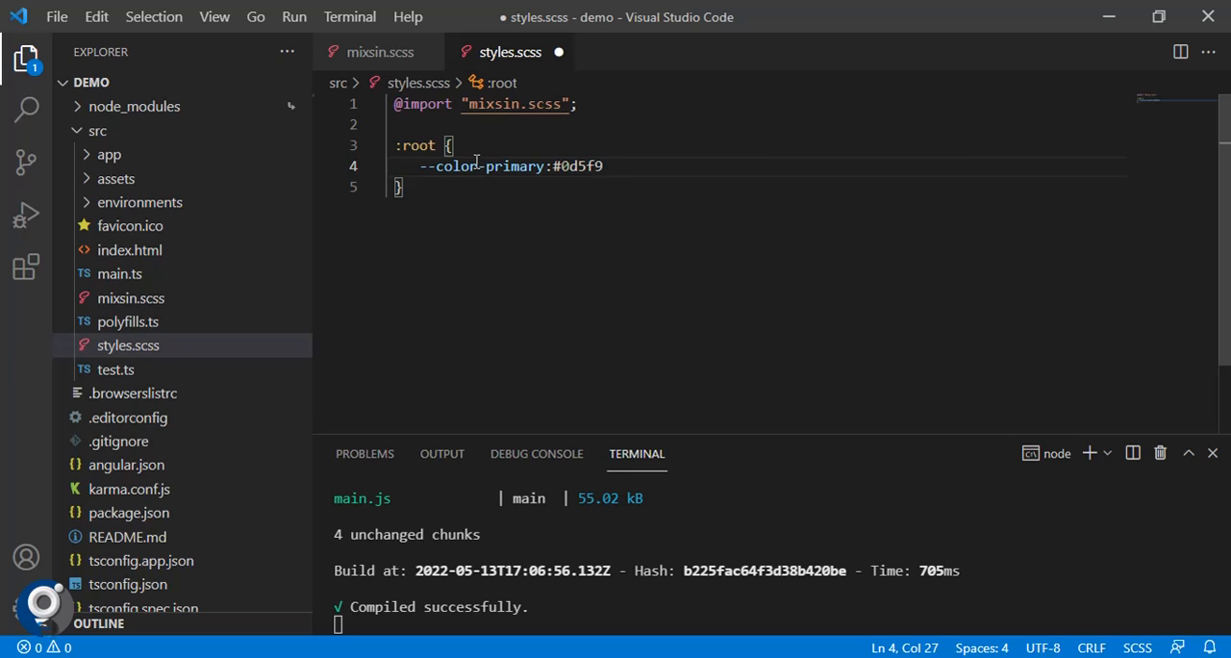
text(b;)
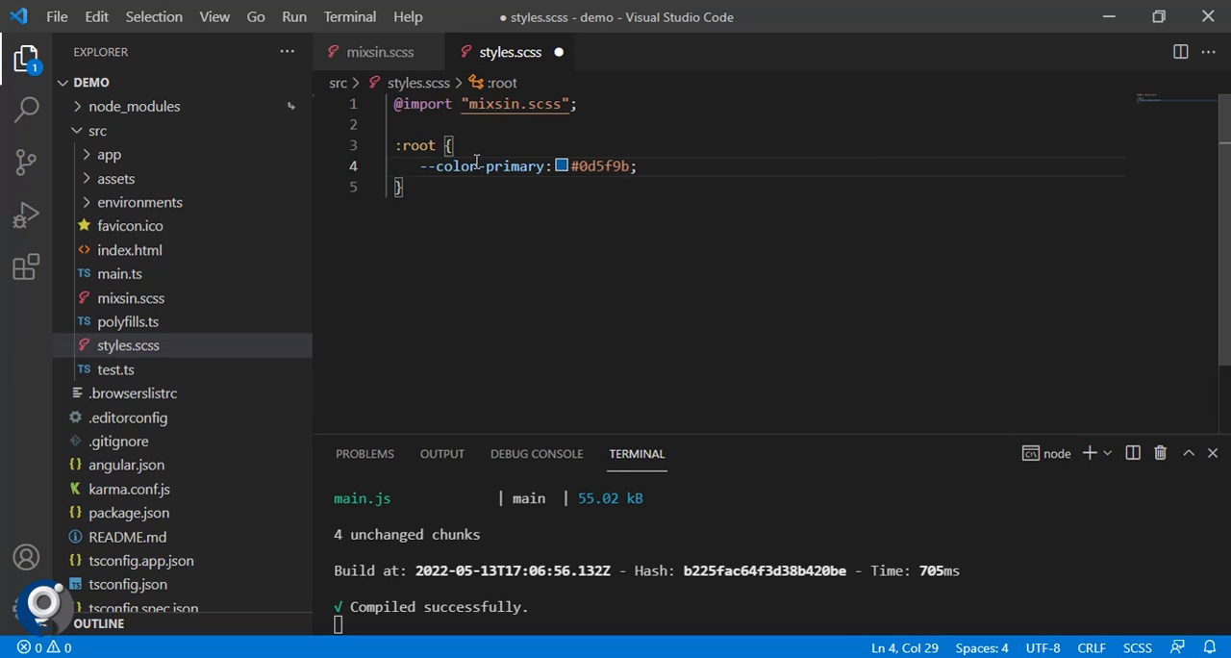
- Add --color-secondary and --color-white variables, each with a #ffff value
text(-)
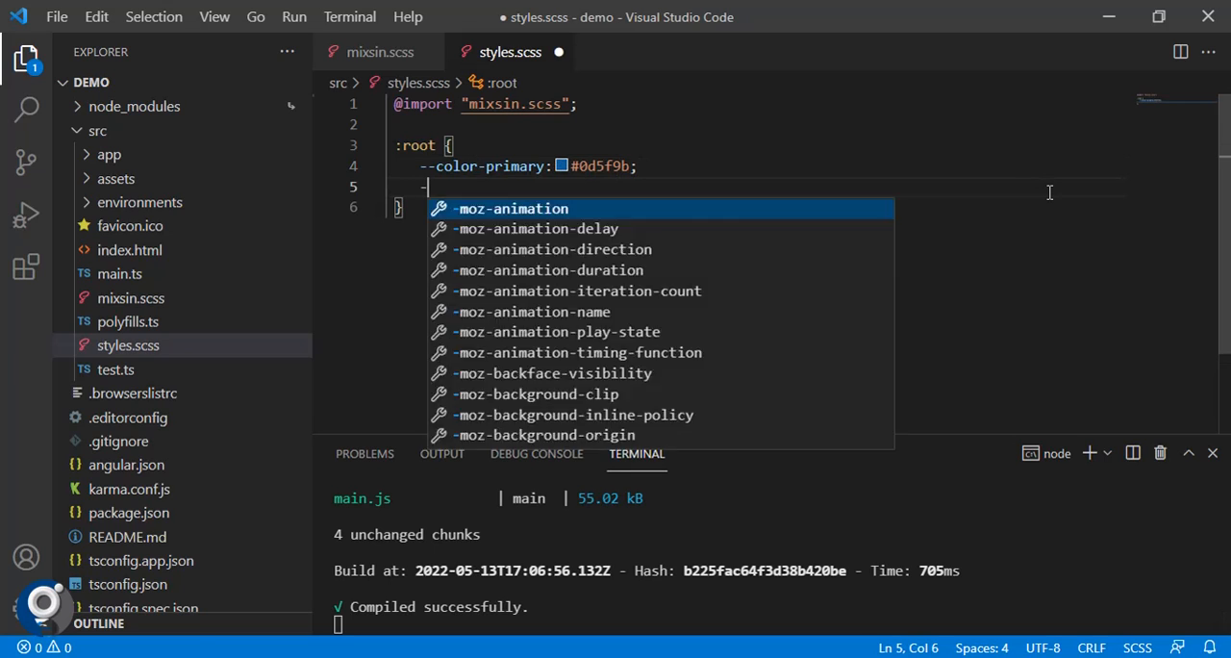
text(-color)
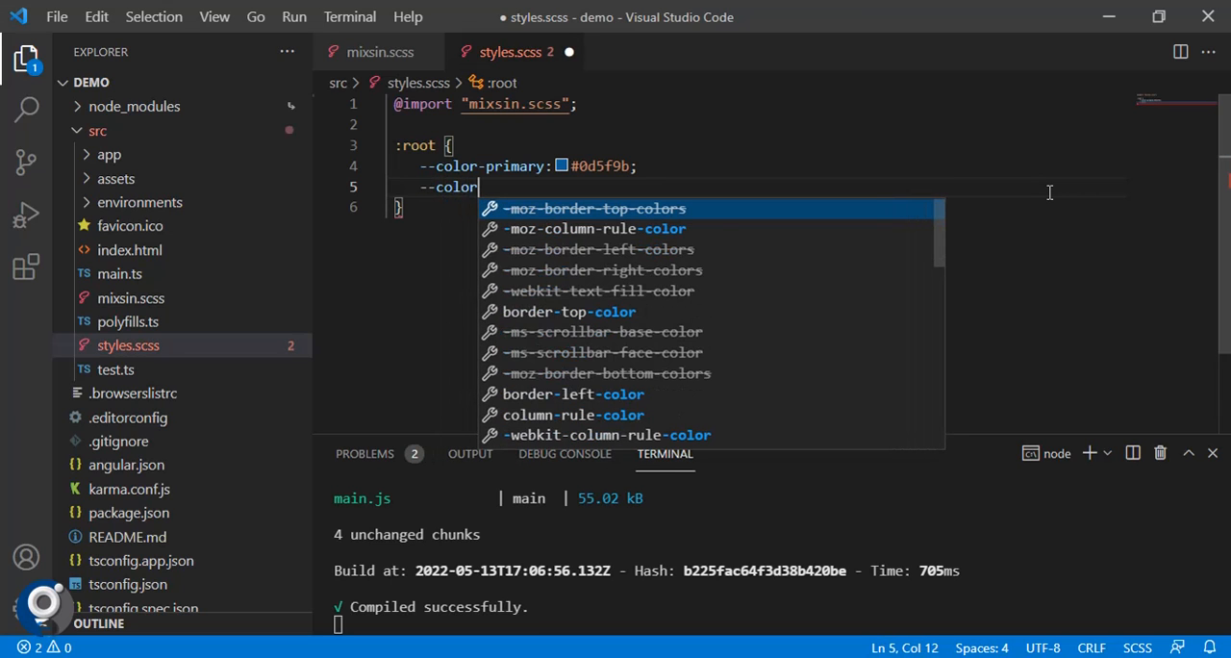
text(-second)
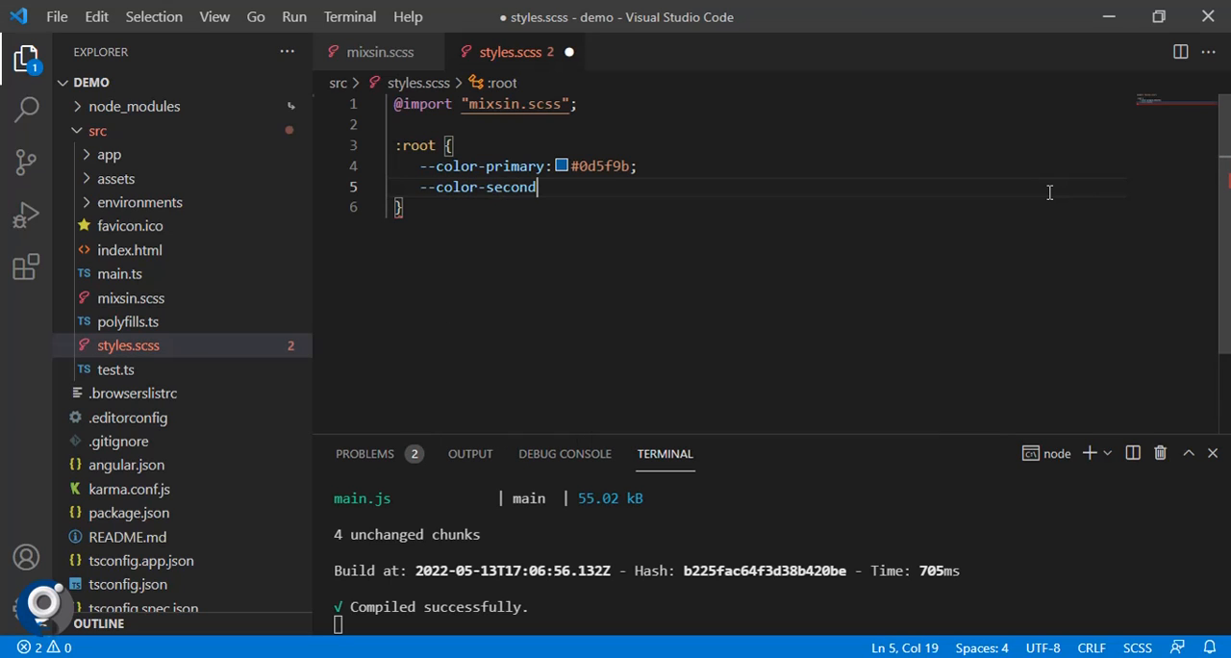
text(ary:)
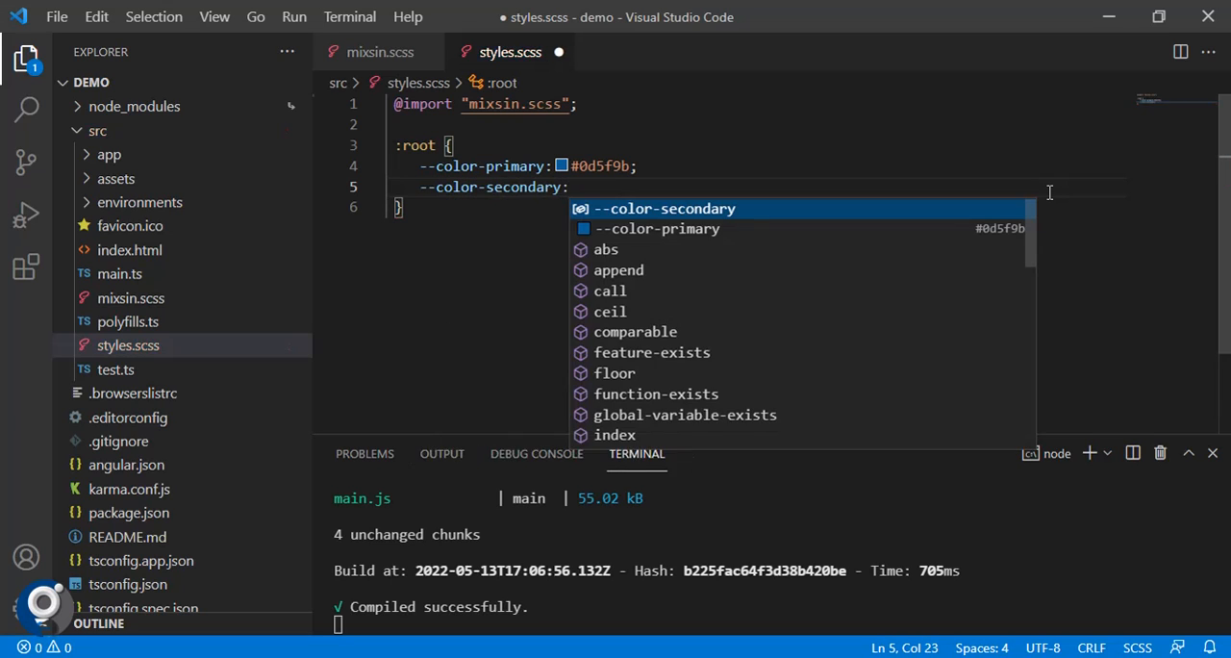
text(#)
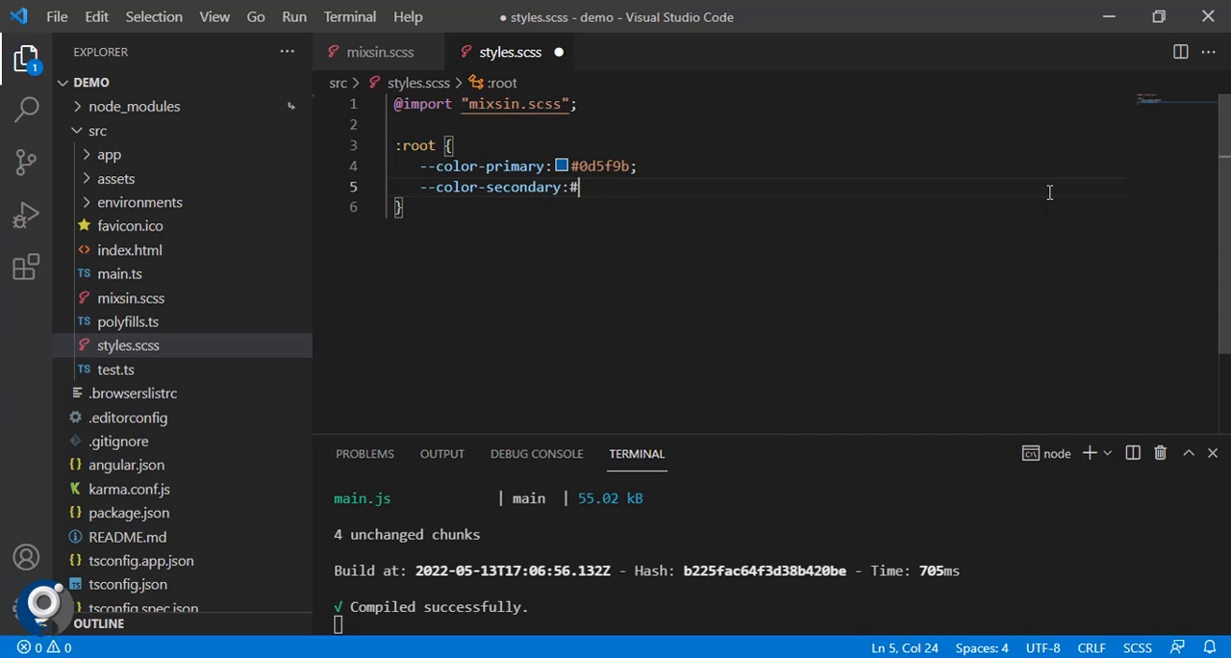
text(ffff;)
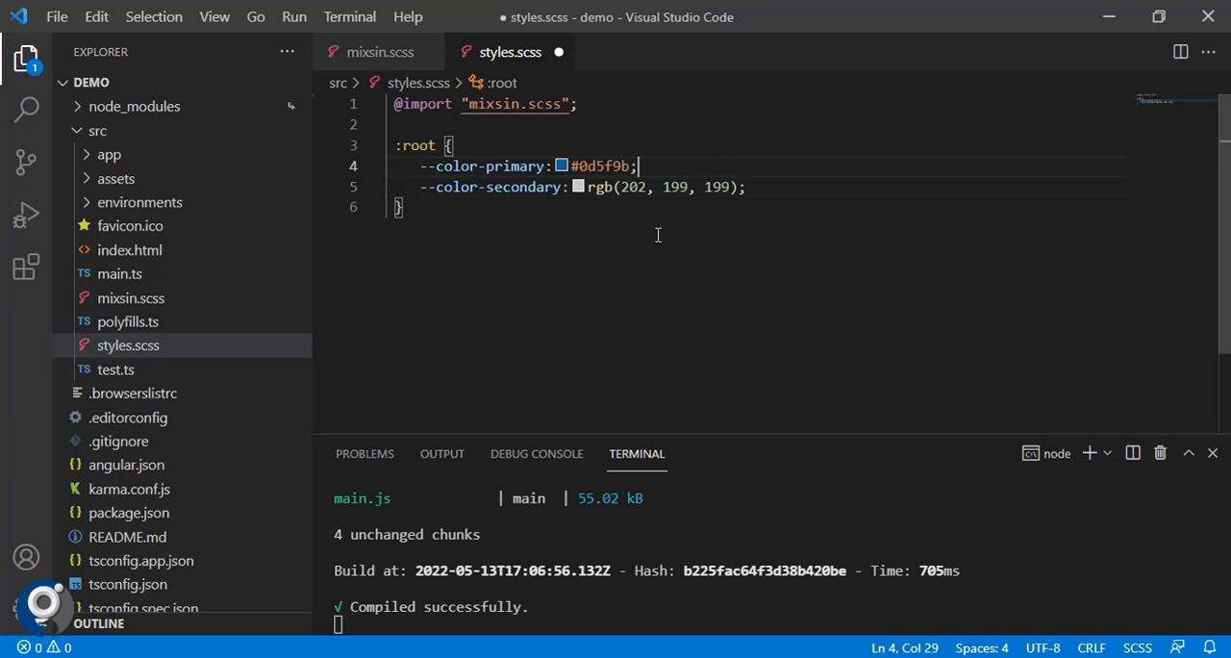
key(Enter)
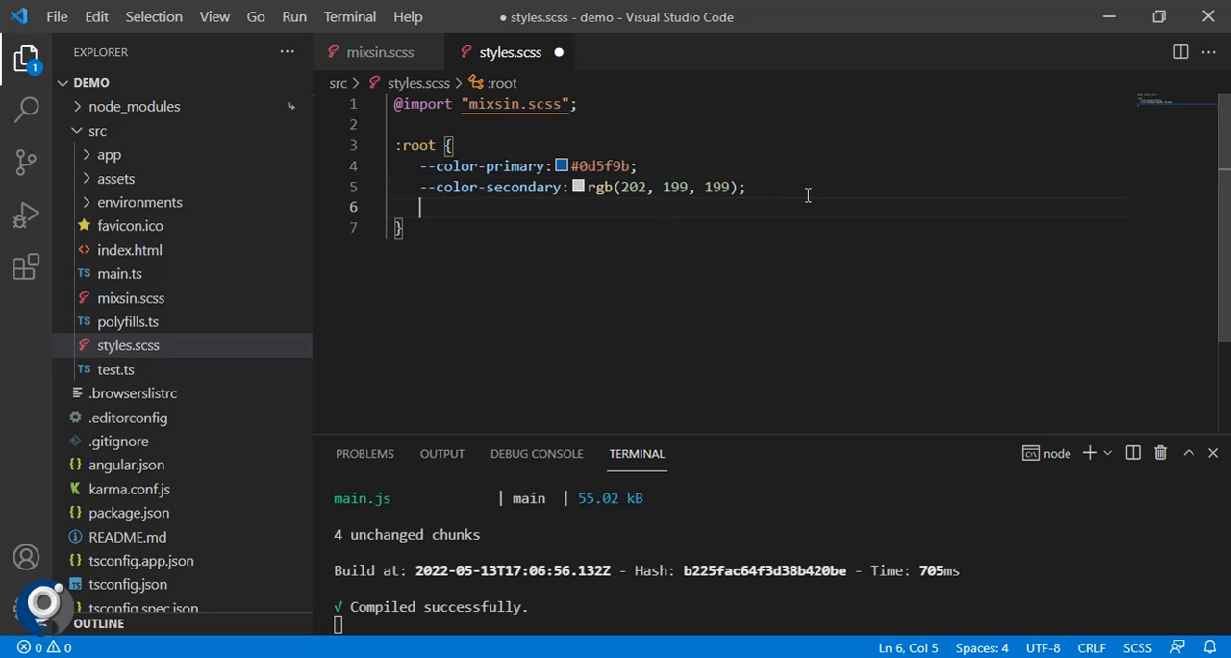
text(--color)
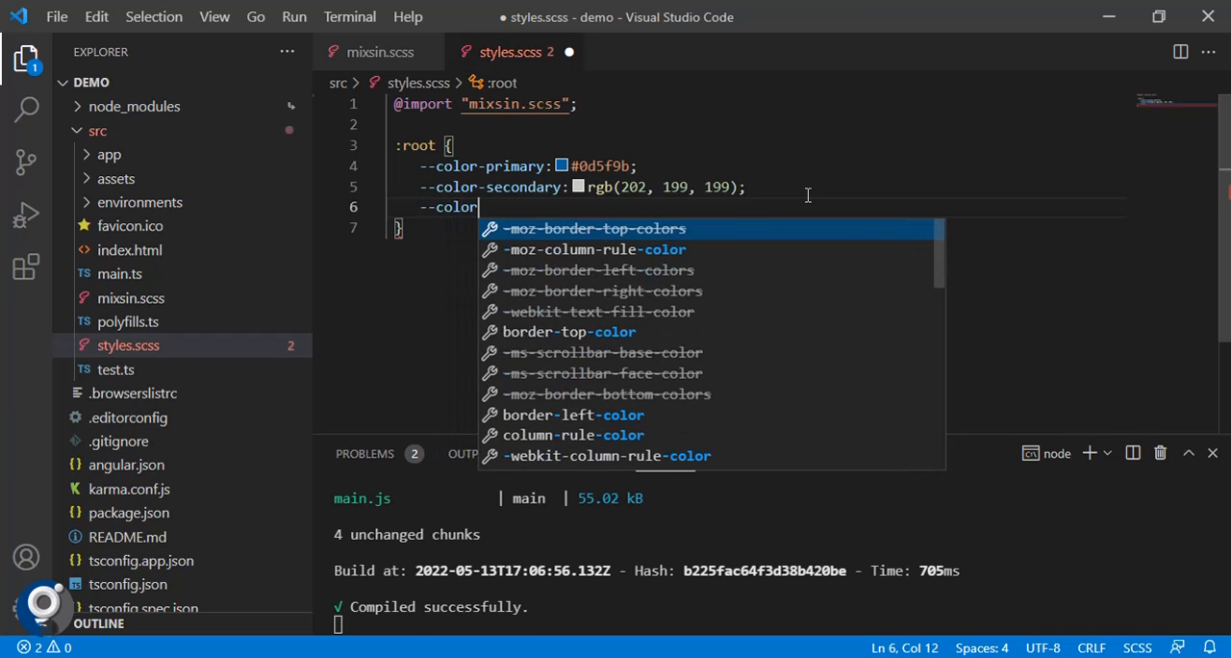
text(-white:)
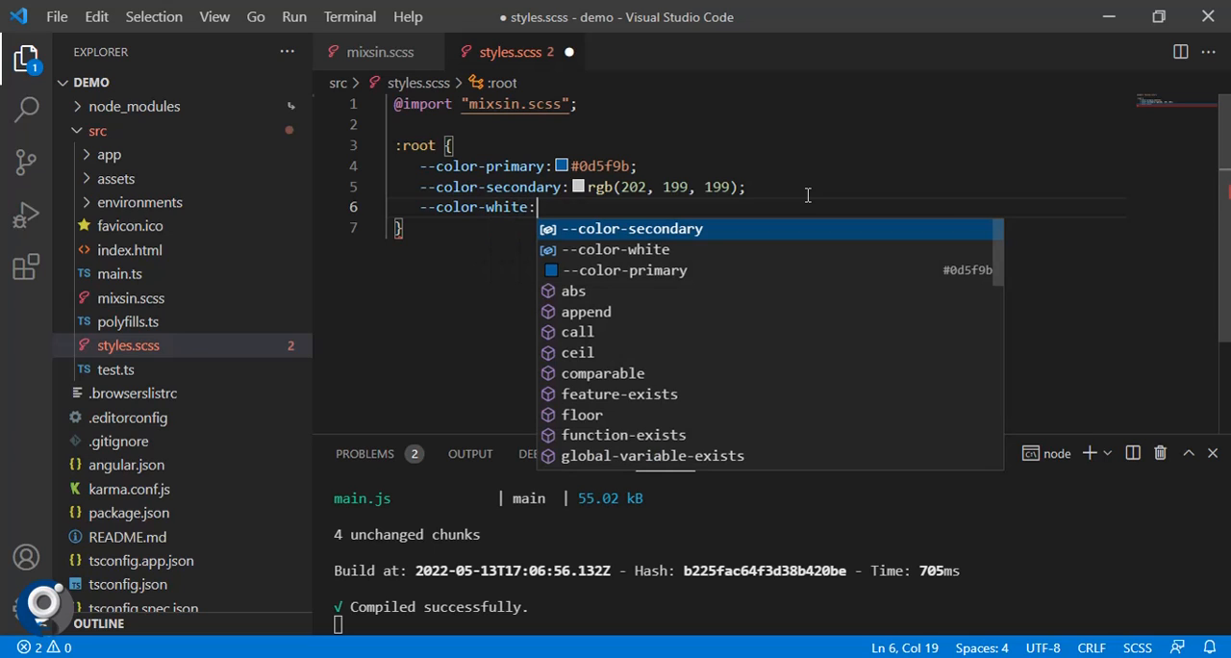
text(#ffff)
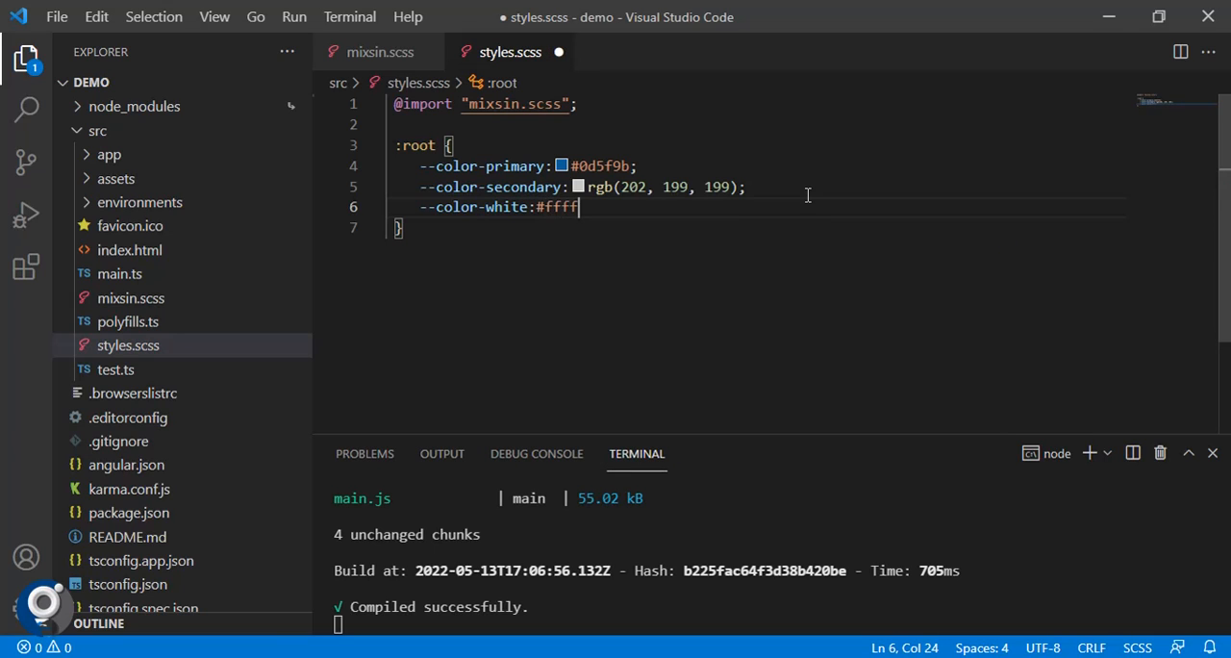
text(;)
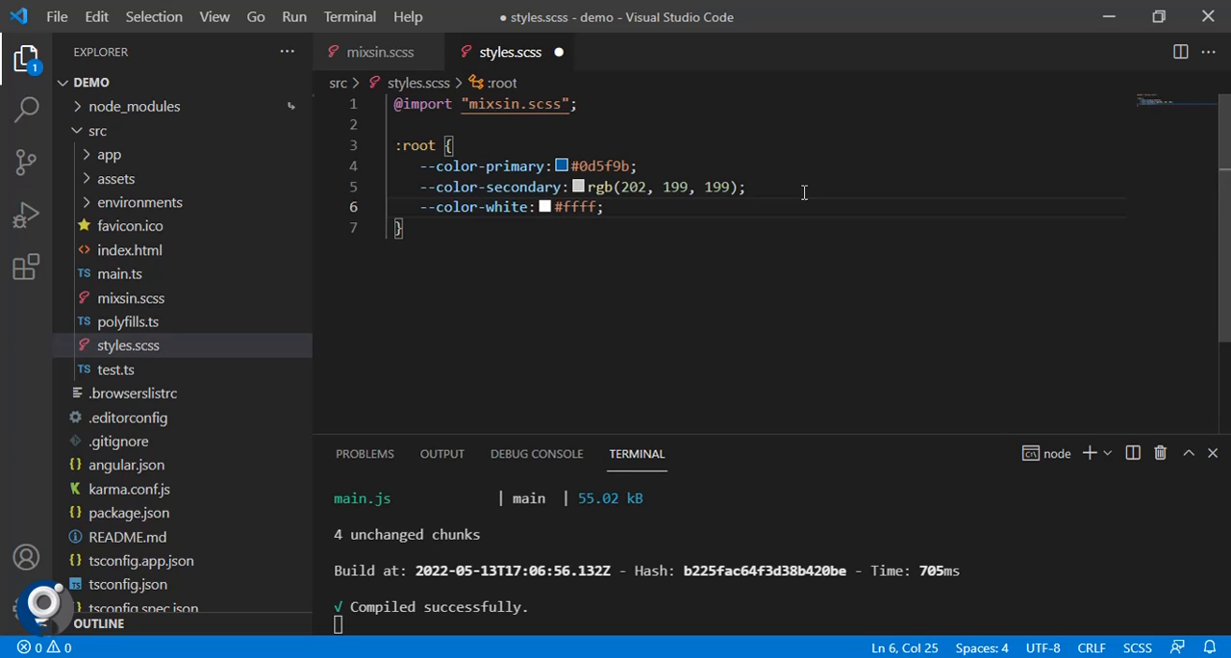
drag(419, 165, 488, 207)
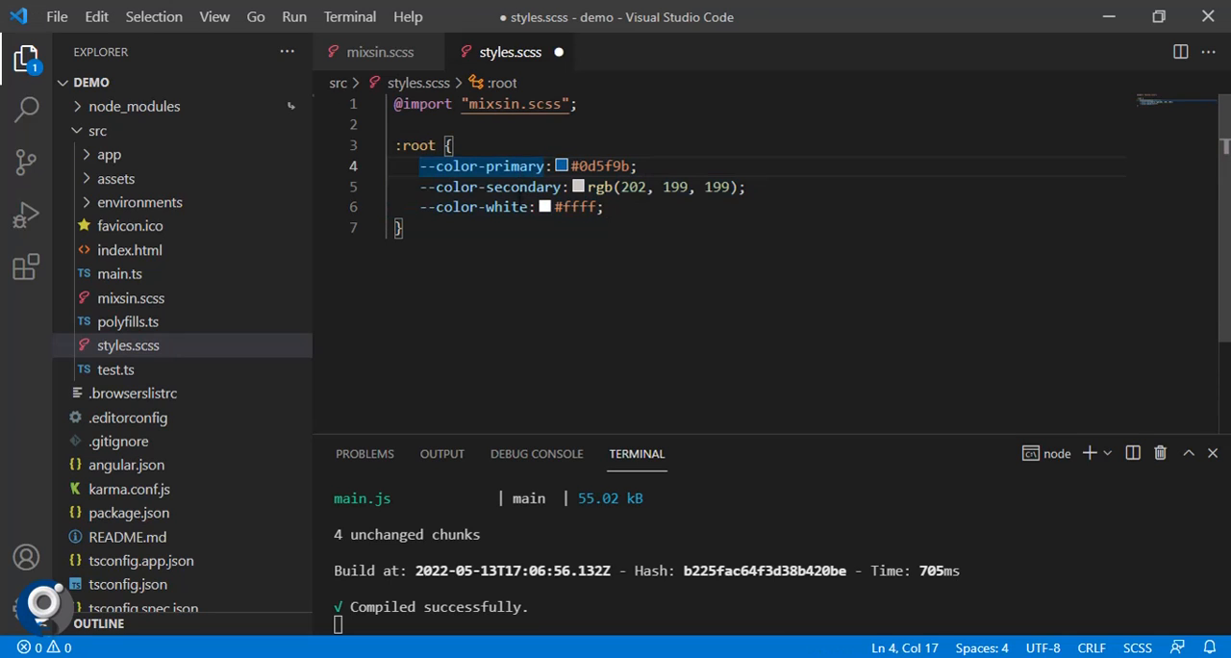
- Save styles.scss and switch back to the color() function in mixsin.scss
click(379, 51)
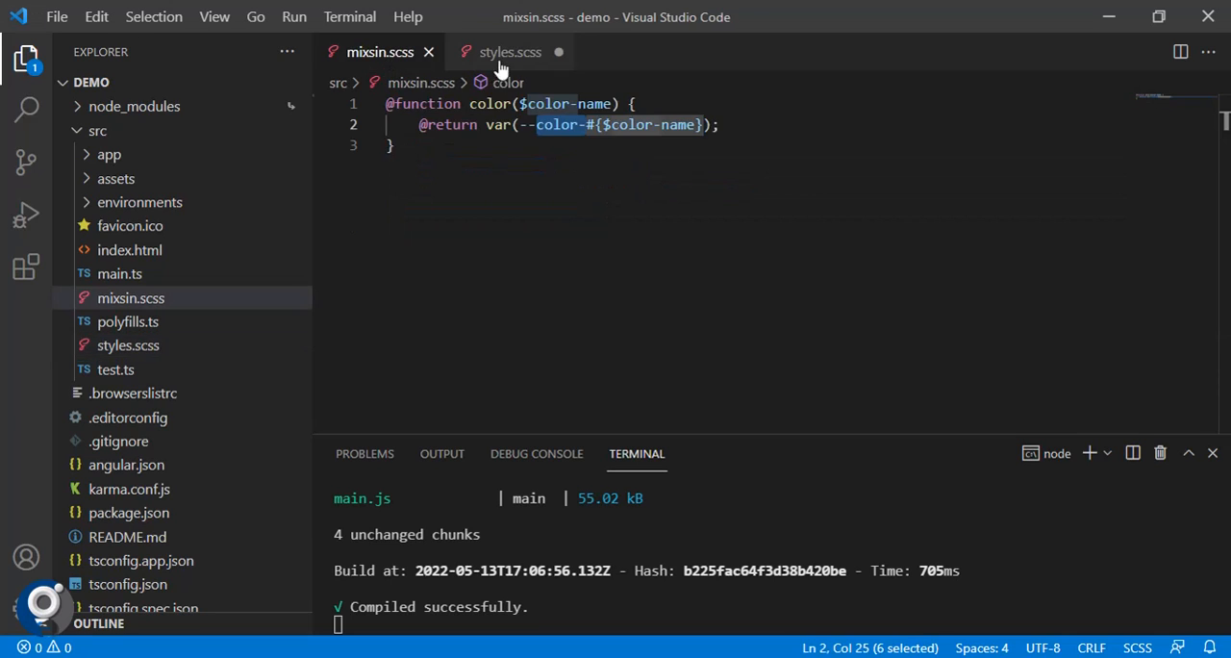
click(510, 52)
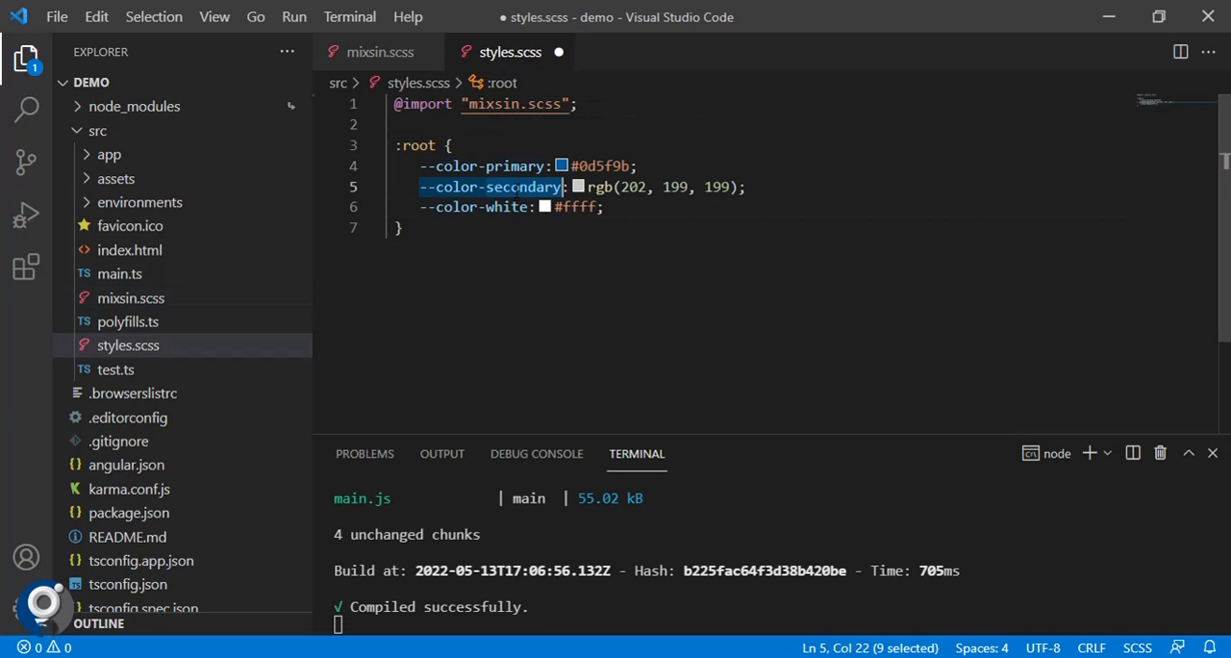
click(378, 52)
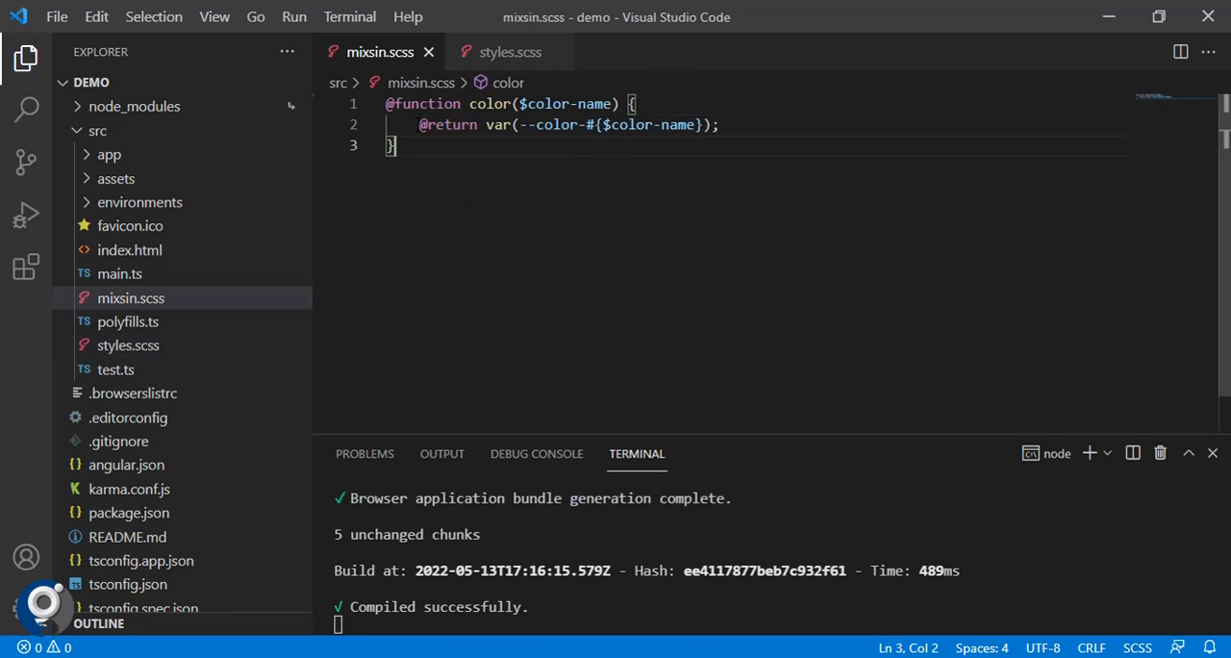
- Open app.component.html and add a paragraph <p class="pcustom">Demo</p>
click(108, 153)
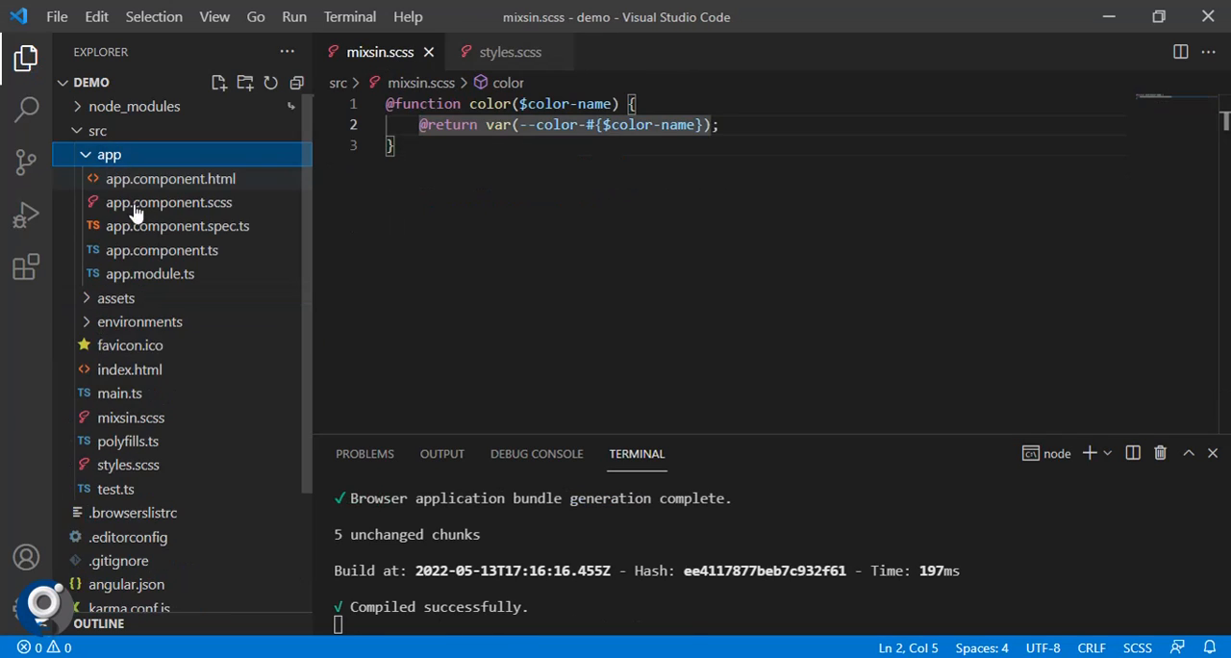
click(170, 178)
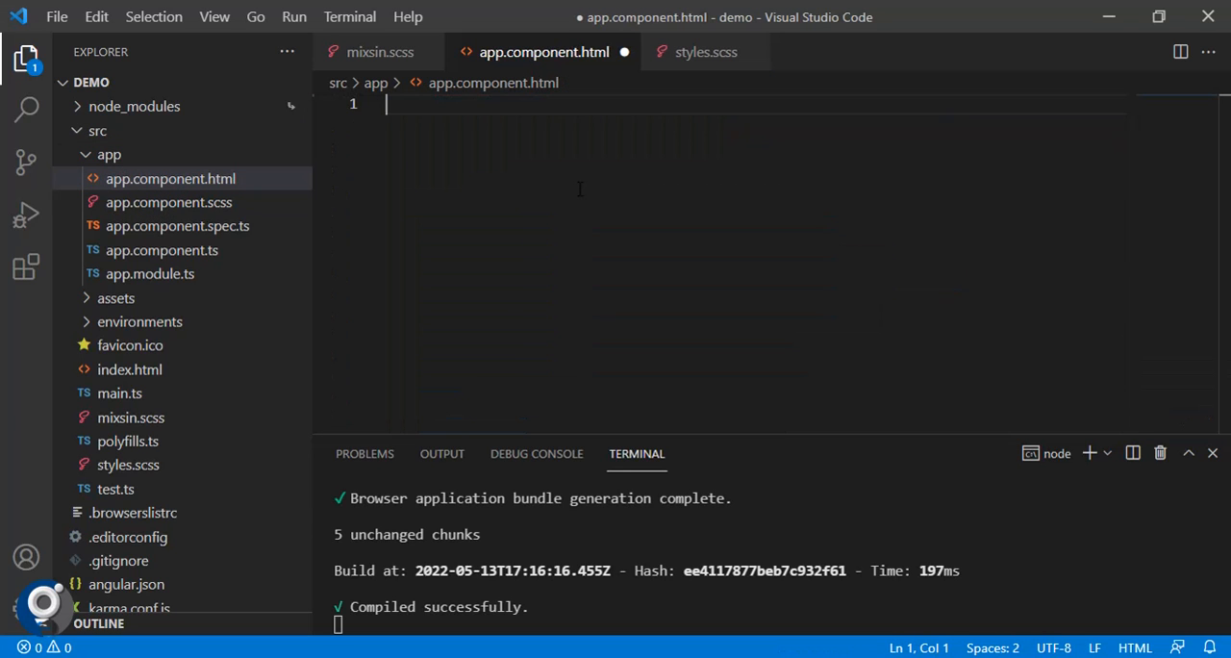
mouse_move(580, 199)
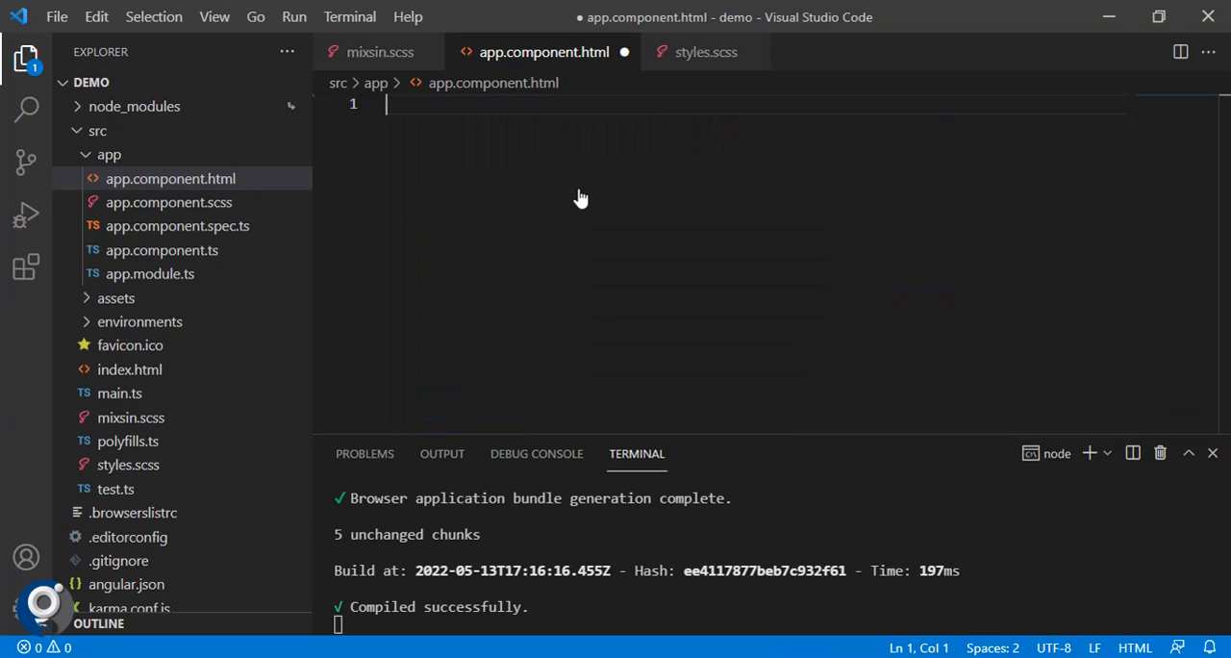
text(<p>Demo</p>)
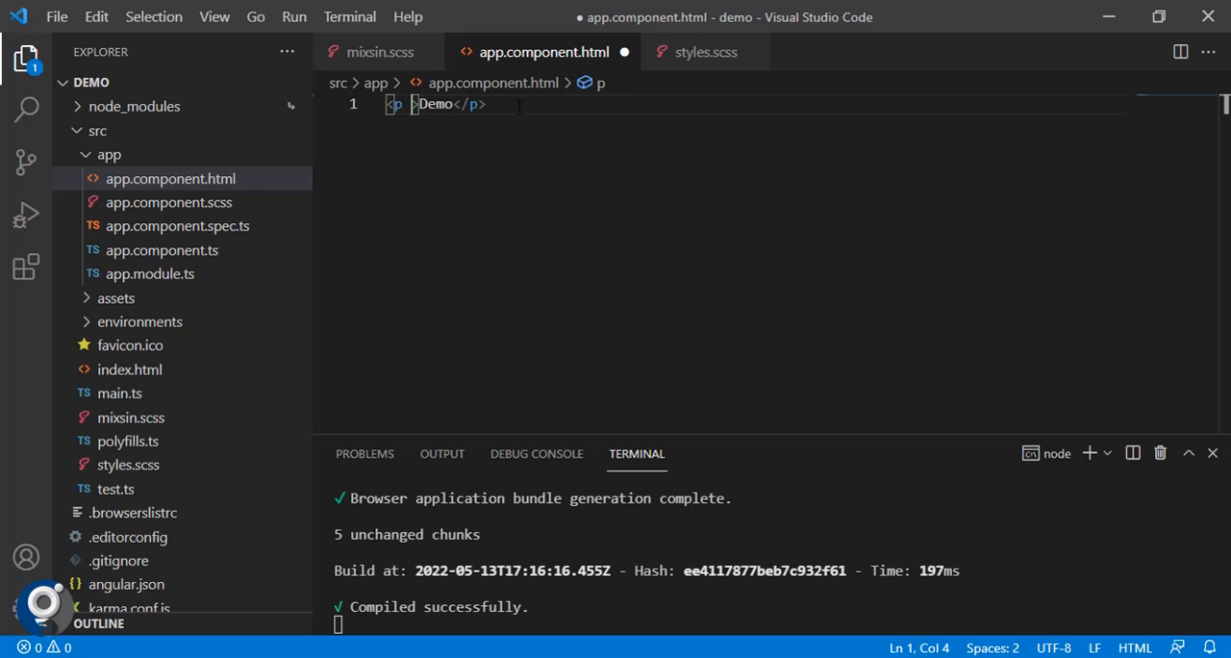
text(class="")
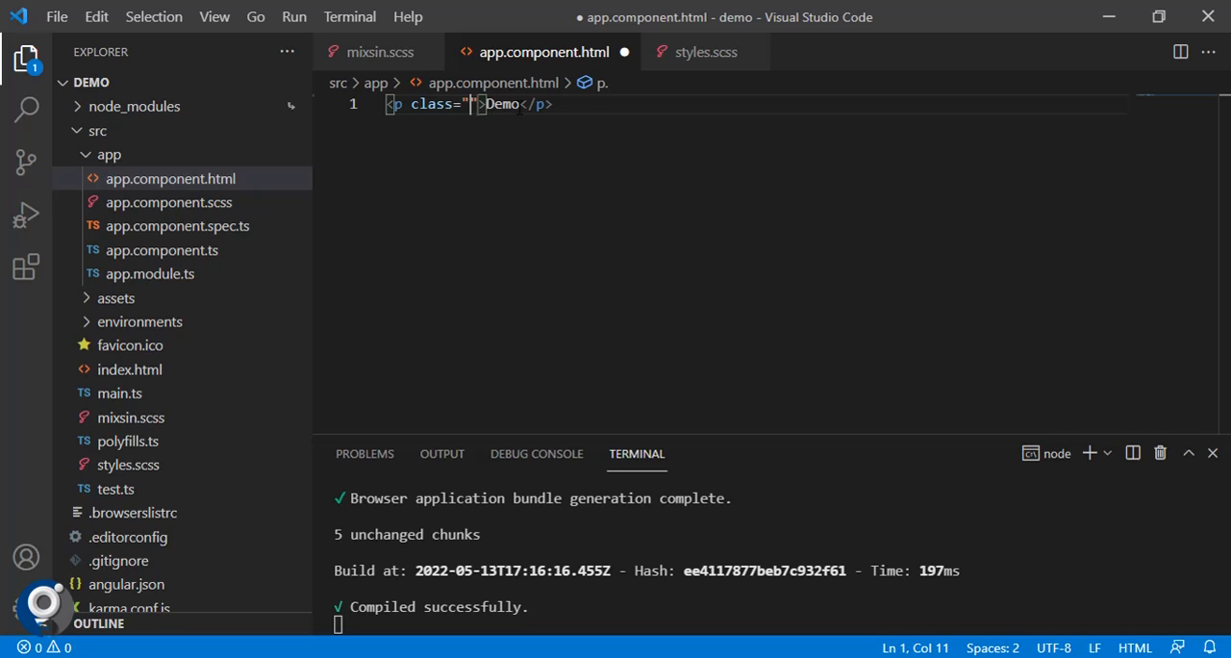
text(pcutom)
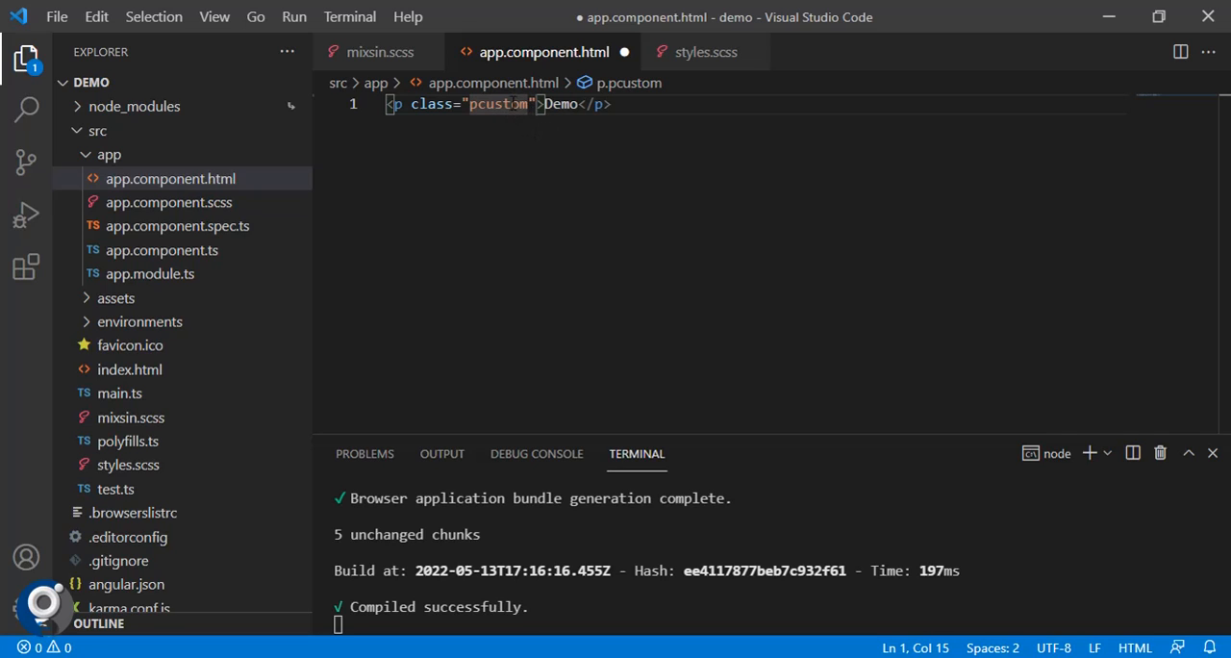
- Create a .pcustom rule in app.component.scss with color(primary)
click(169, 202)
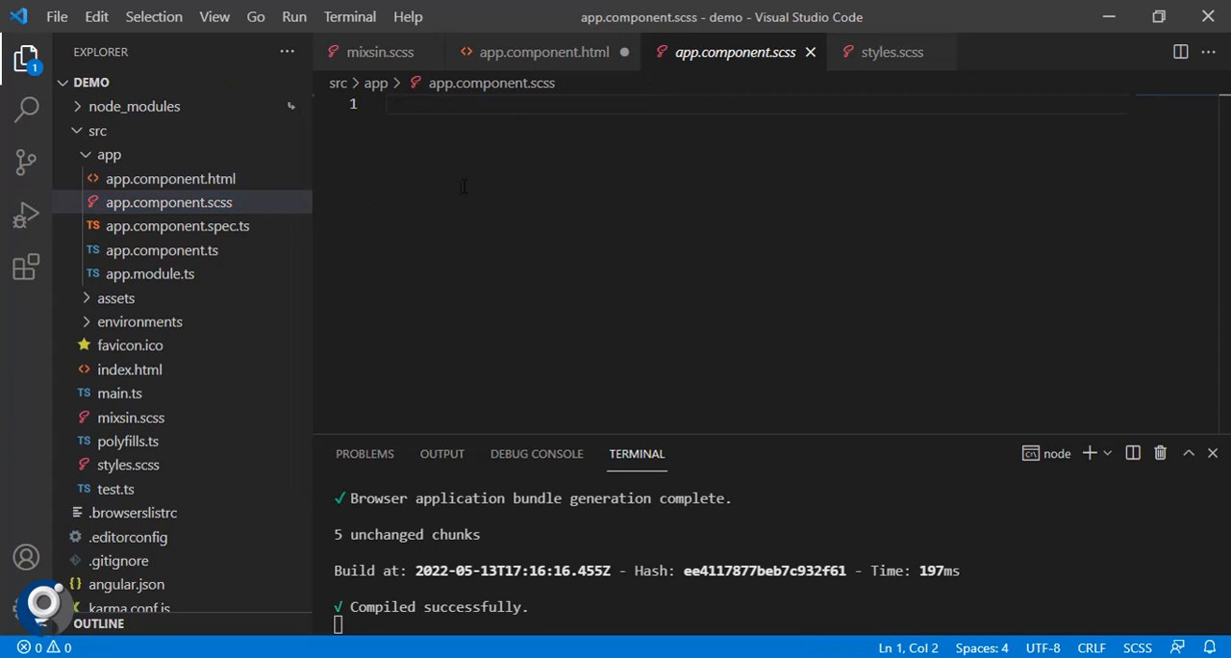
text(.pcustom {)
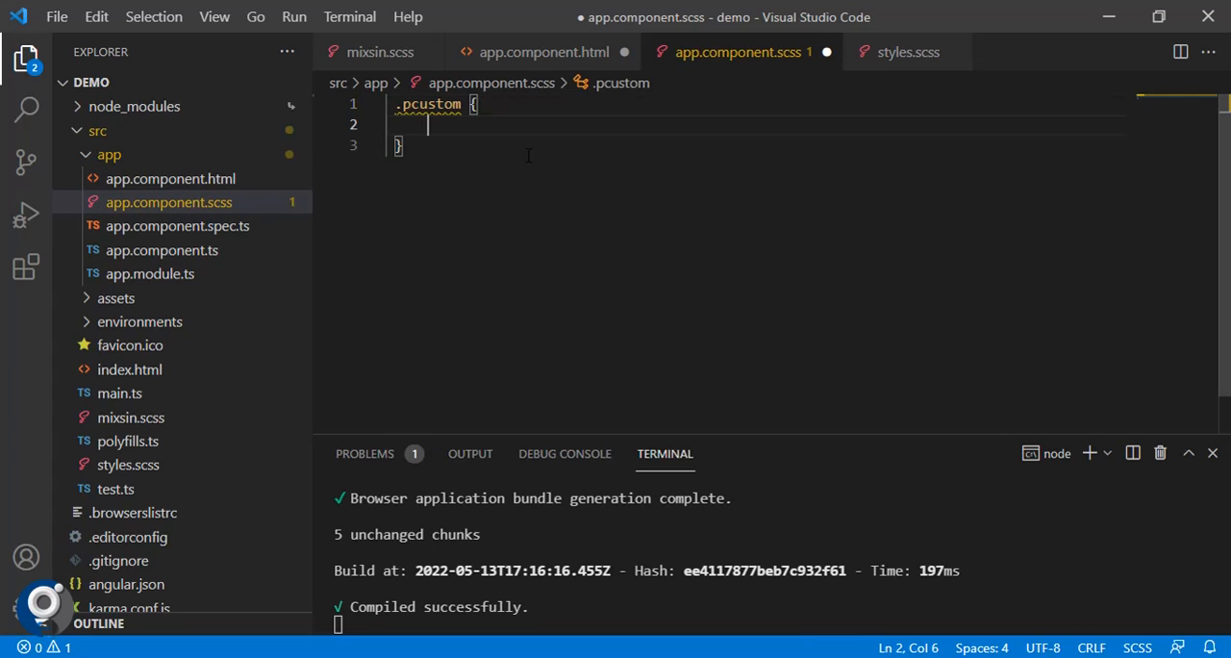
text(color: ;)
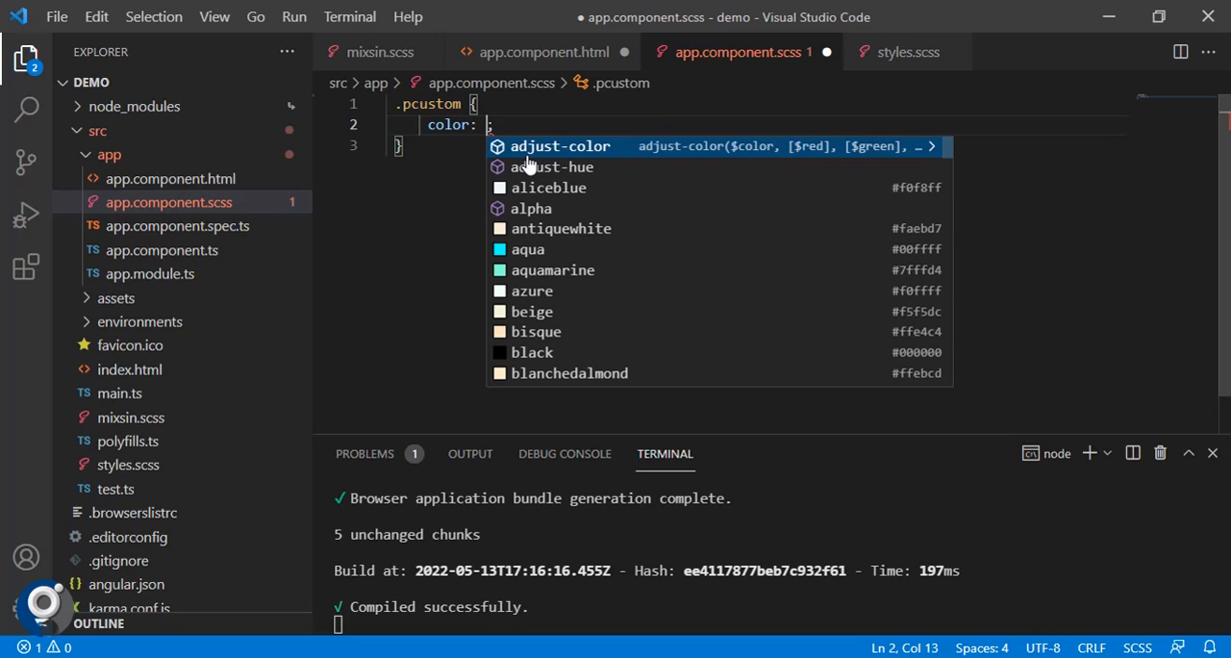
text(#fff)
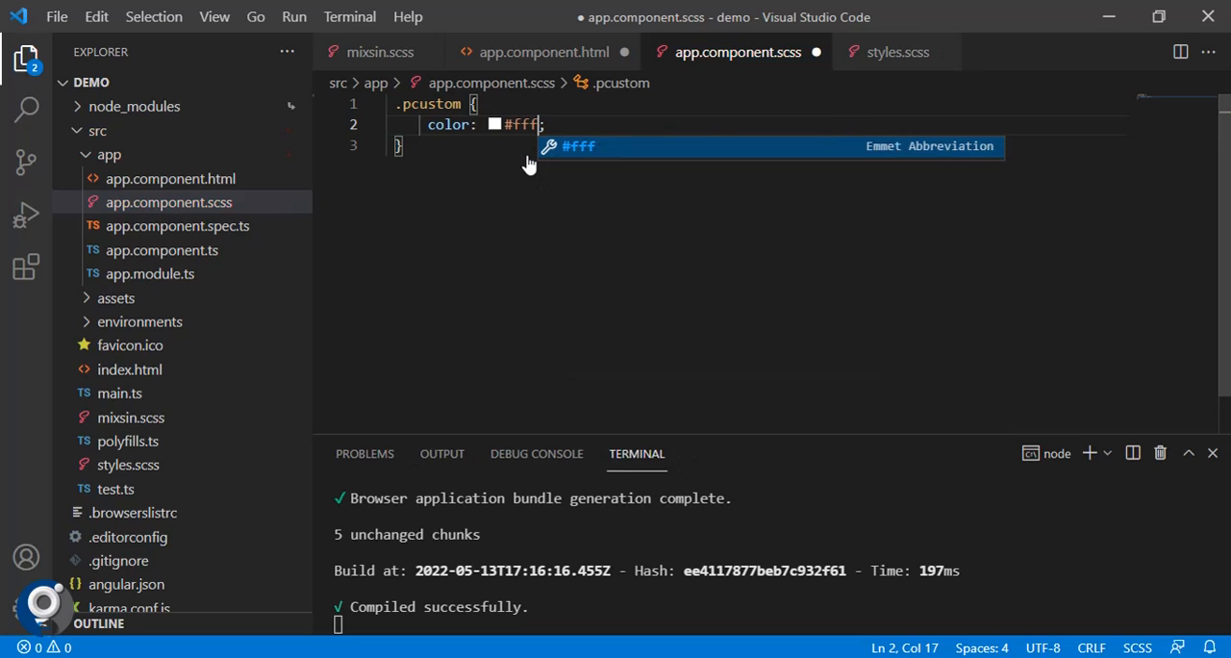
key(BackSpace)
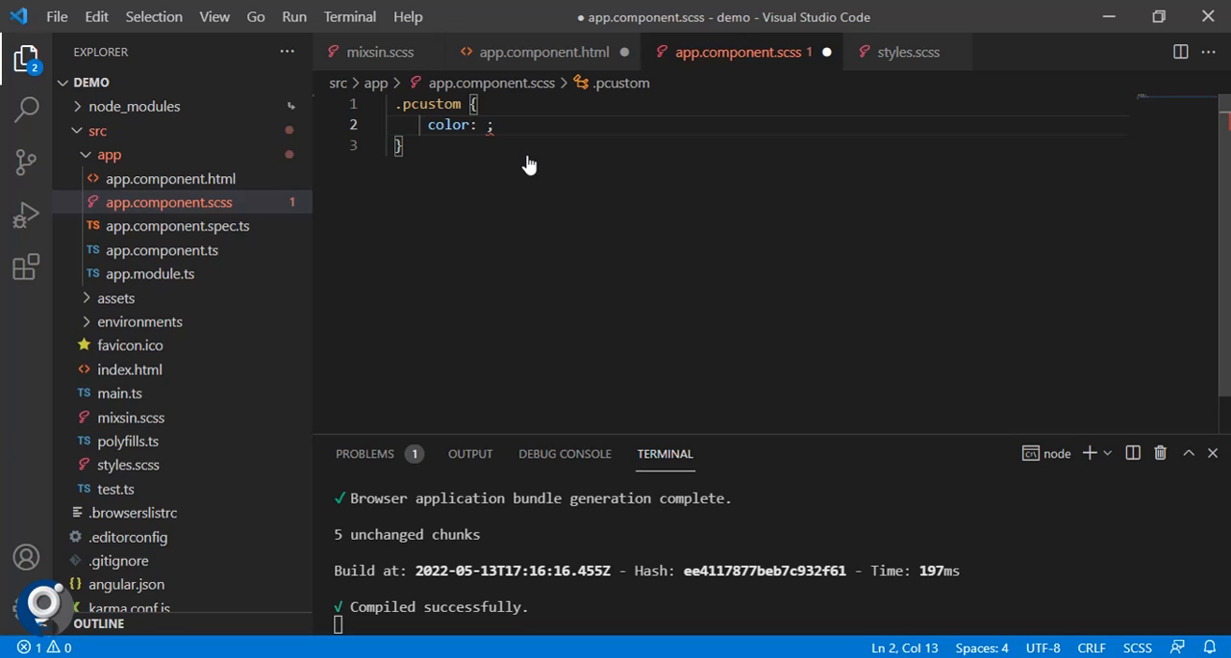
text(color())
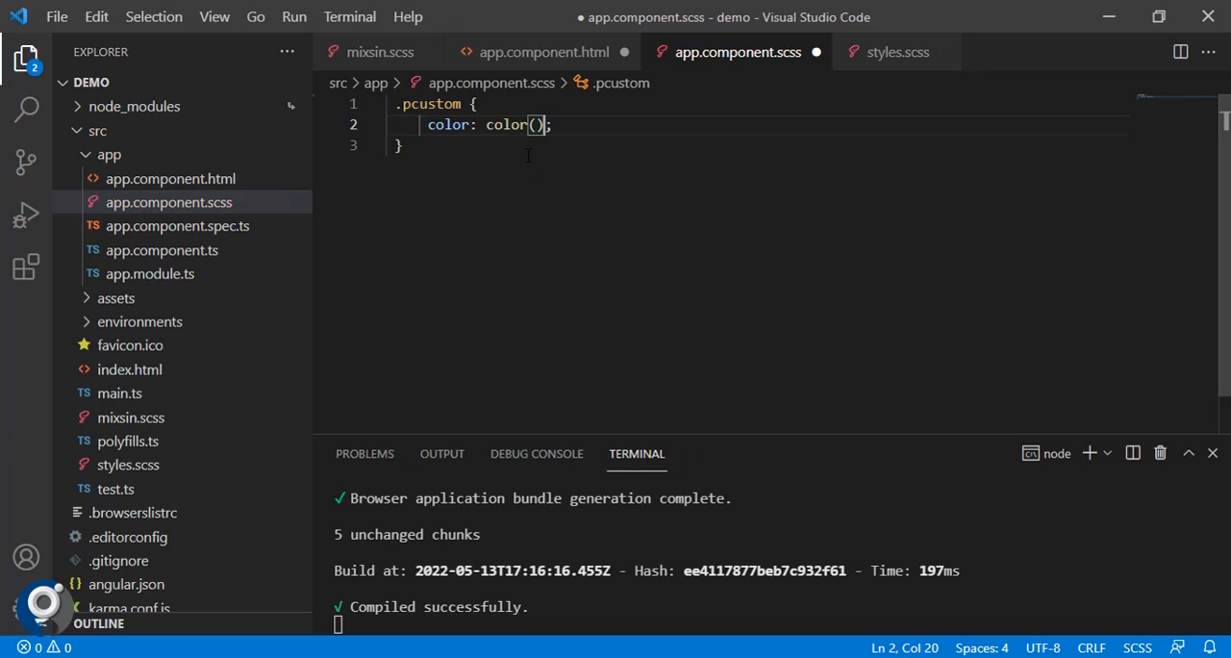
key(Left)
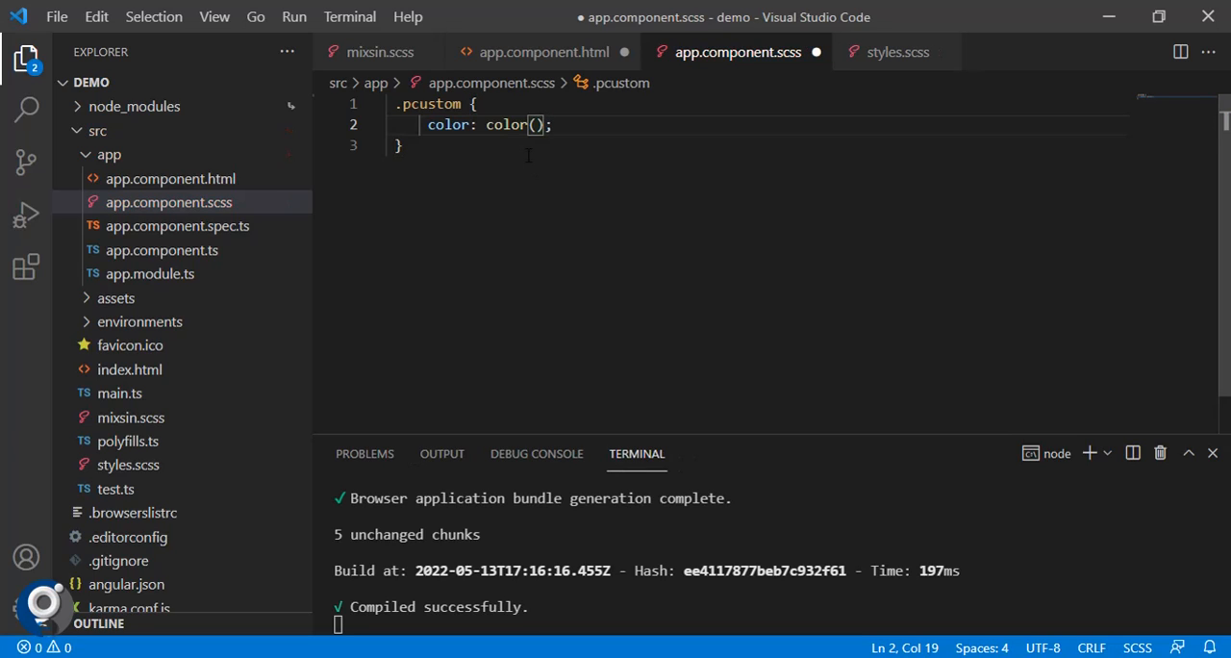
text(prim)
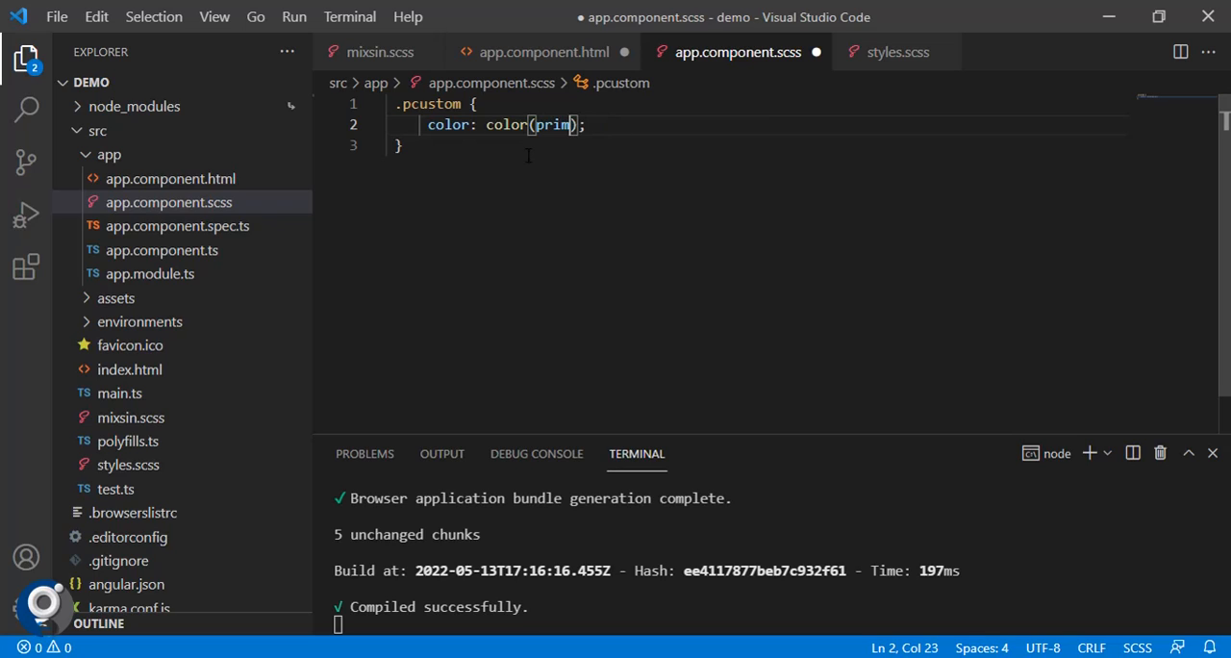
text(ary)
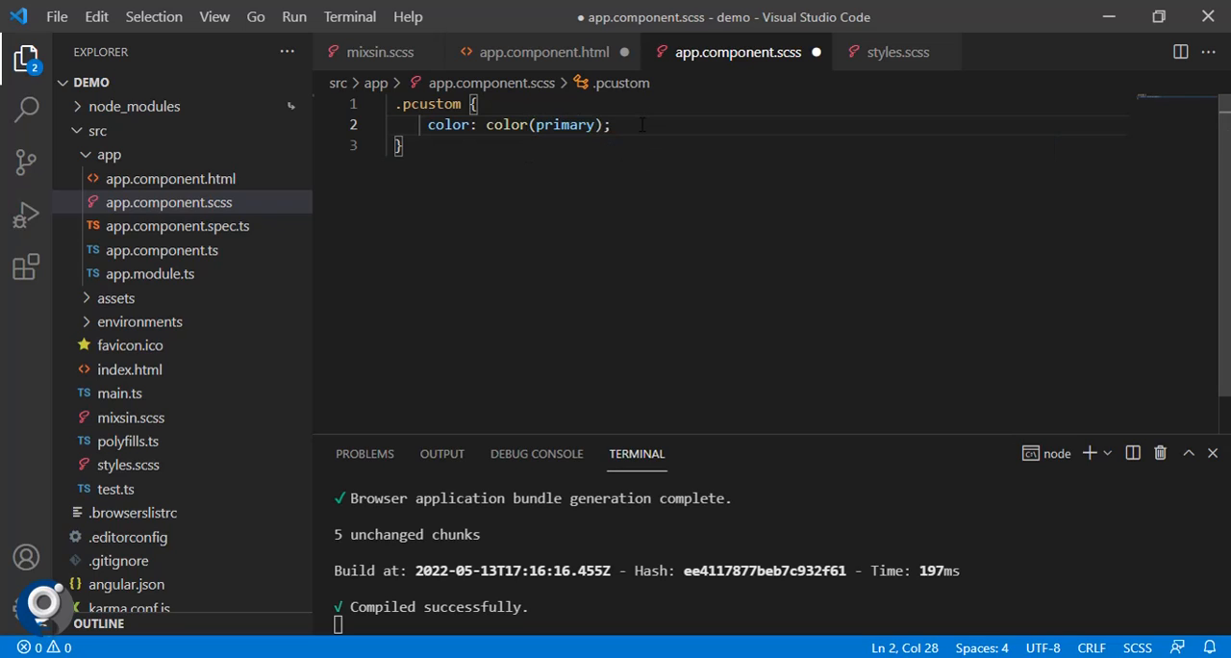
- Add font-weight bold and font-size 22px to .pcustom and save
text(fo)
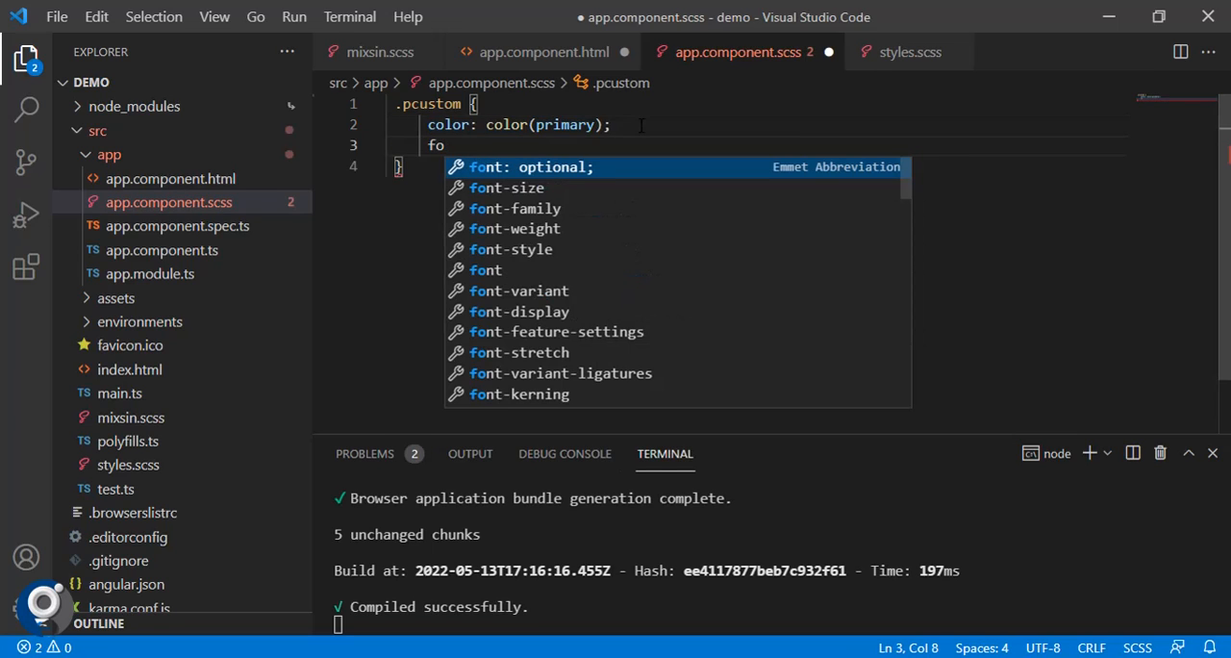
text(ntw)
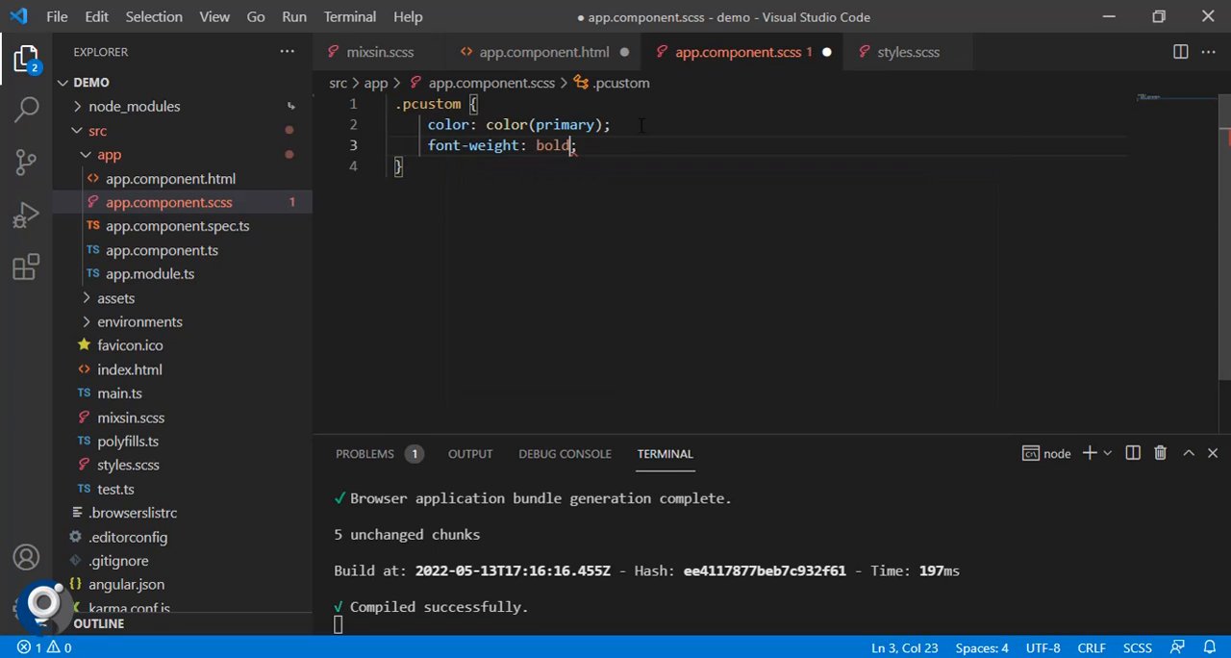
text(font-size: ;)
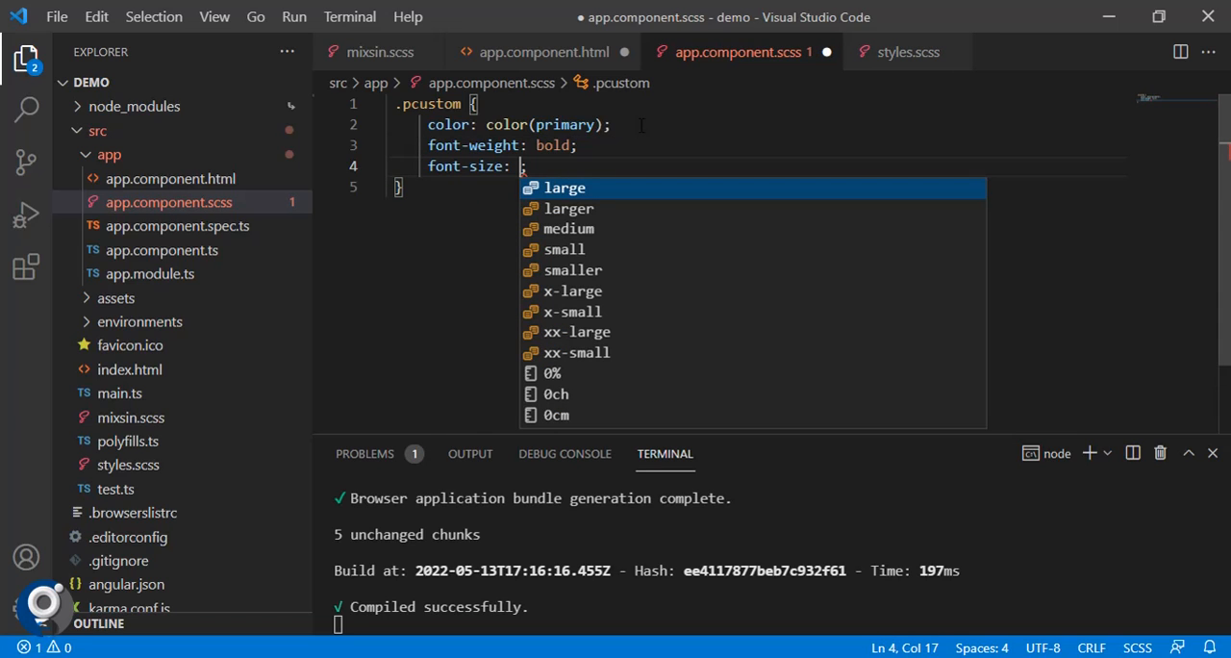
text(22px)
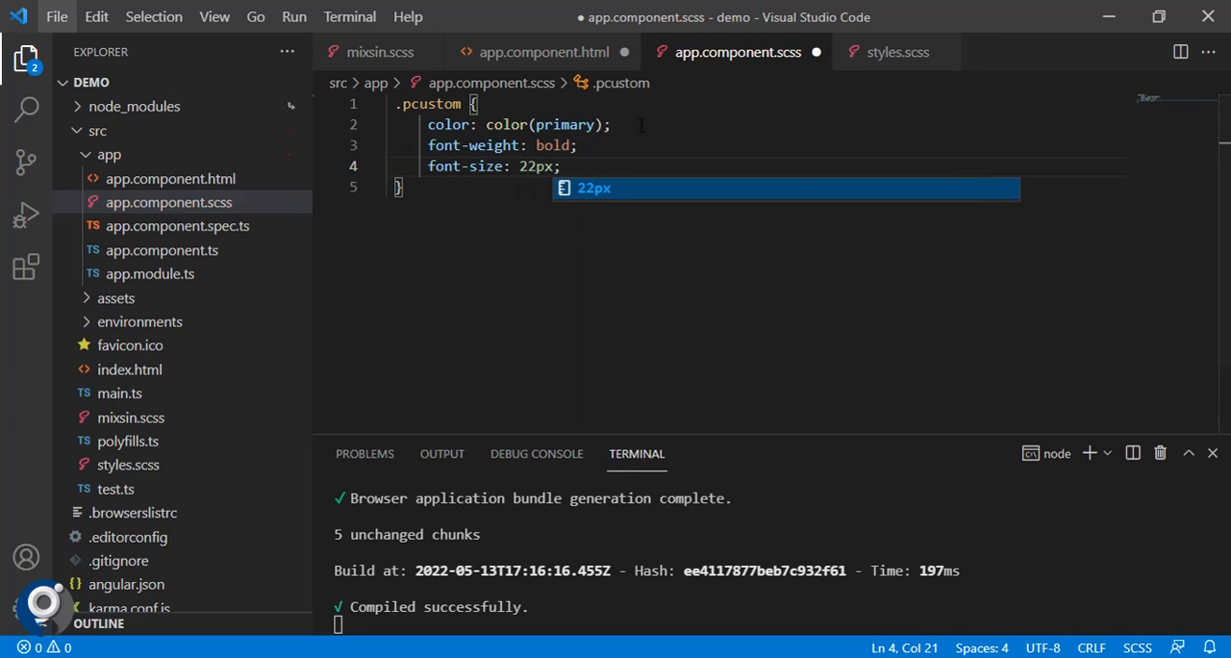
key(ctrl+s)
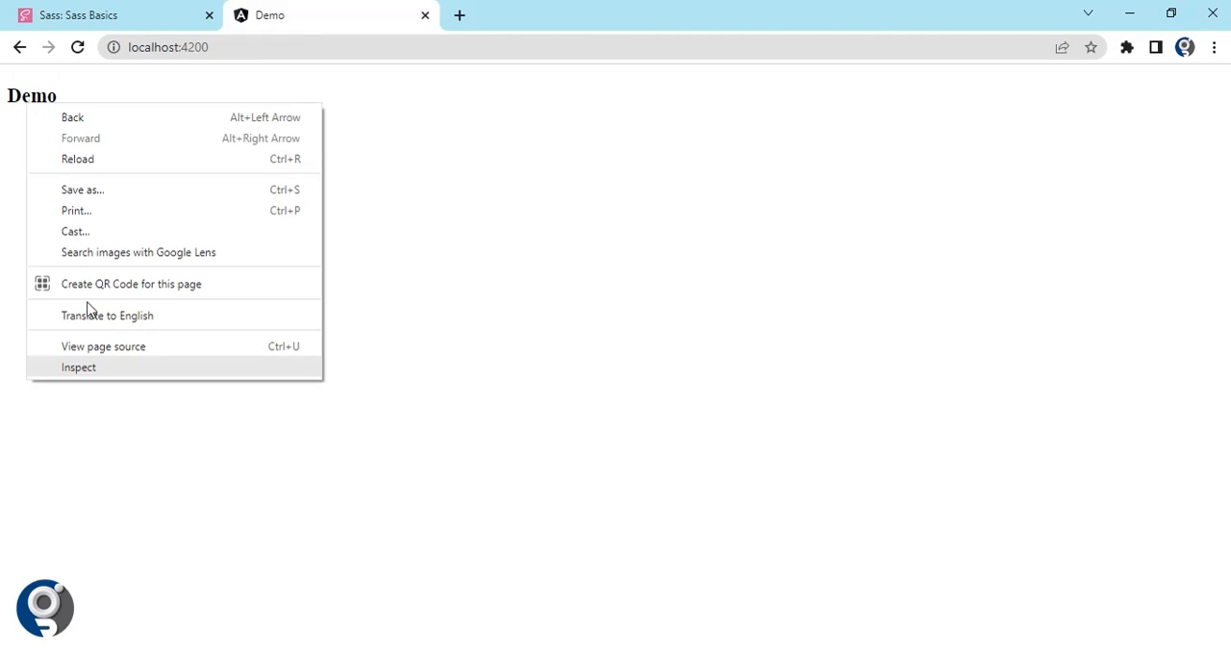
click(77, 366)
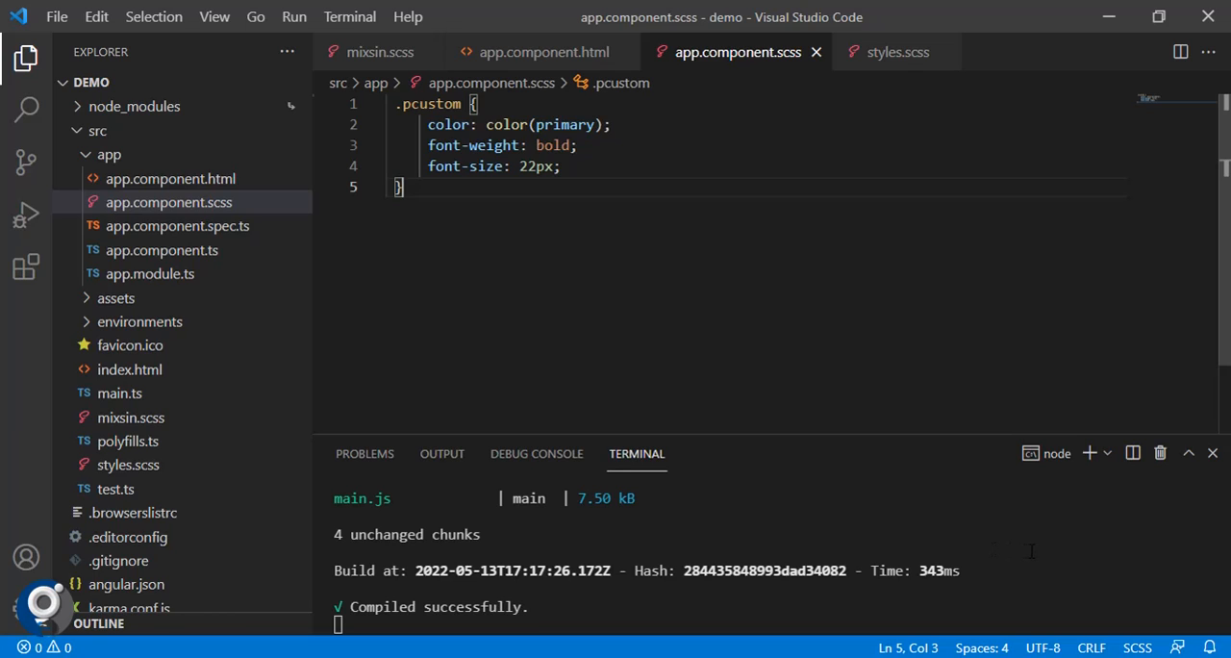
mouse_move(644, 597)
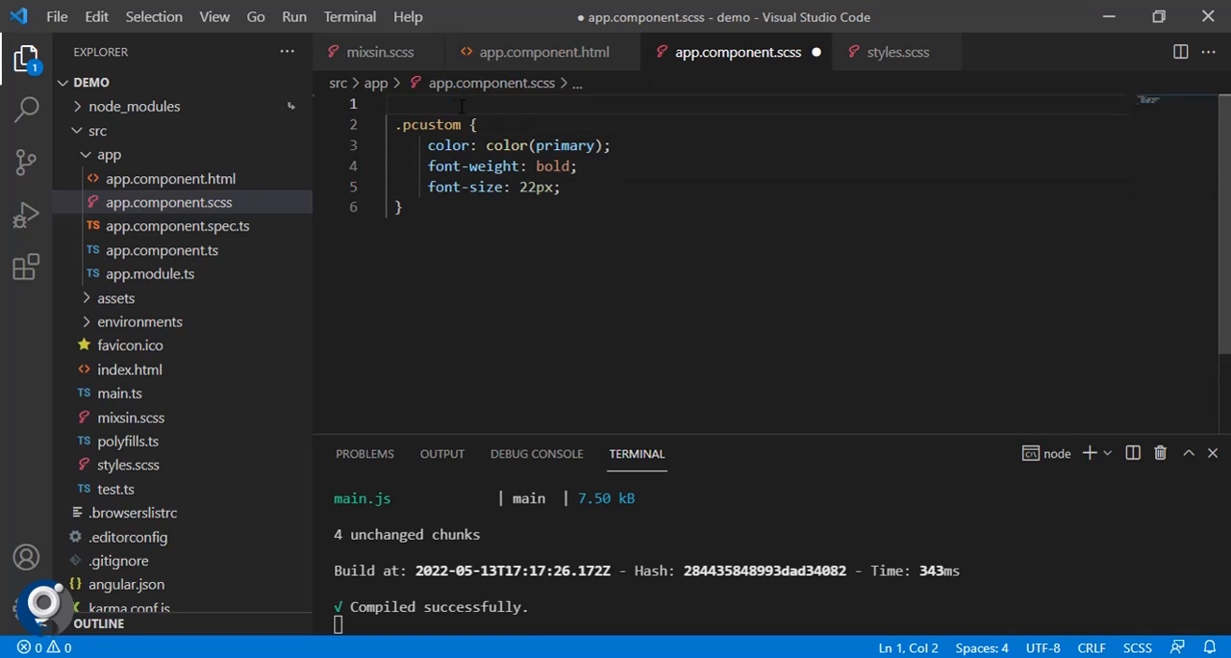
- Import "../mixsin.scss" at the top of app.component.scss and save
text(imp)
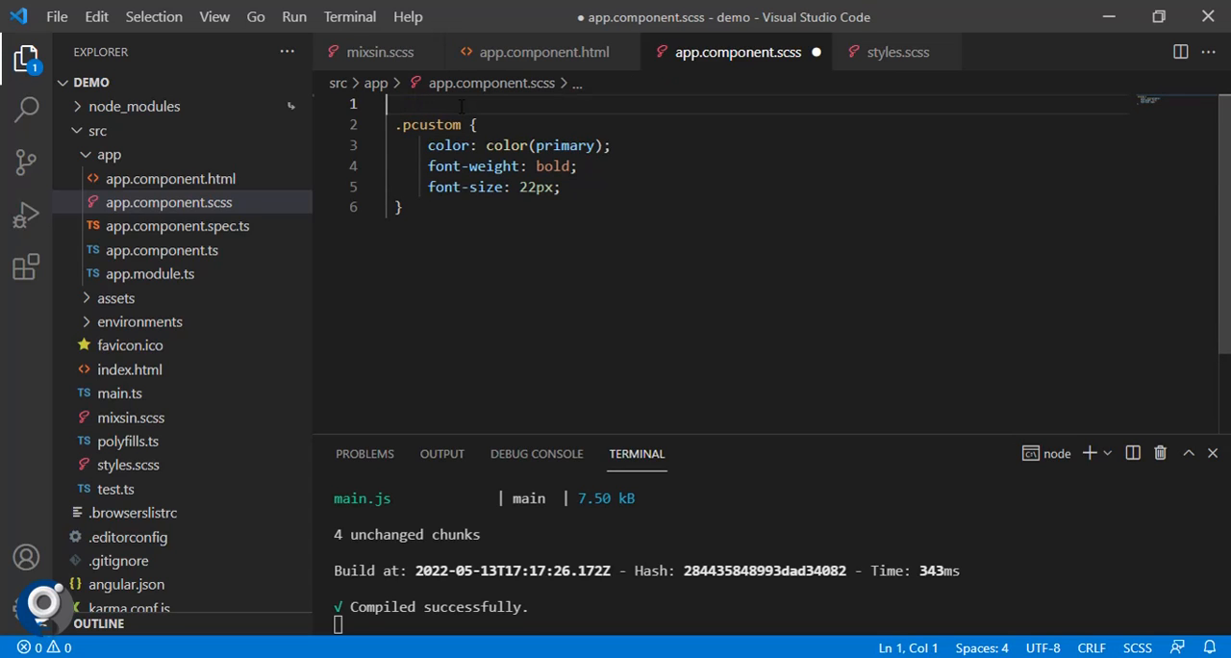
text(@import url;)
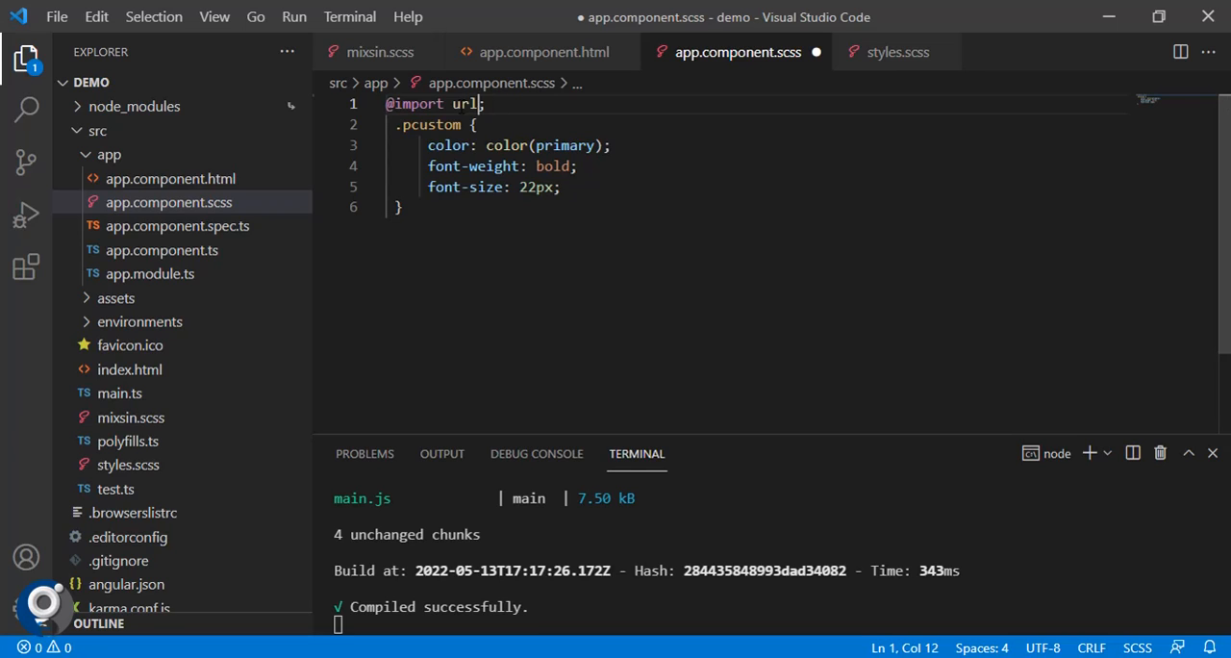
key(BackSpace)
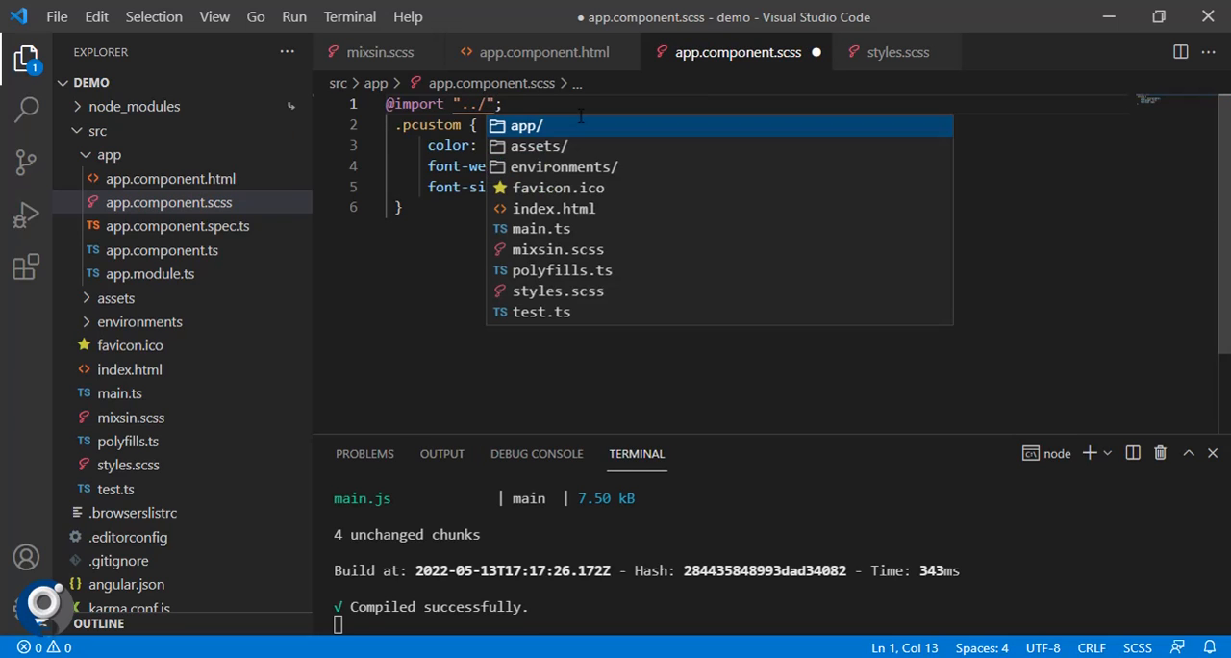
text(mixsin.scss)
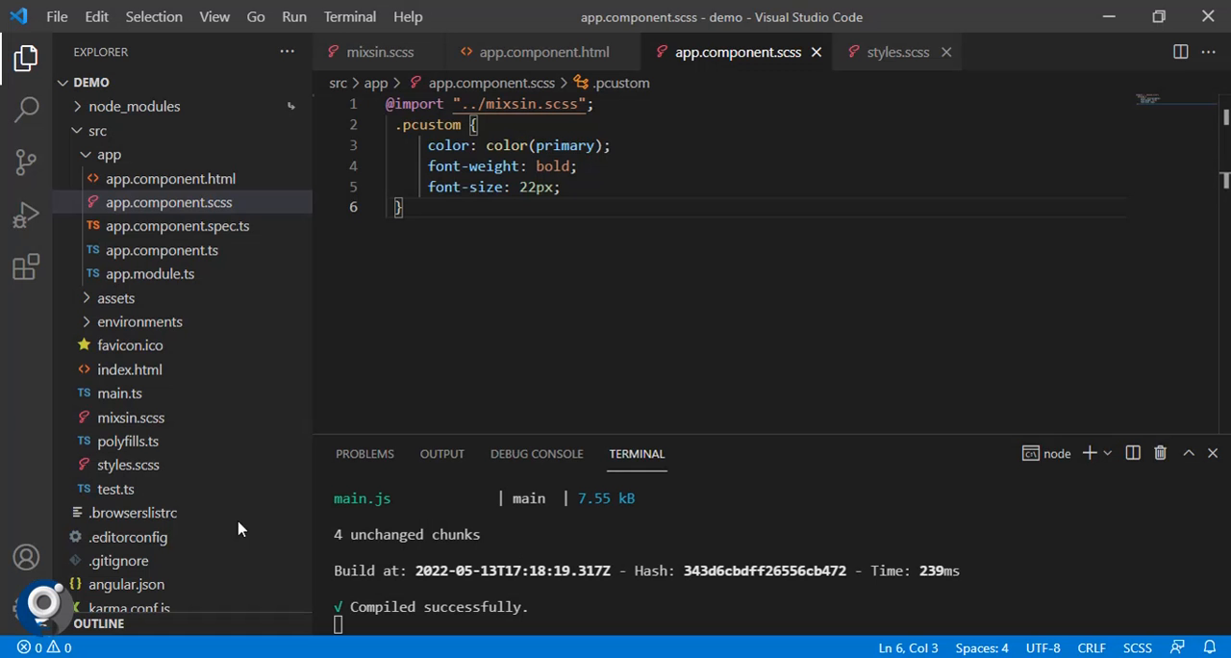
mouse_move(167, 183)
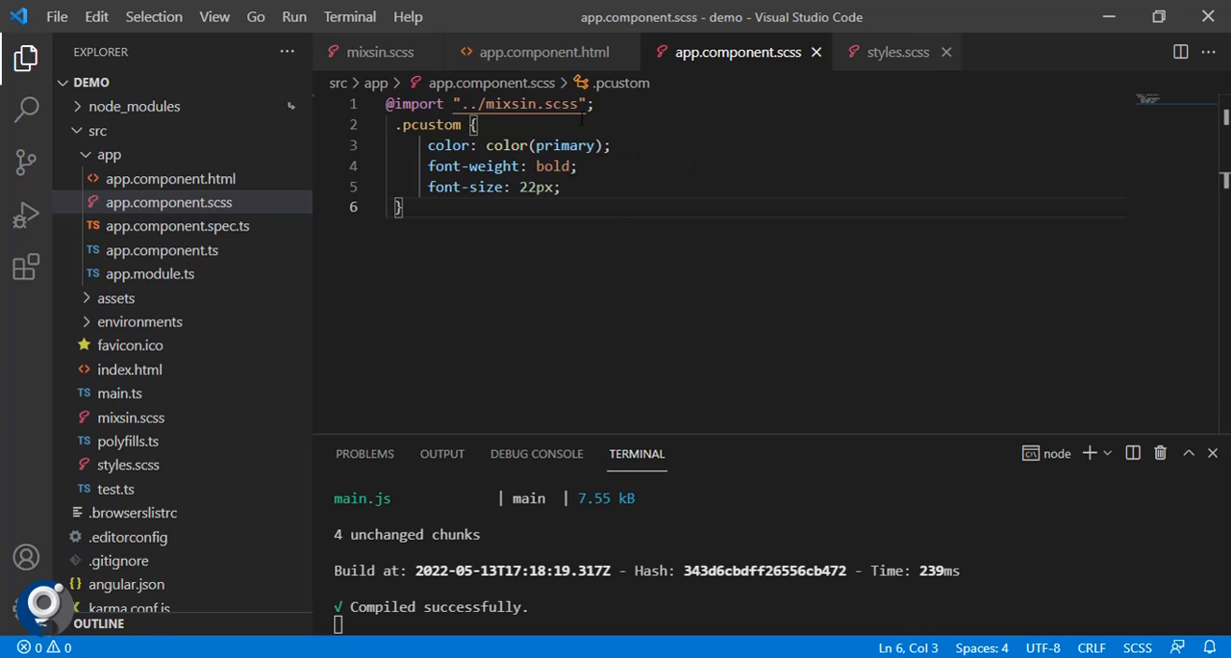
- Review styles.scss and the template, then change .pcustom to color(secondary)
click(895, 52)
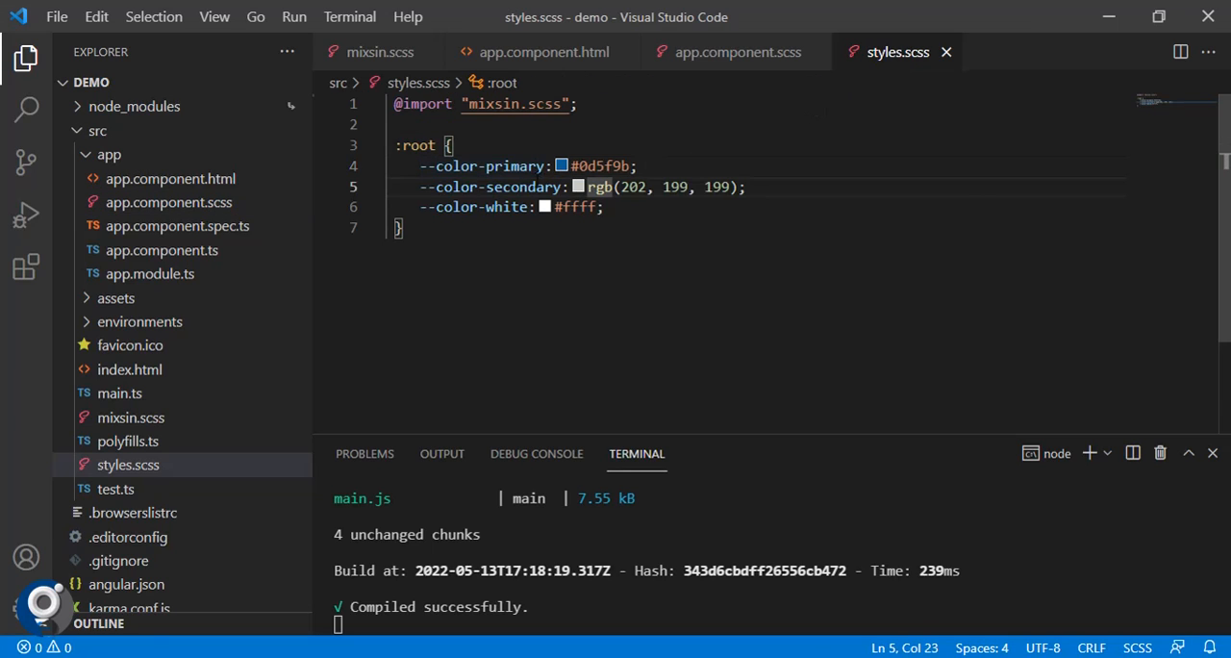
click(538, 52)
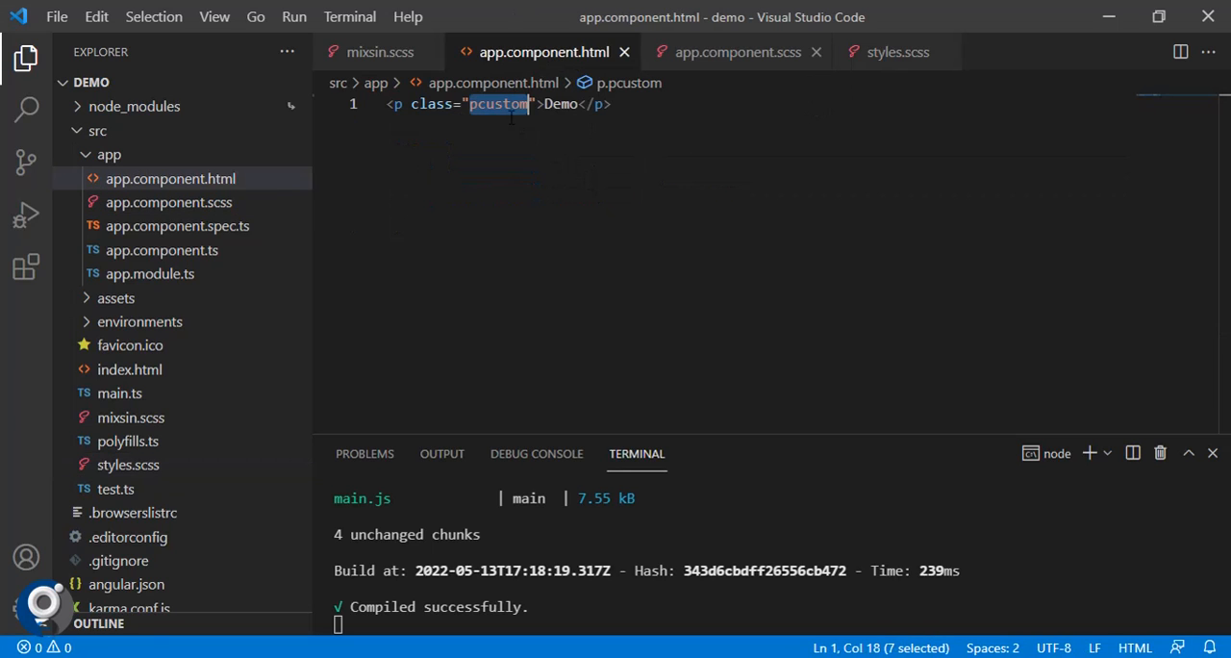
click(737, 51)
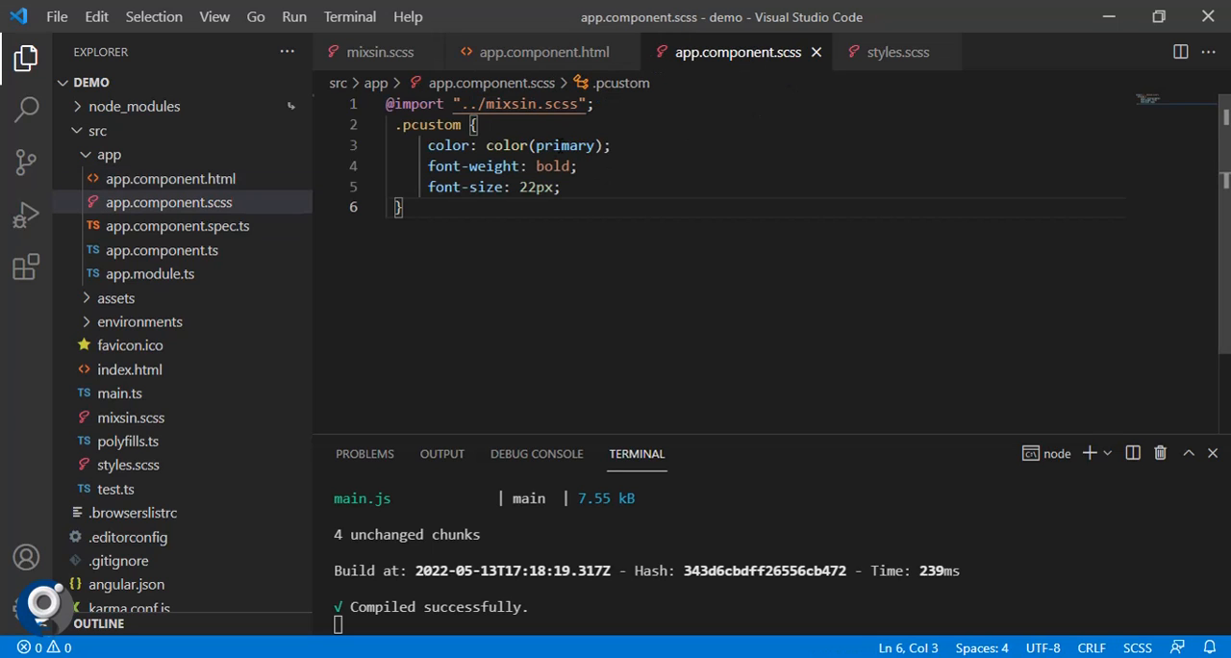
text(secondary)
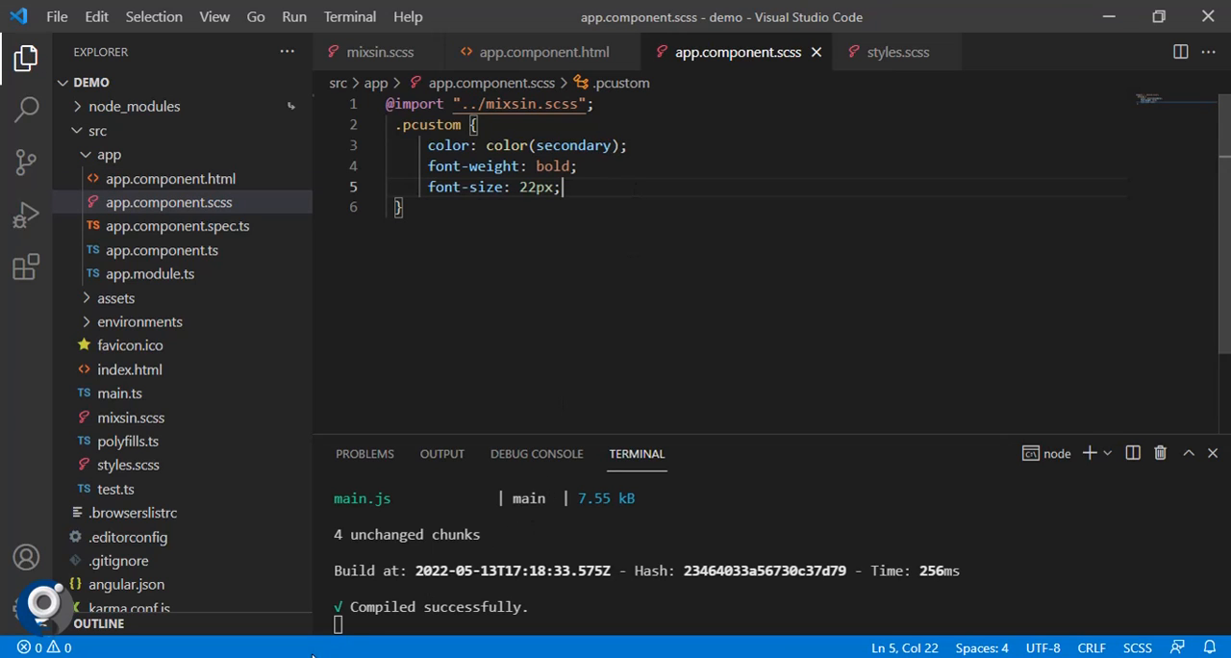
mouse_move(1126, 572)
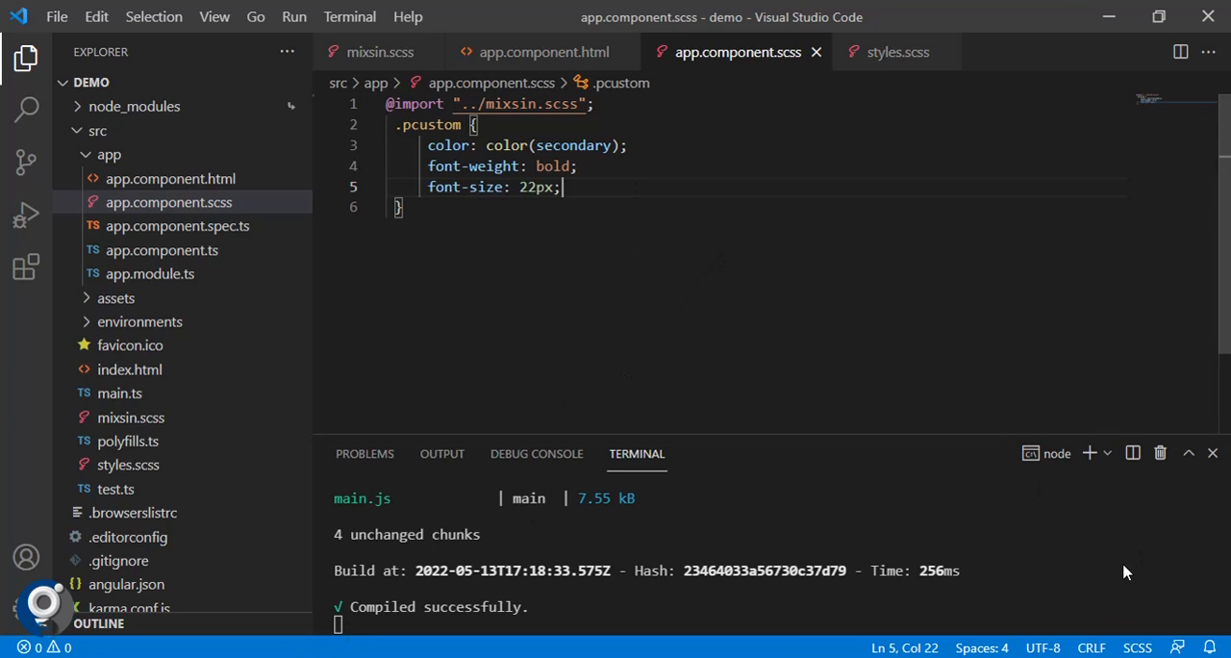
mouse_move(993, 521)
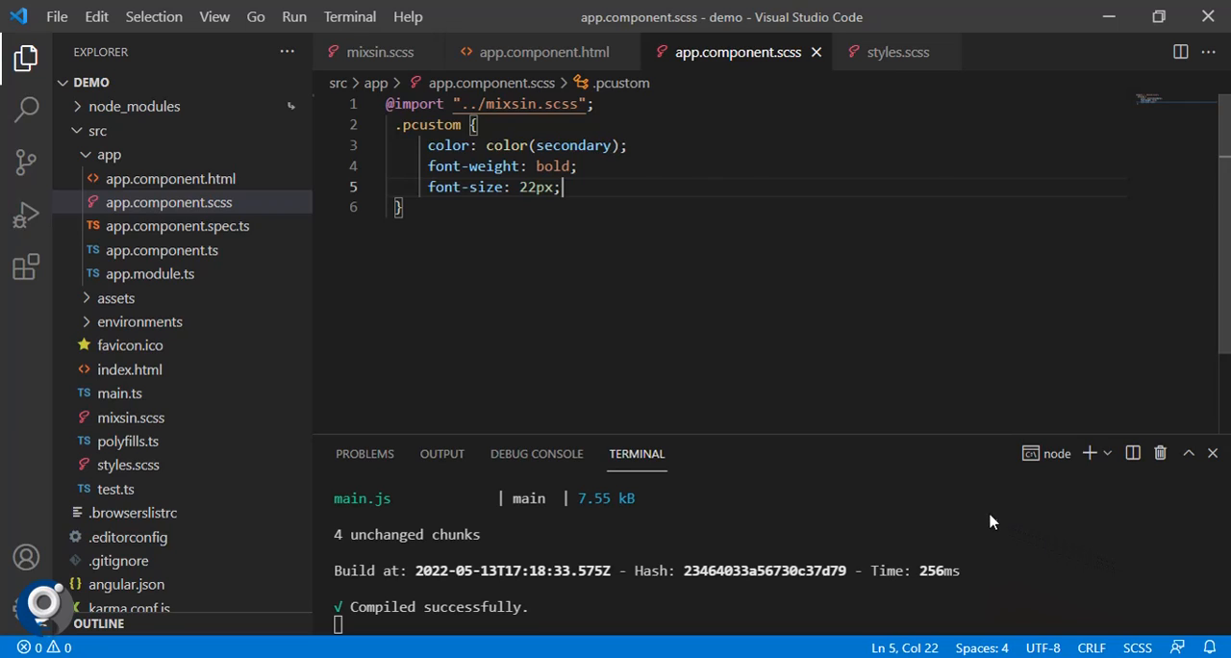
mouse_move(495, 290)
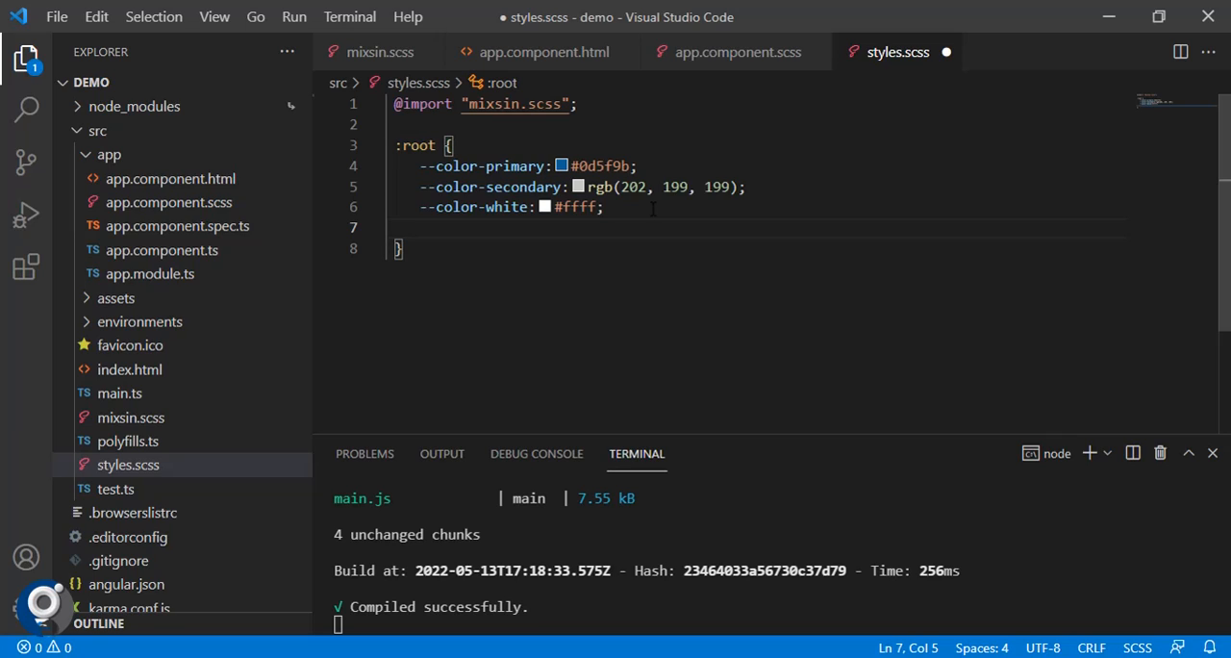
- Add --fontweight-bold: 900 and --fontweight-normal: 500 inside the :root block of styles.scss
text(--fontweight-bold:900;)
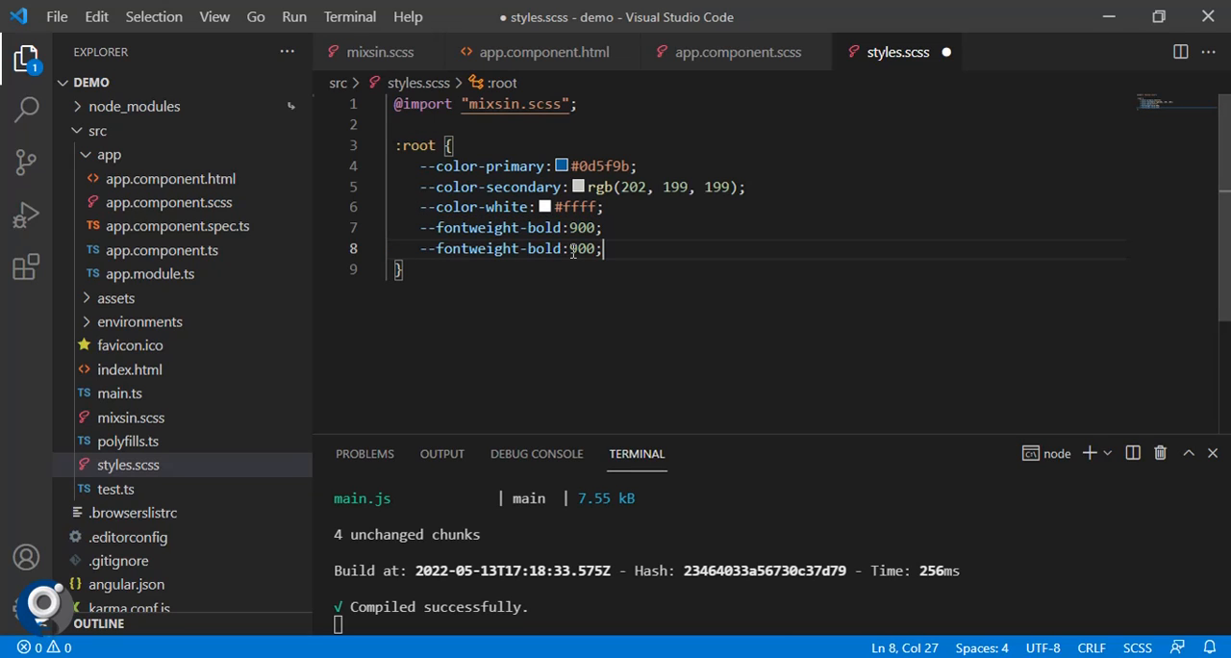
text(normal)
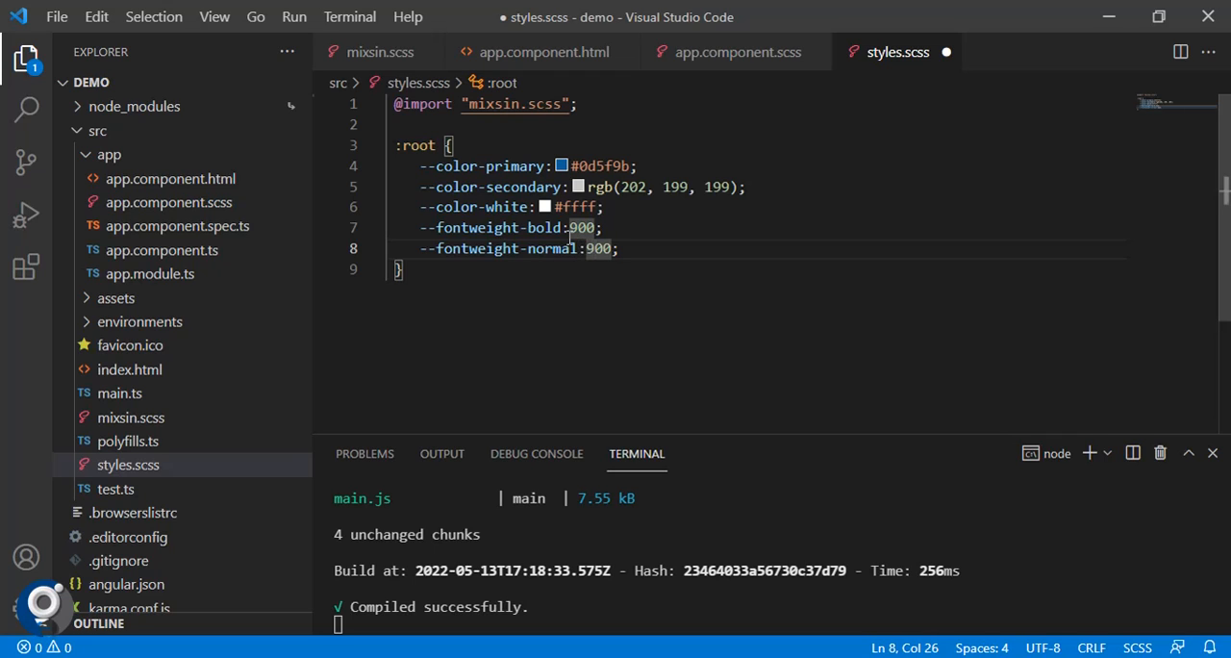
text(500)
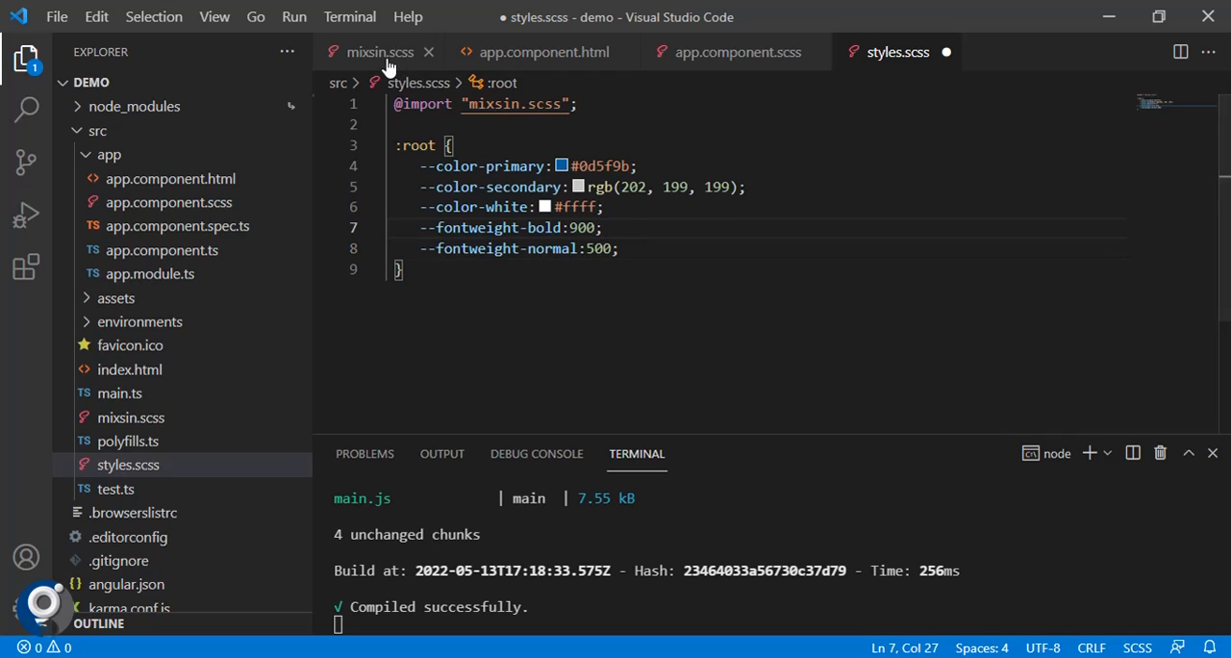
- In mixsin.scss, rename the second function to fontweight, returning var(--fontweight-#{$fontweighte})
click(378, 52)
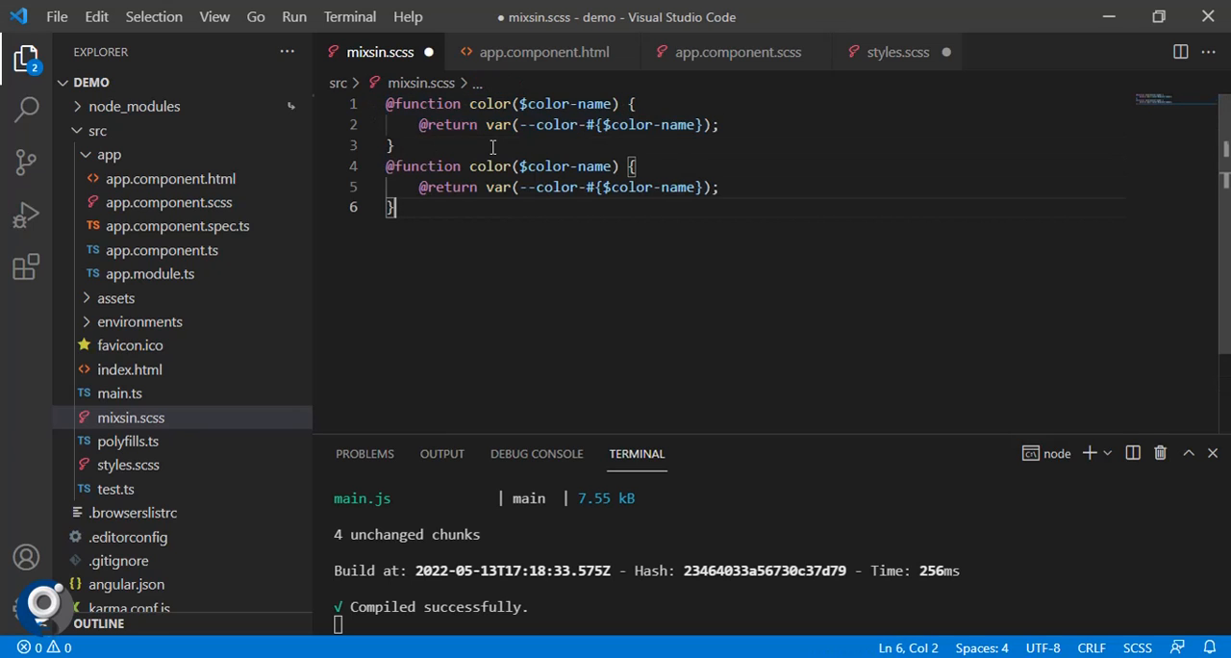
double_click(488, 165)
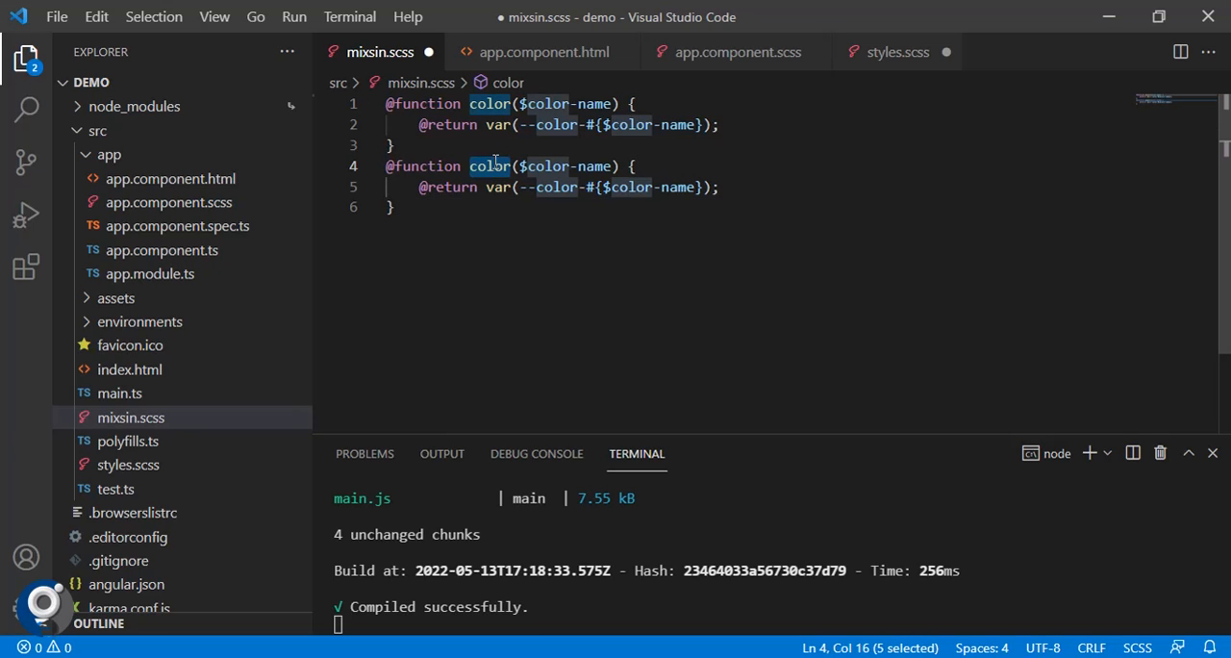
text(fontw)
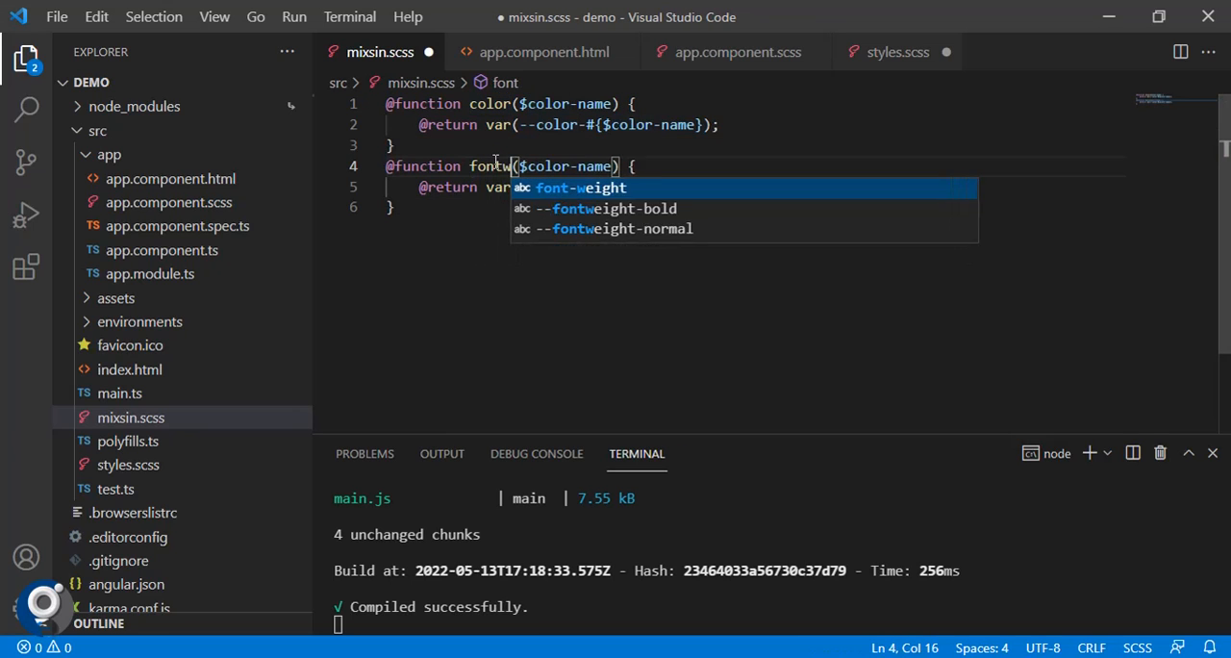
text(eight)
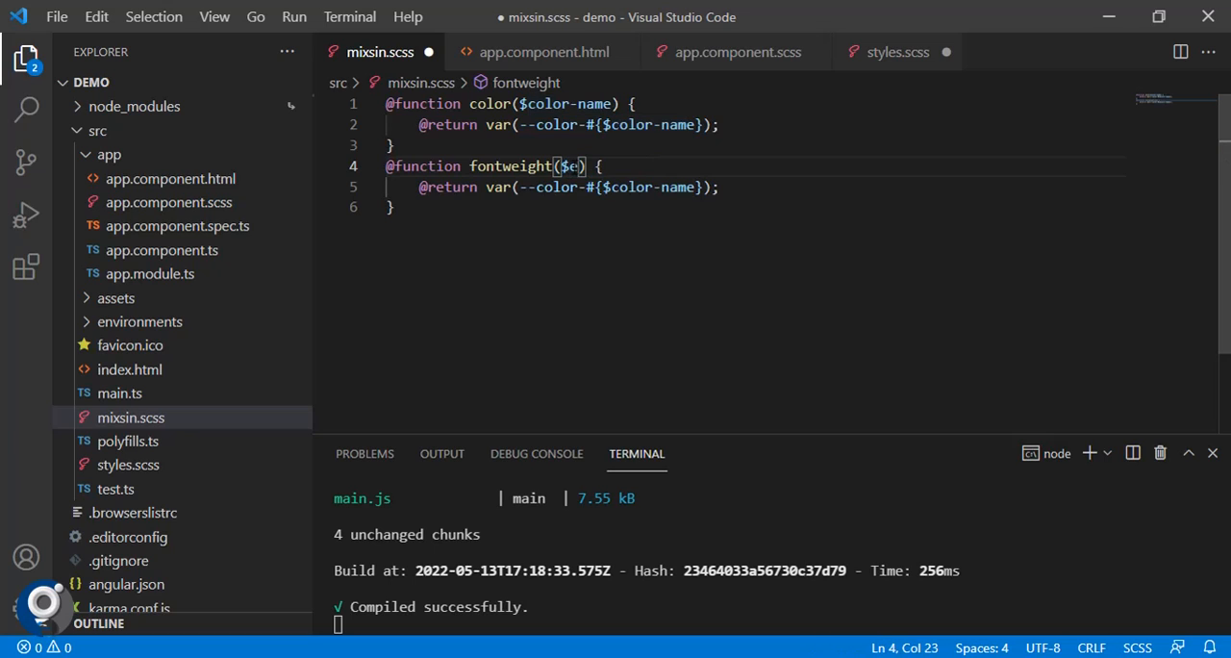
text(color-name)
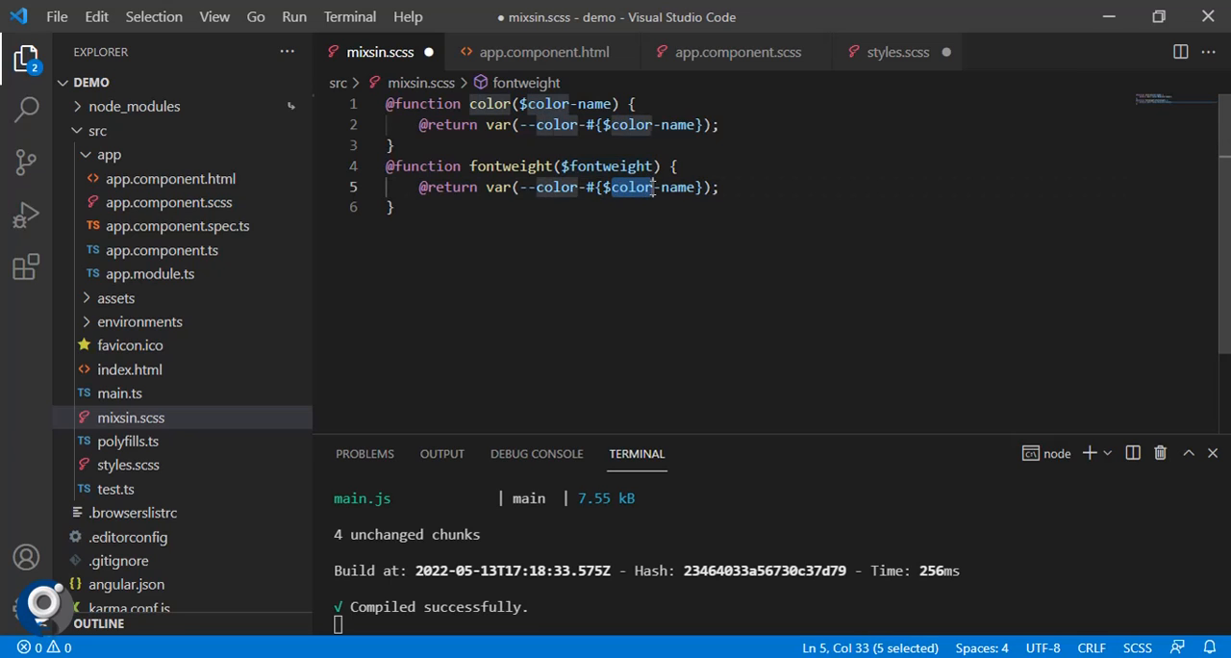
text(fontweighte)
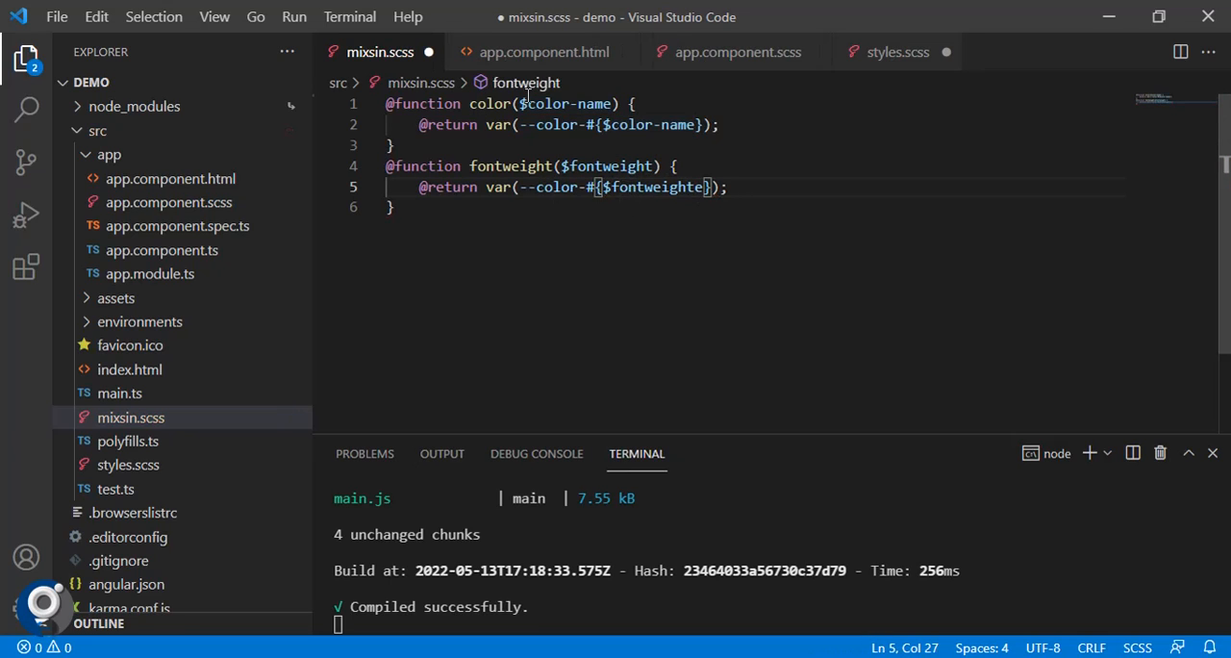
- Compare the fontweight variable names between styles.scss and mixsin.scss, ending on styles.scss
click(895, 51)
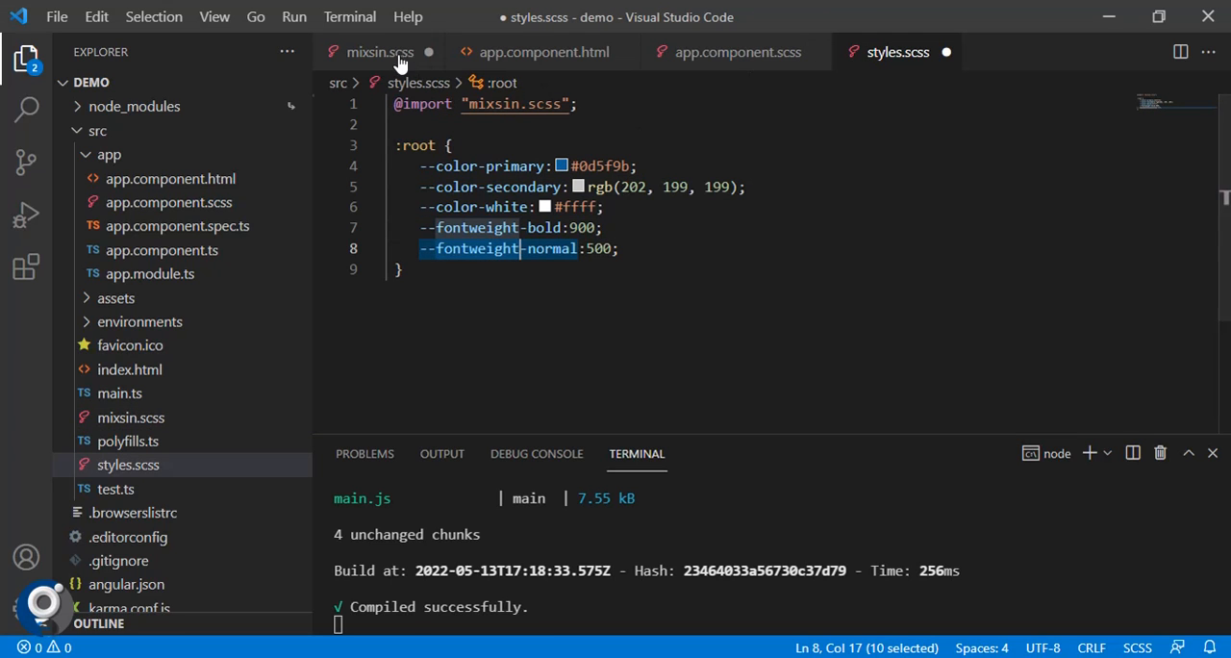
click(379, 52)
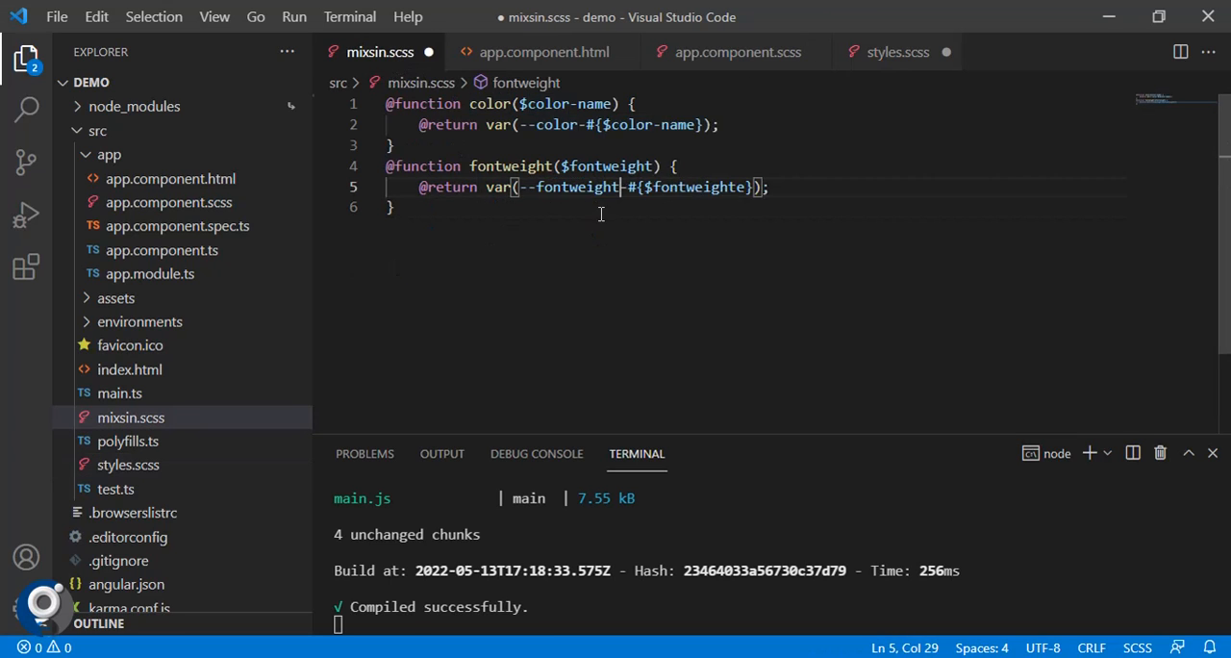
click(392, 145)
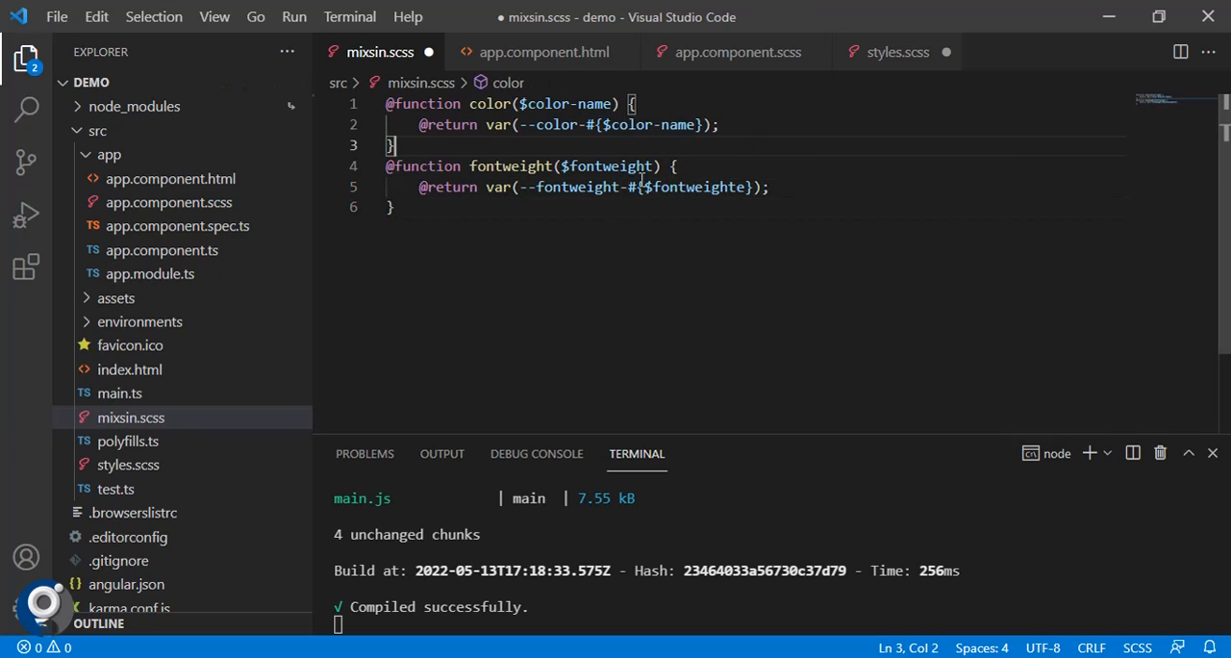
click(737, 52)
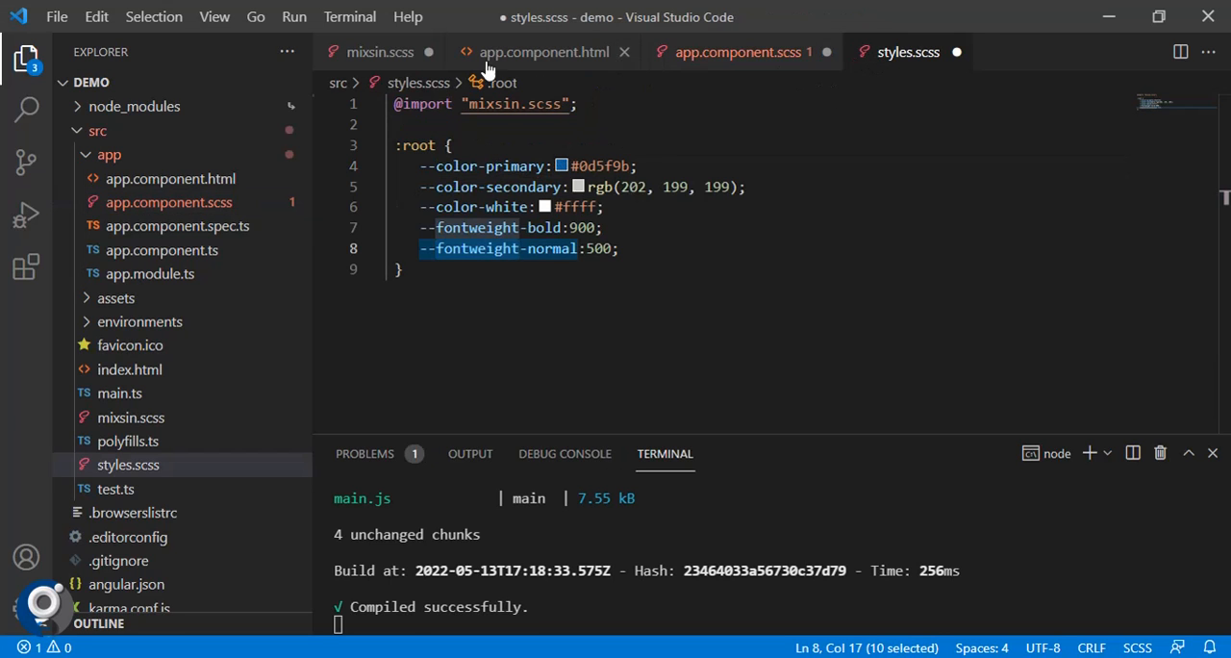
- Make the .pcustom rule call fontweight(bold) in app.component.scss and save
click(379, 51)
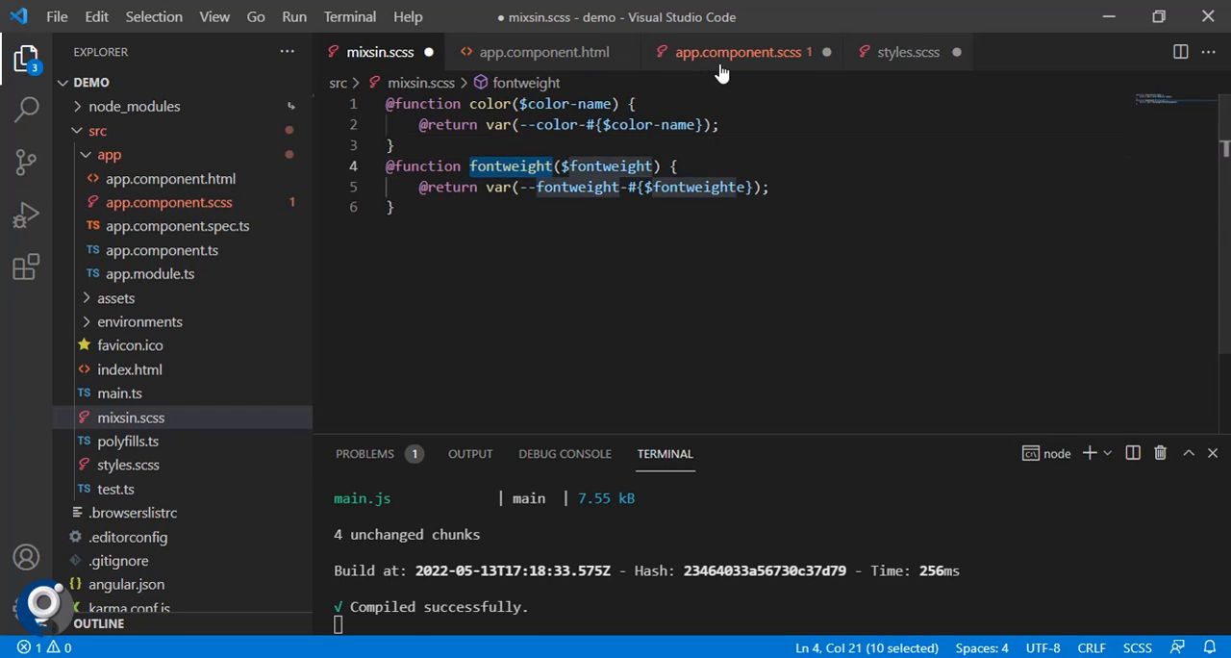
click(737, 52)
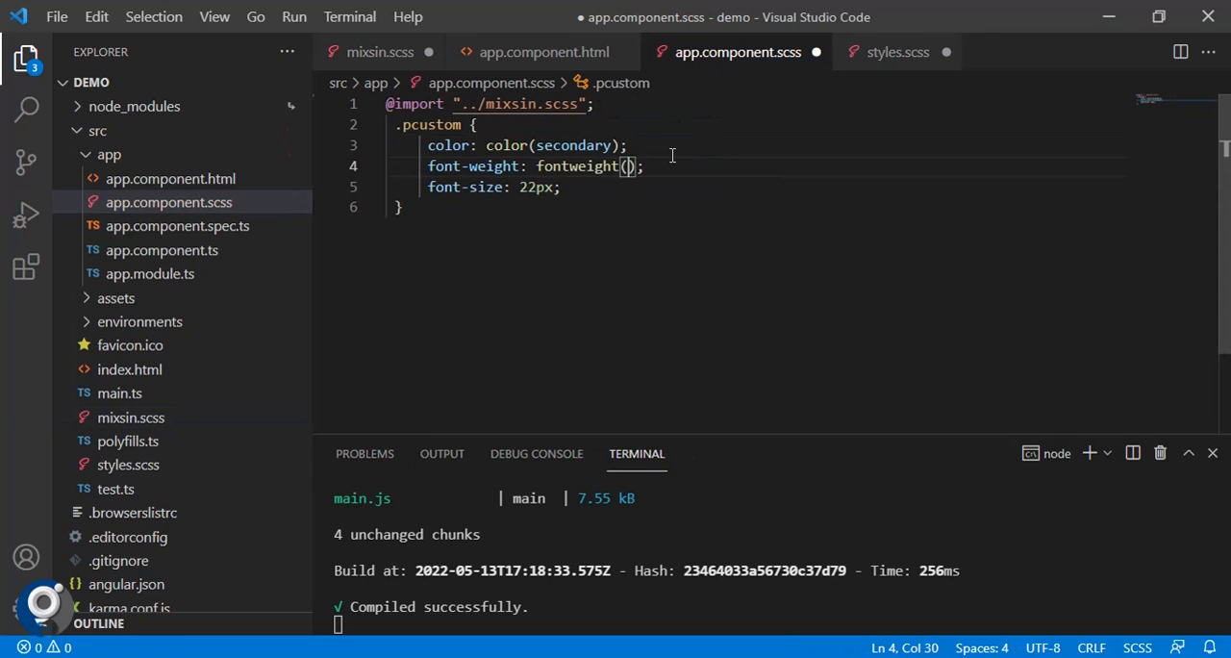
click(896, 52)
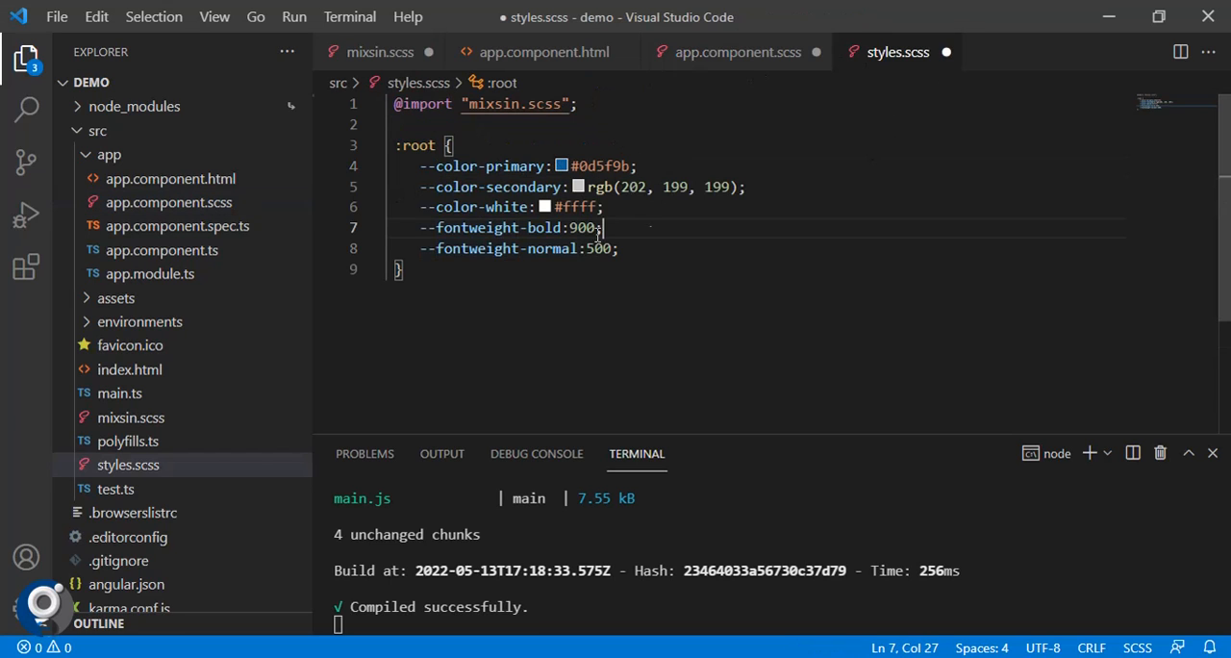
click(736, 52)
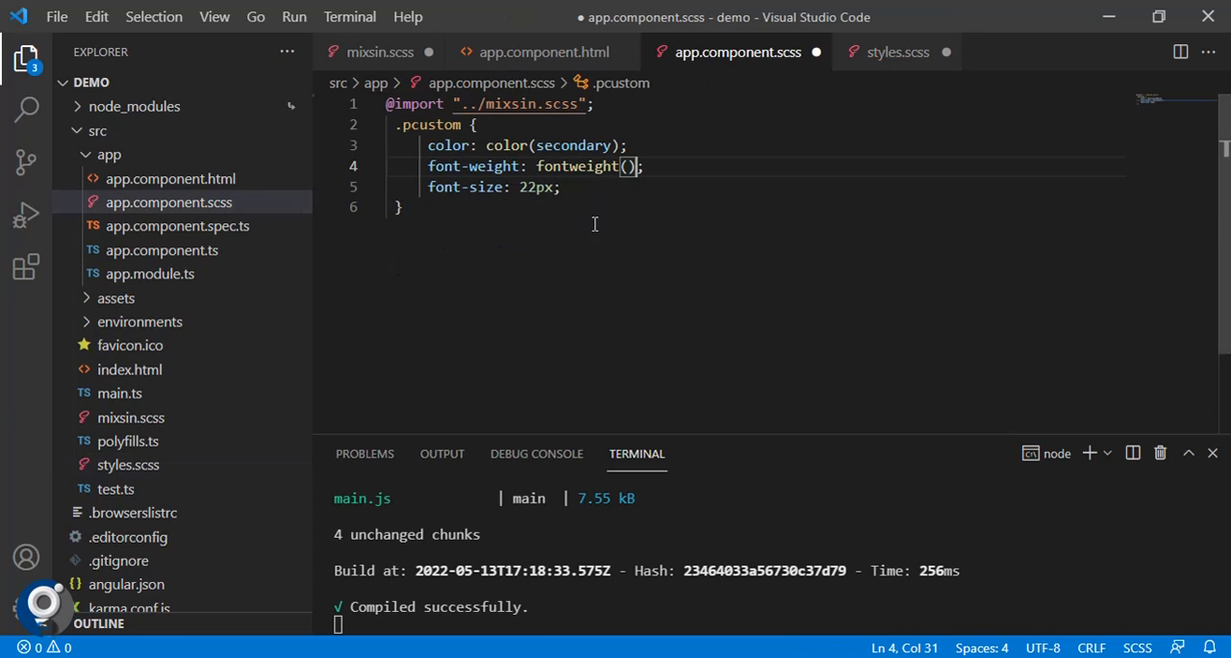
text(bold)
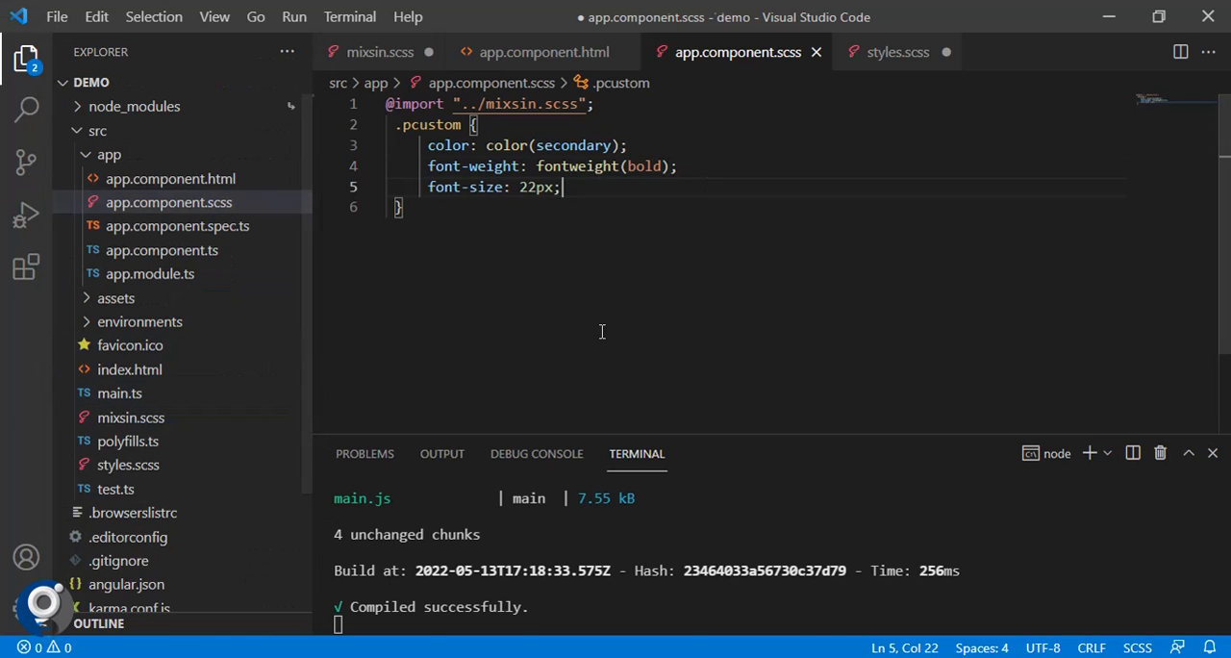
key(ctrl+s)
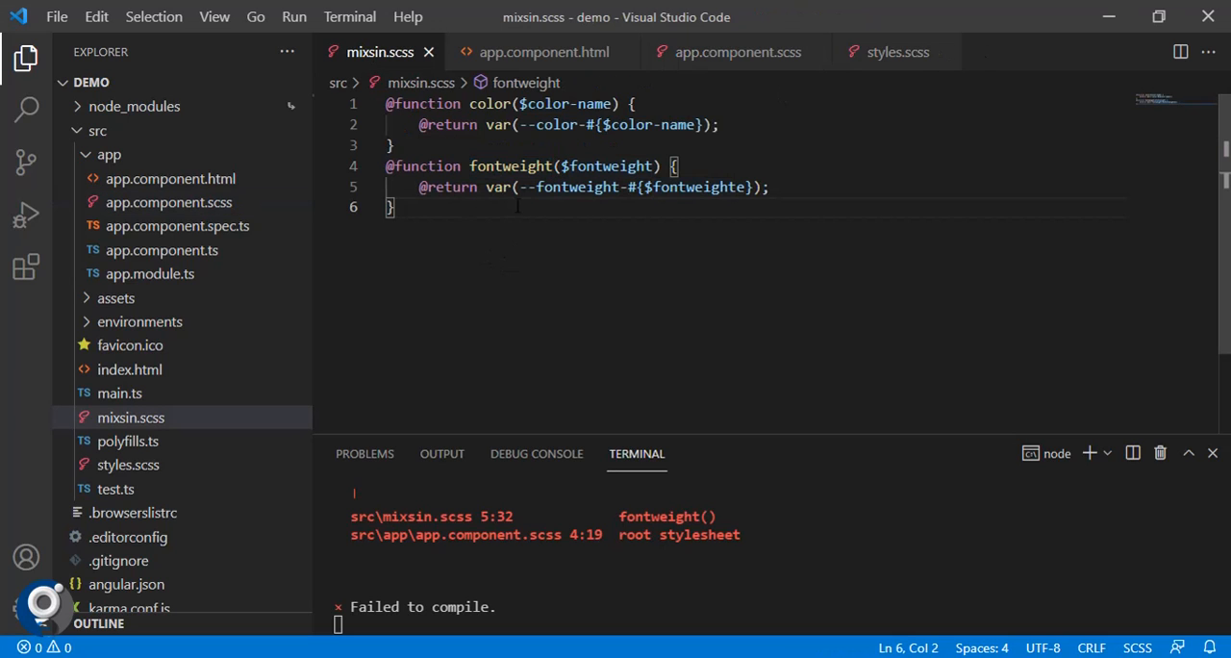
- Return to app.component.scss and read the SassError in the terminal panel
click(737, 52)
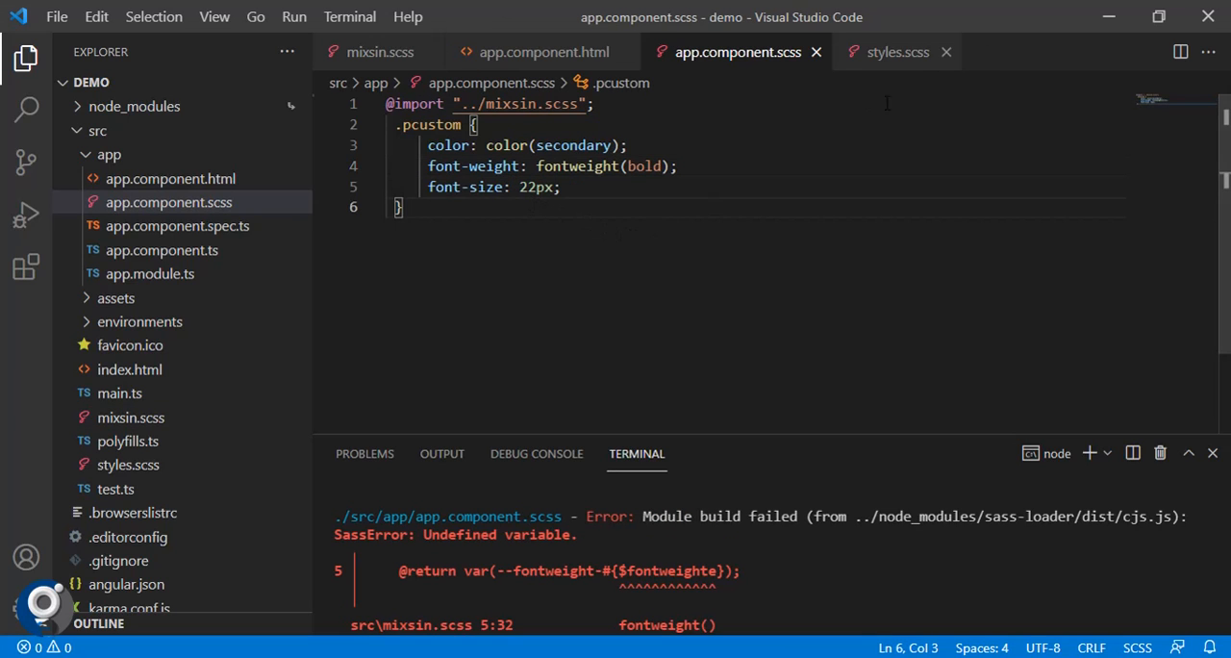
click(131, 416)
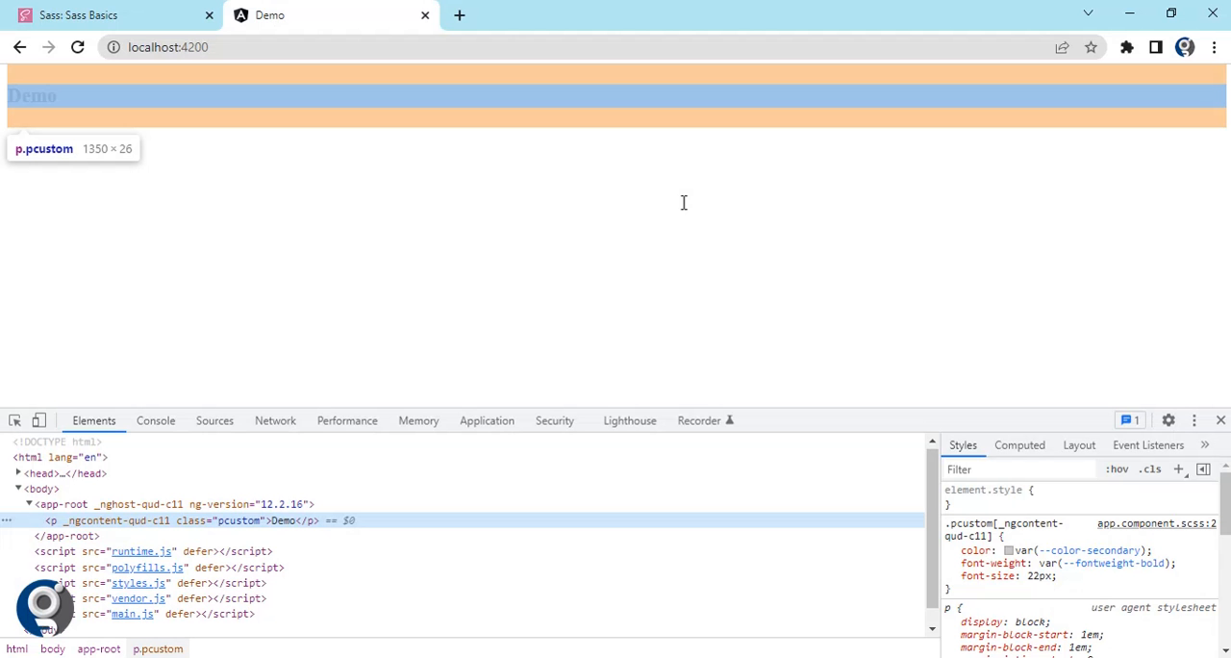
mouse_move(461, 488)
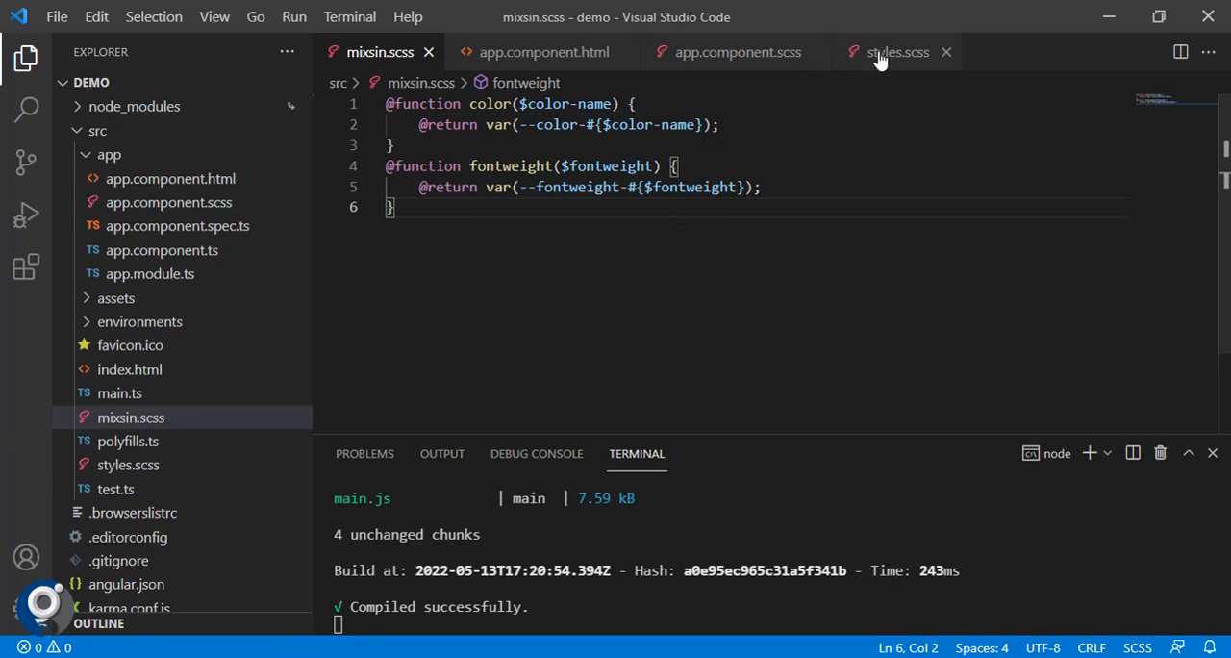
- Switch to app.component.scss to edit the fontweight call
click(897, 52)
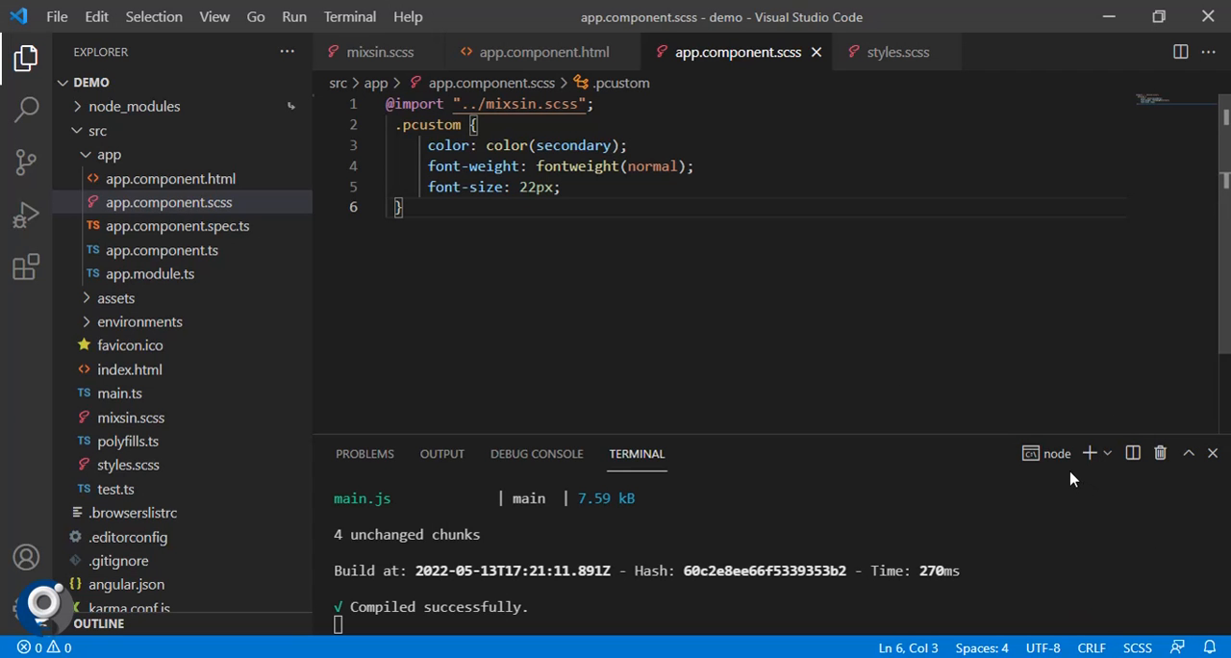
mouse_move(986, 427)
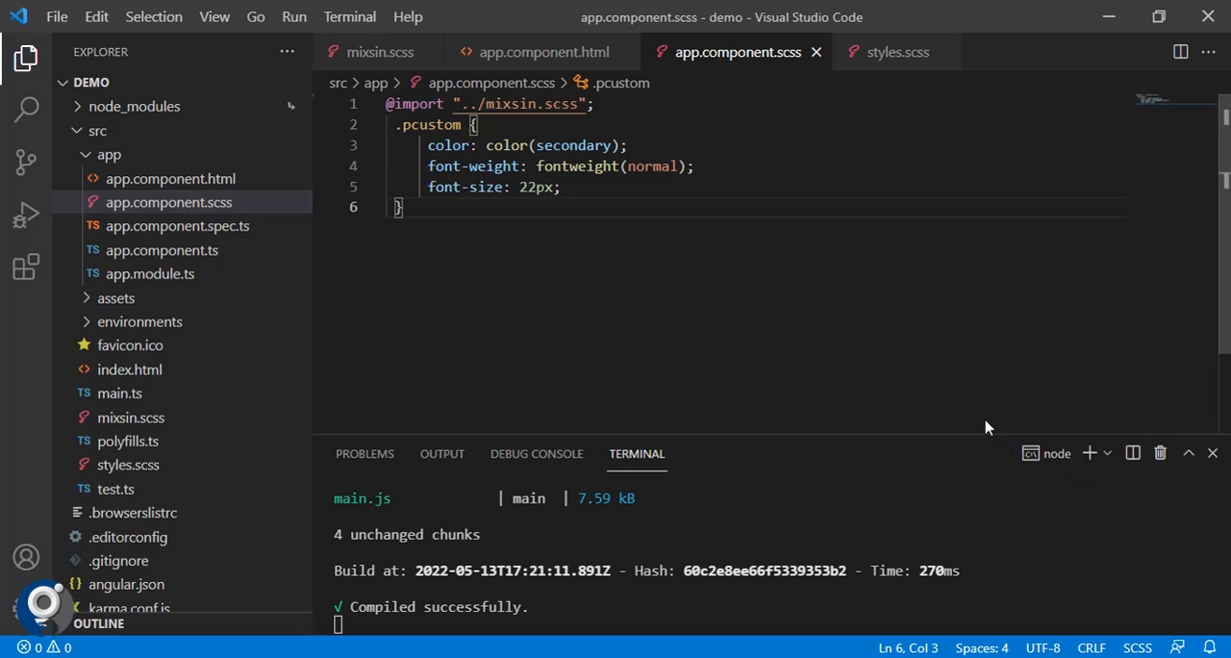
mouse_move(833, 333)
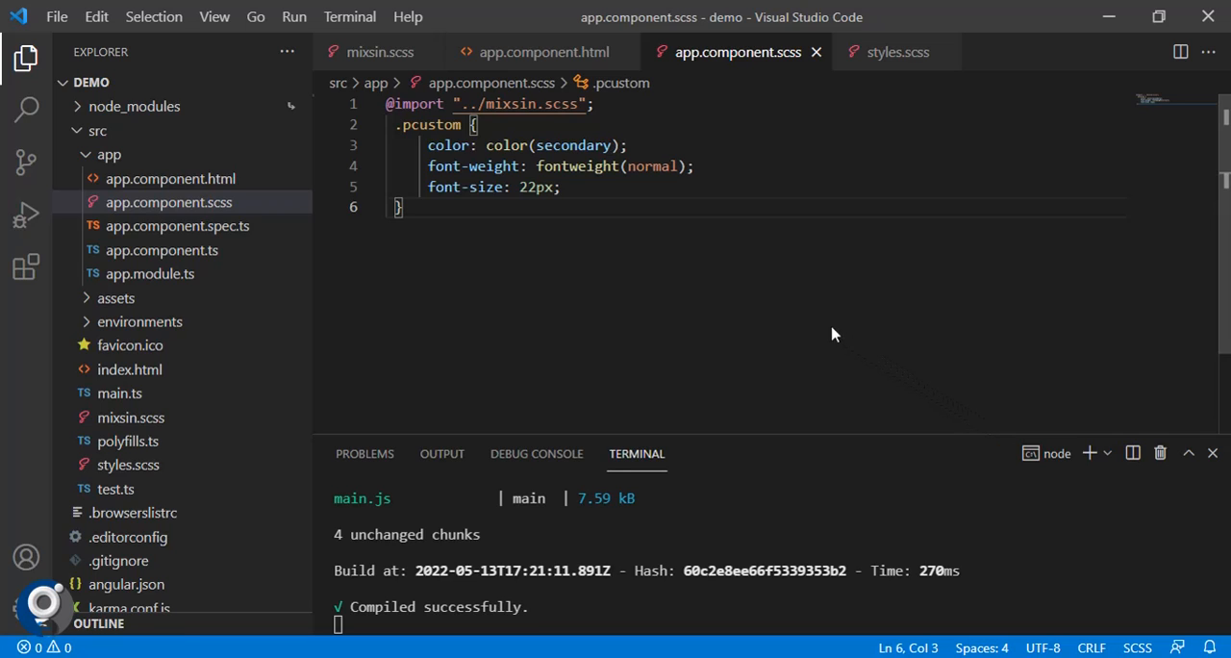
mouse_move(685, 244)
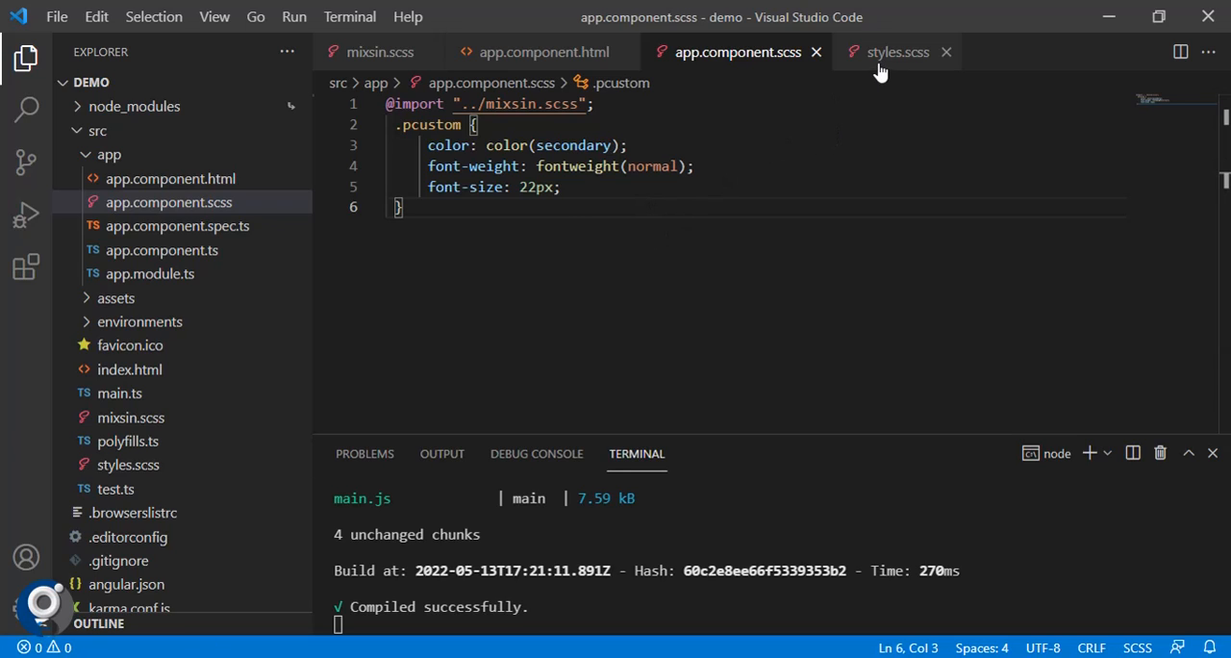
- Review the styles.scss :root variables and mixsin.scss color function, ending on styles.scss
click(896, 52)
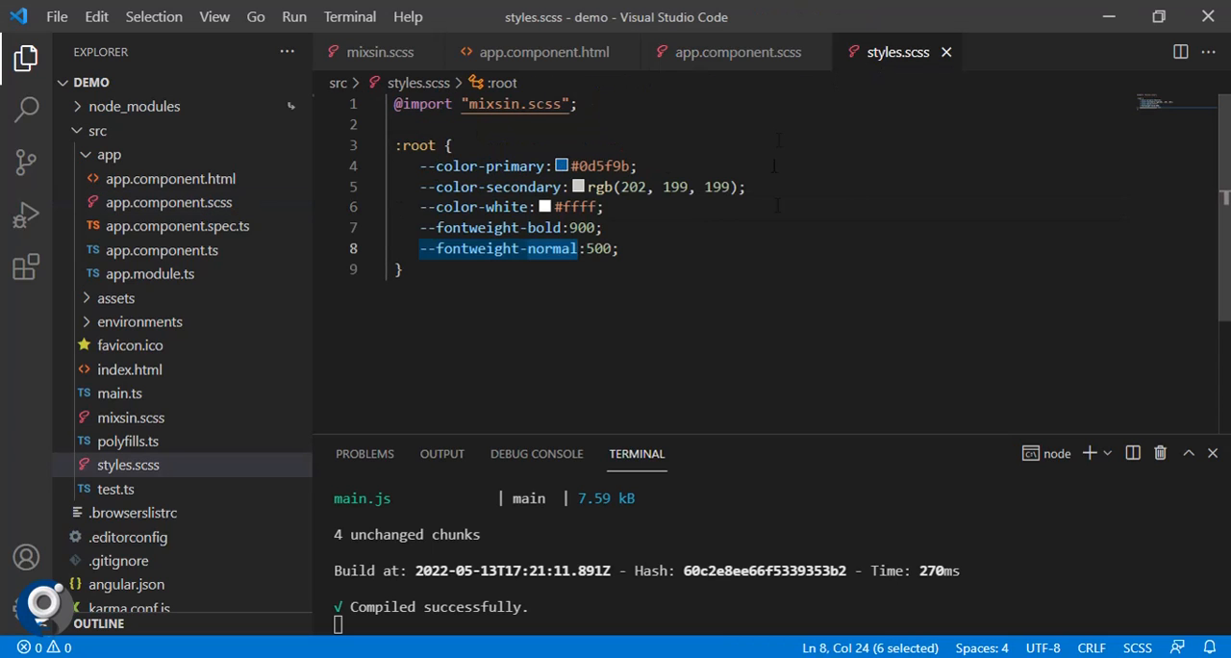
key(ctrl+a)
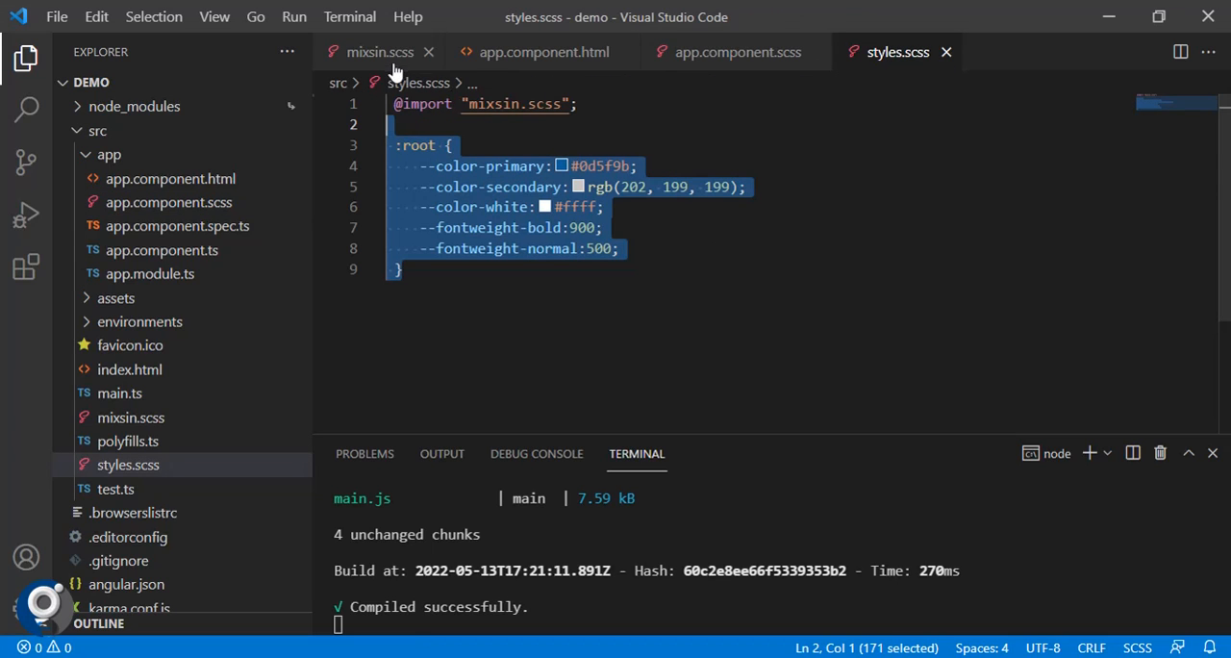
click(378, 52)
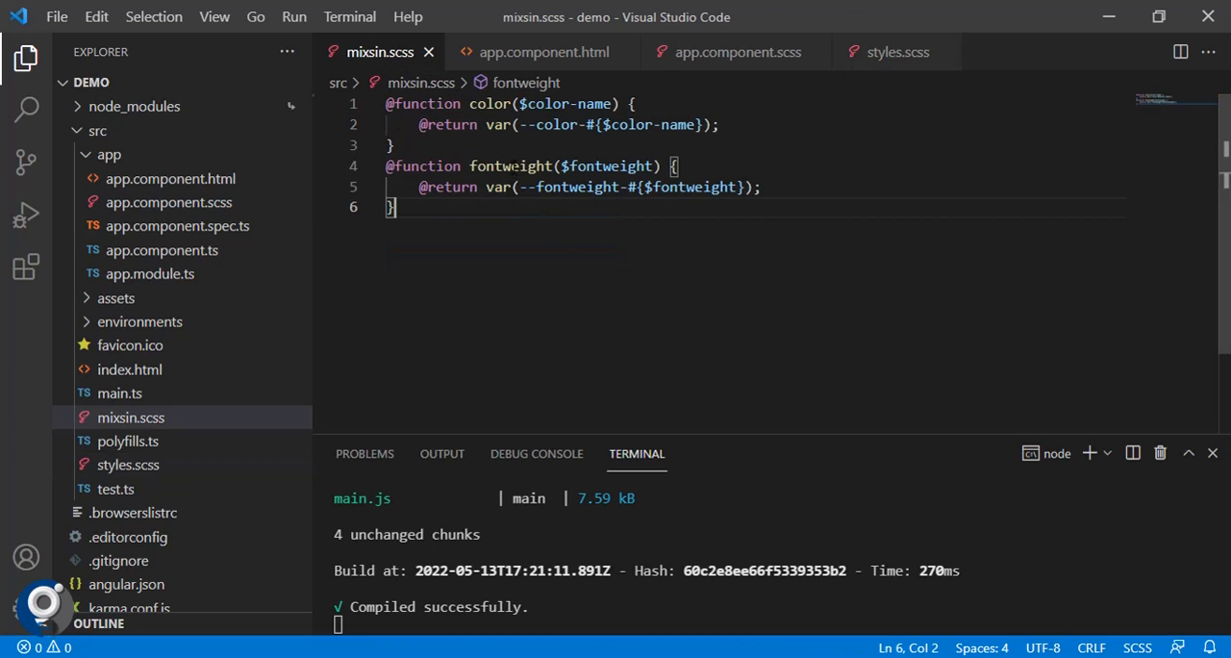
double_click(489, 104)
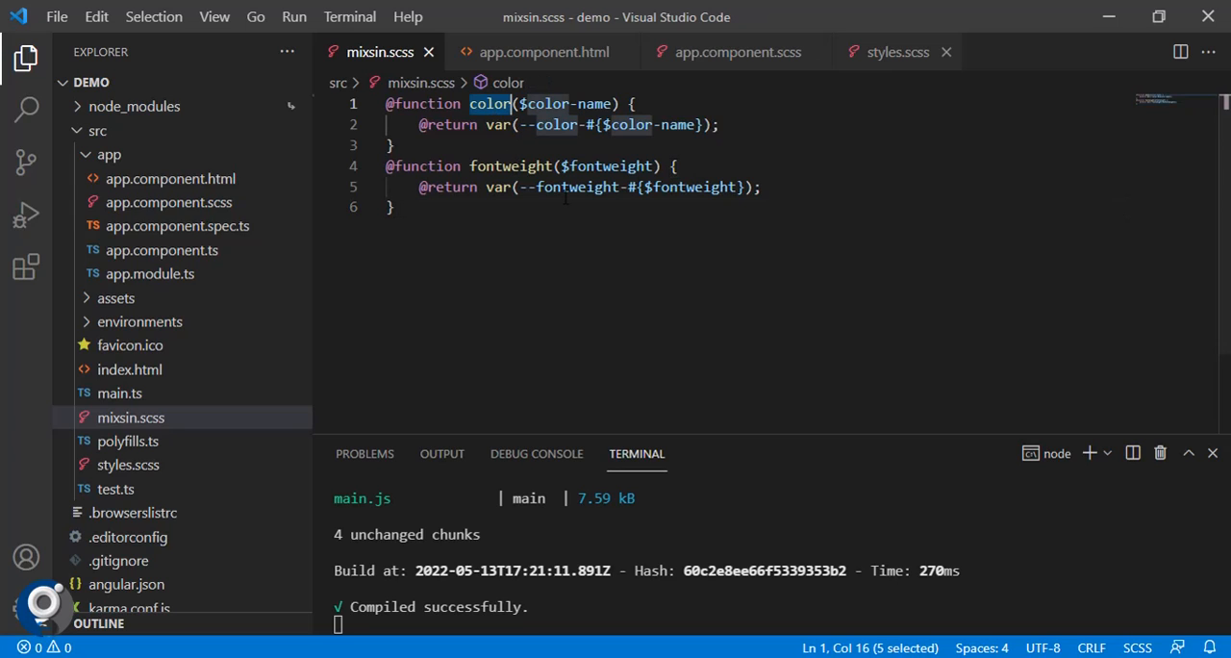
click(896, 51)
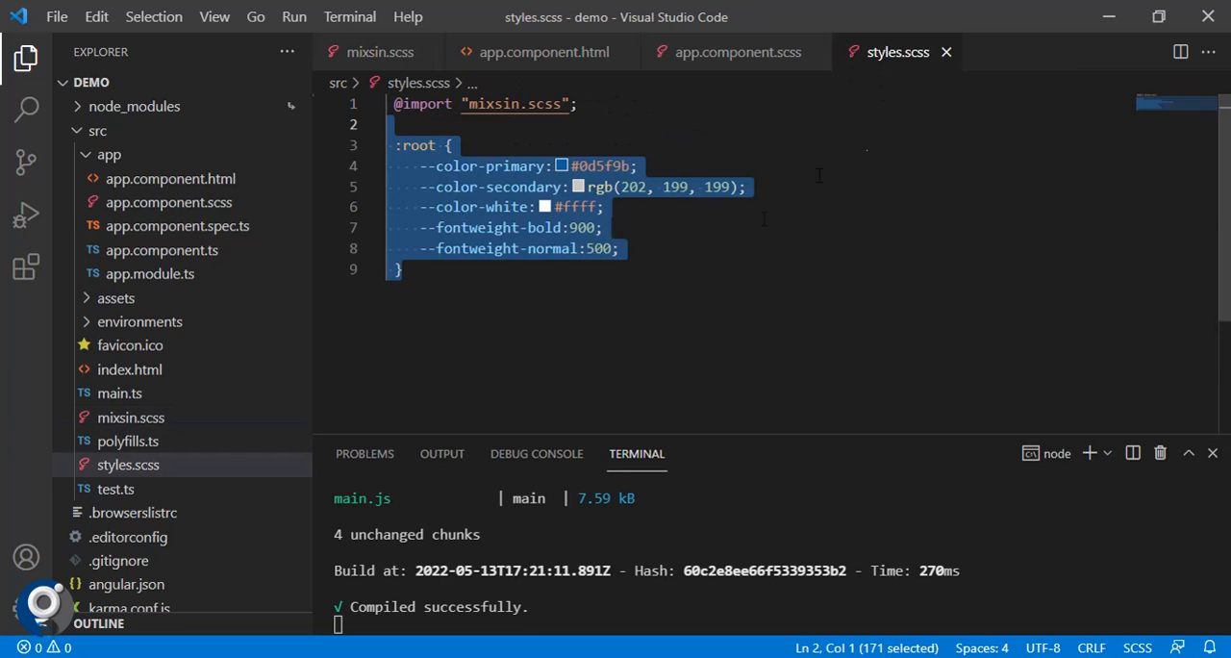